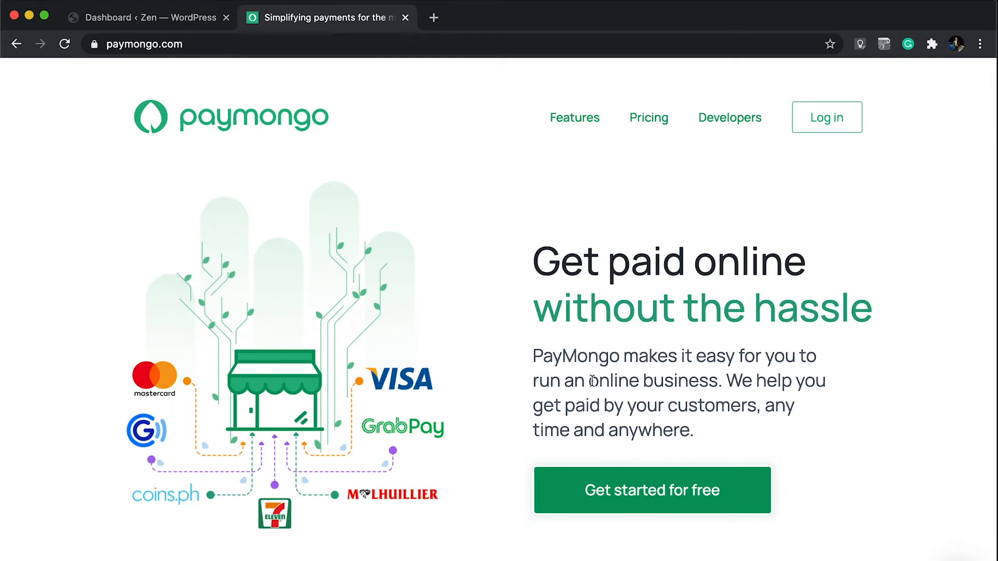
mouse_move(484, 470)
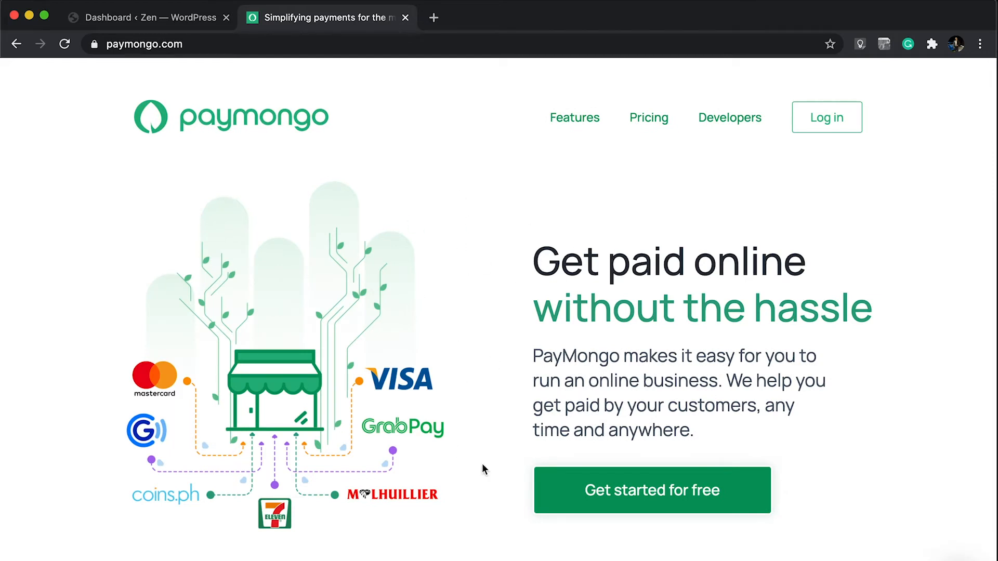
mouse_move(630, 504)
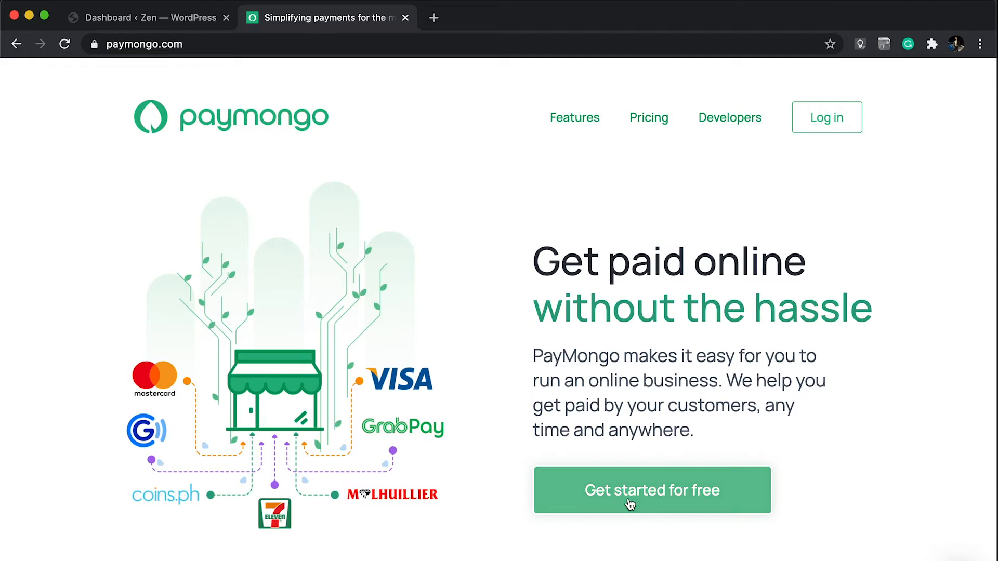
Start a new PayMongo account from 'Get started for free' and focus the password field.
left_click(650, 489)
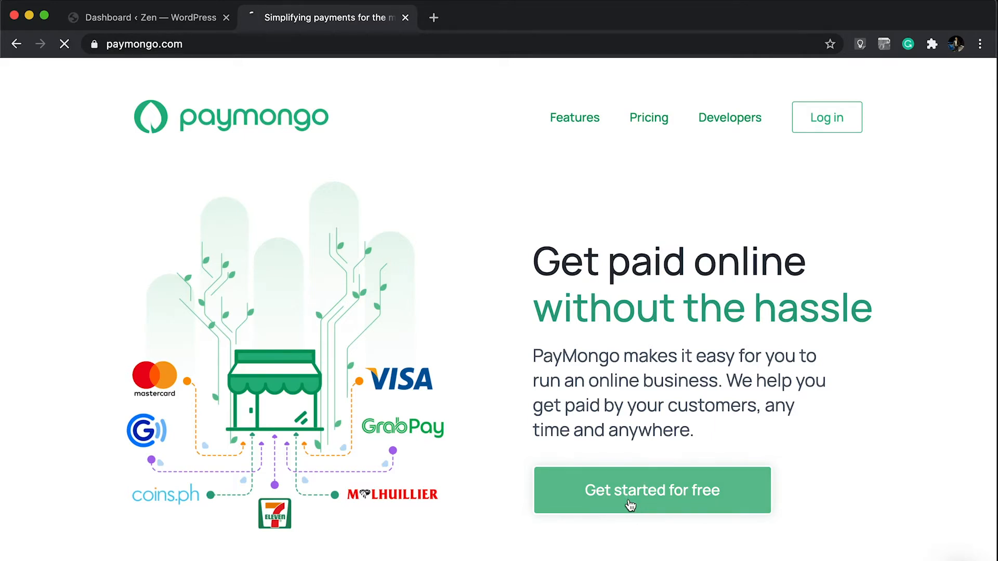
left_click(651, 490)
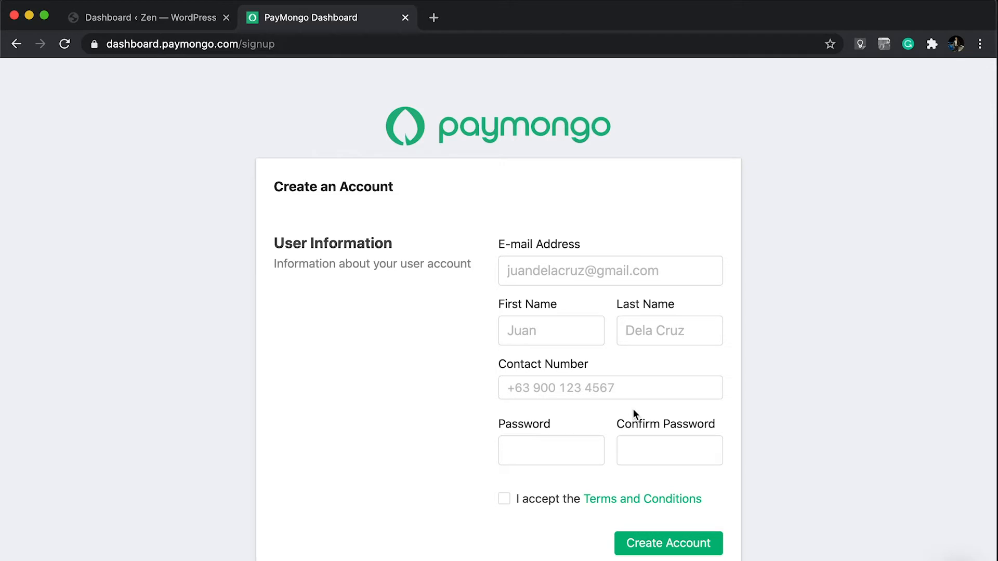
mouse_move(567, 263)
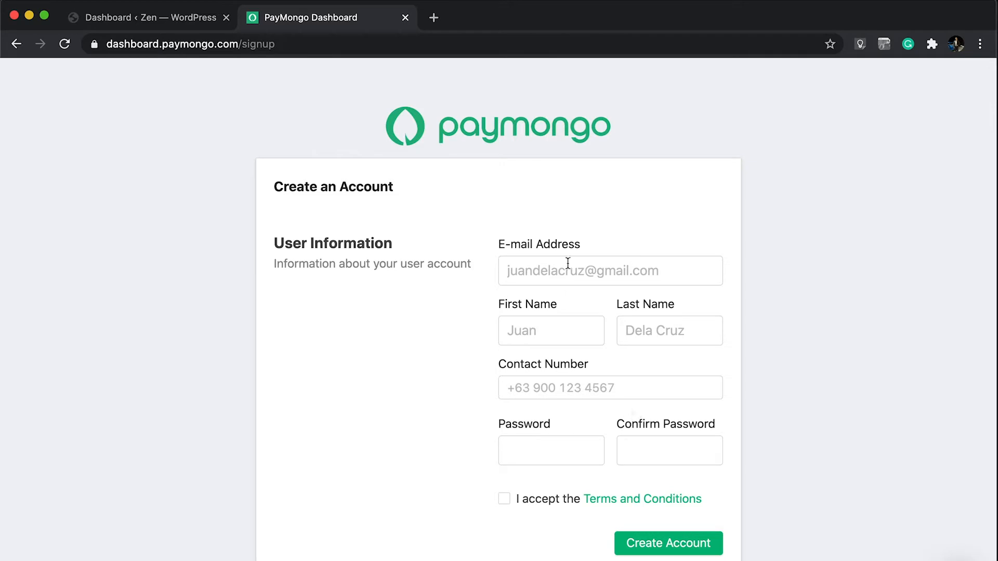
left_click(551, 450)
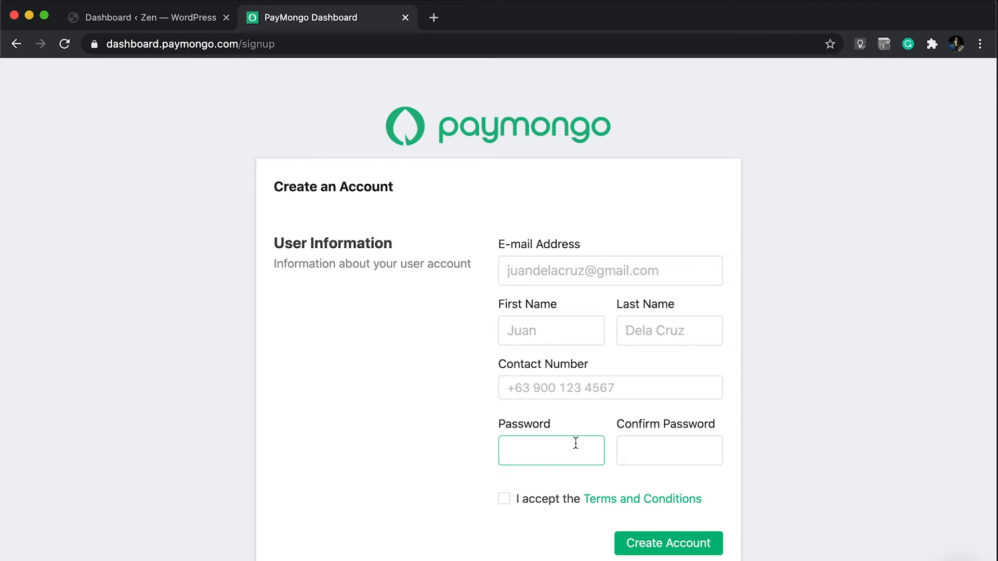
mouse_move(586, 424)
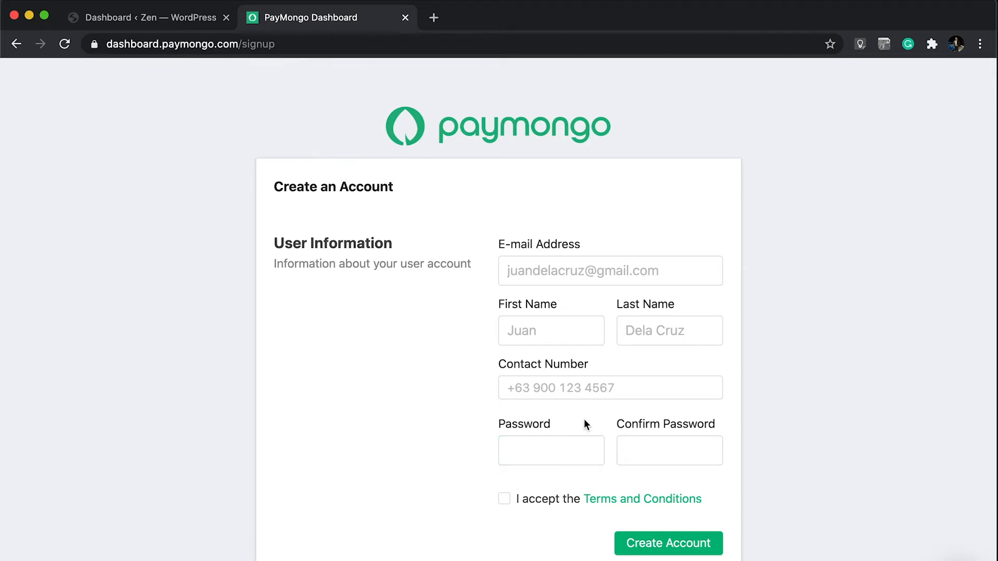
mouse_move(575, 320)
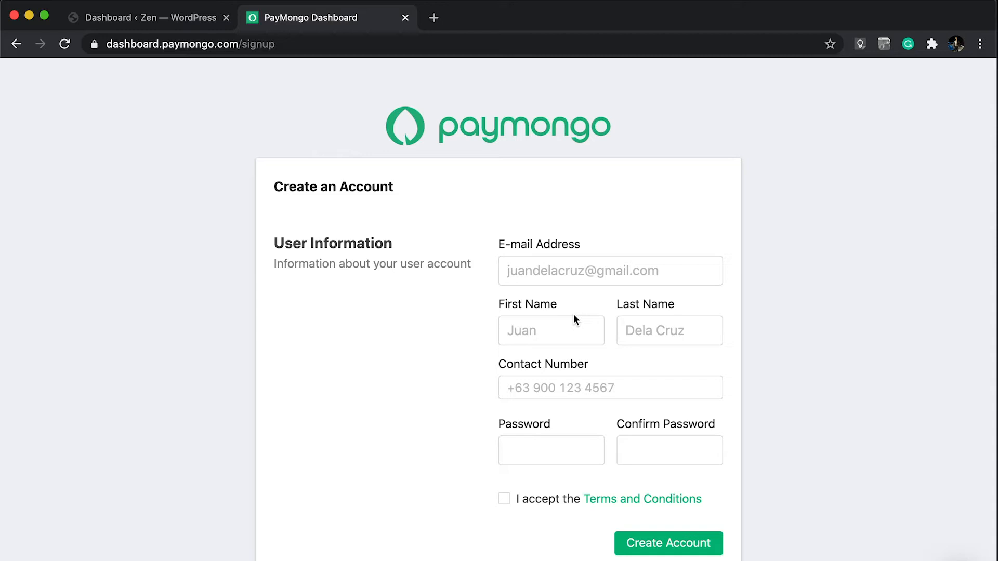
mouse_move(375, 126)
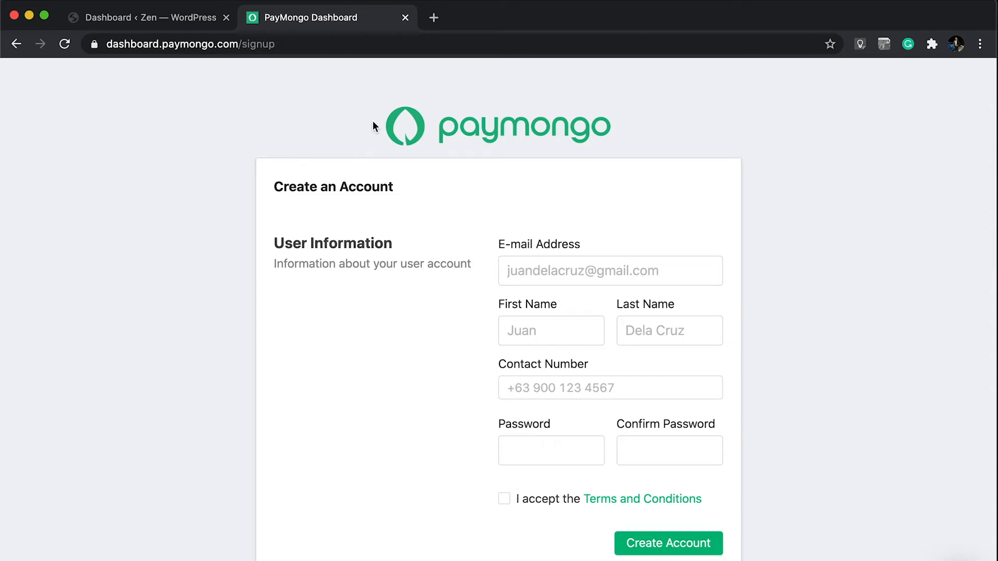
mouse_move(33, 45)
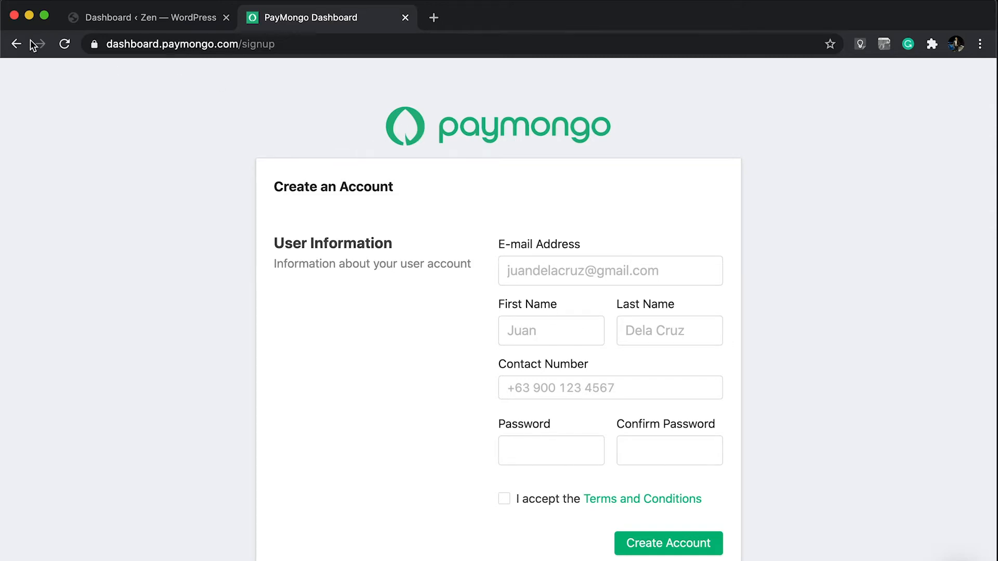
Return to the homepage, go to Log in and sign in with the account e-mail and password.
left_click(16, 43)
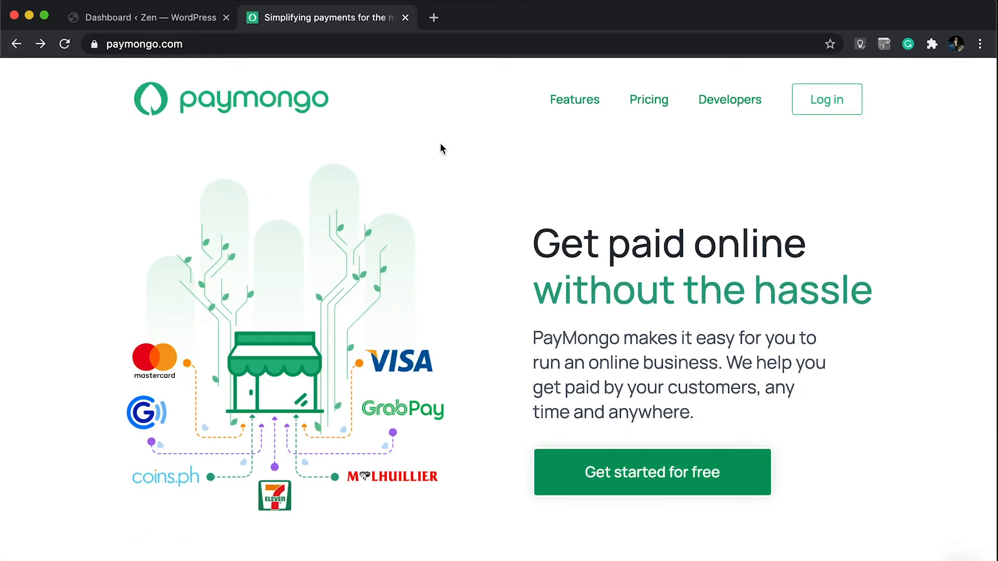
mouse_move(836, 121)
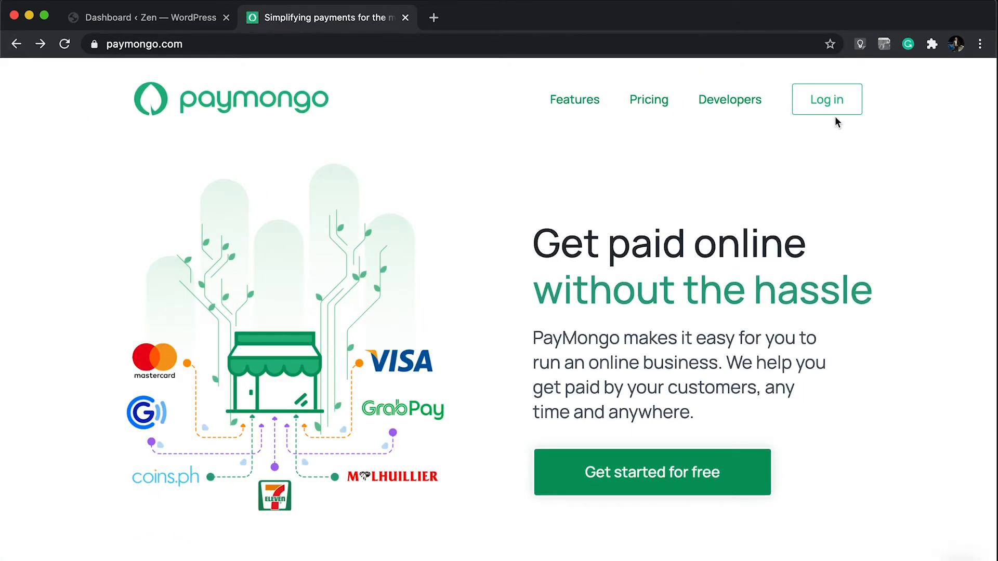
left_click(827, 99)
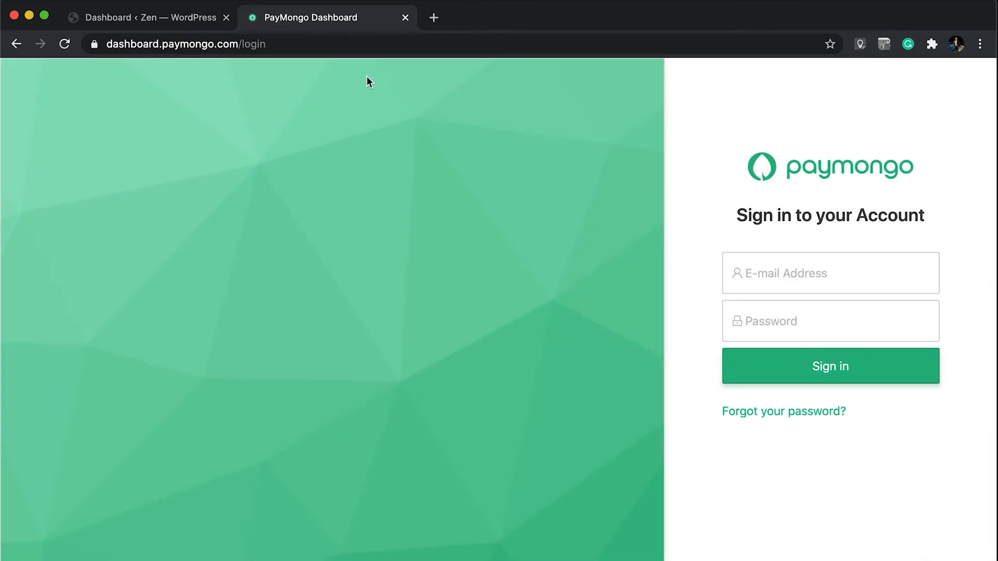
left_click(829, 274)
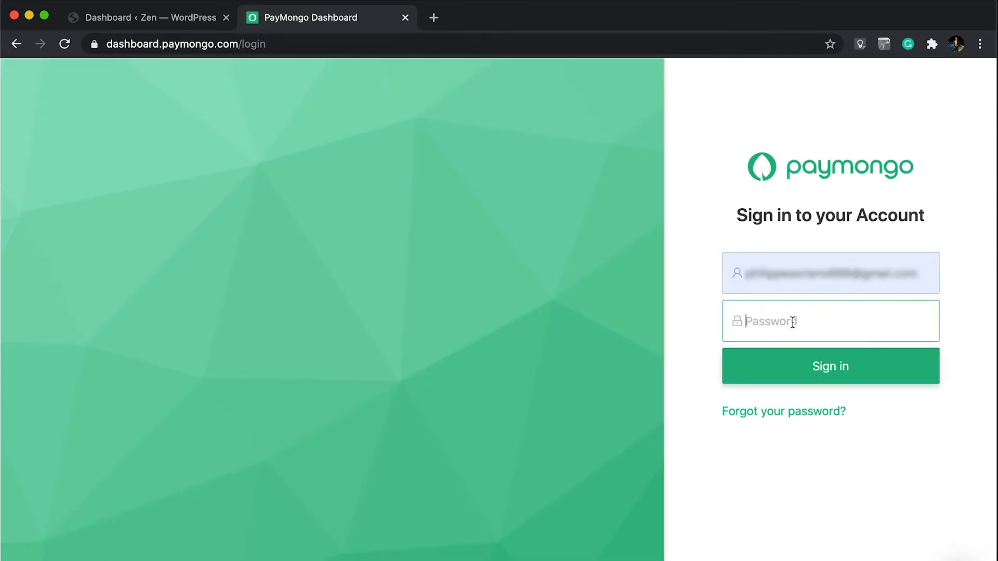
left_click(829, 366)
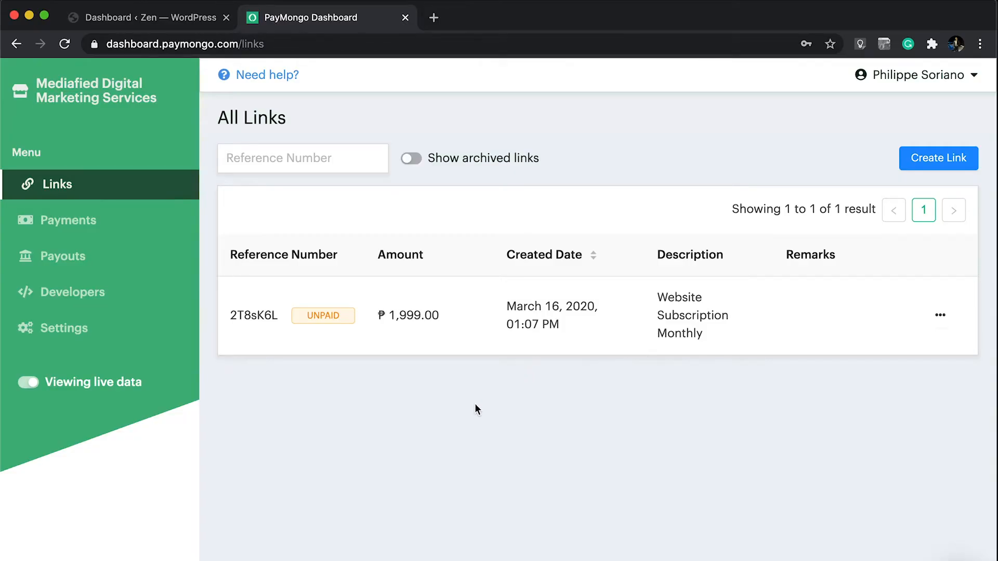
mouse_move(113, 273)
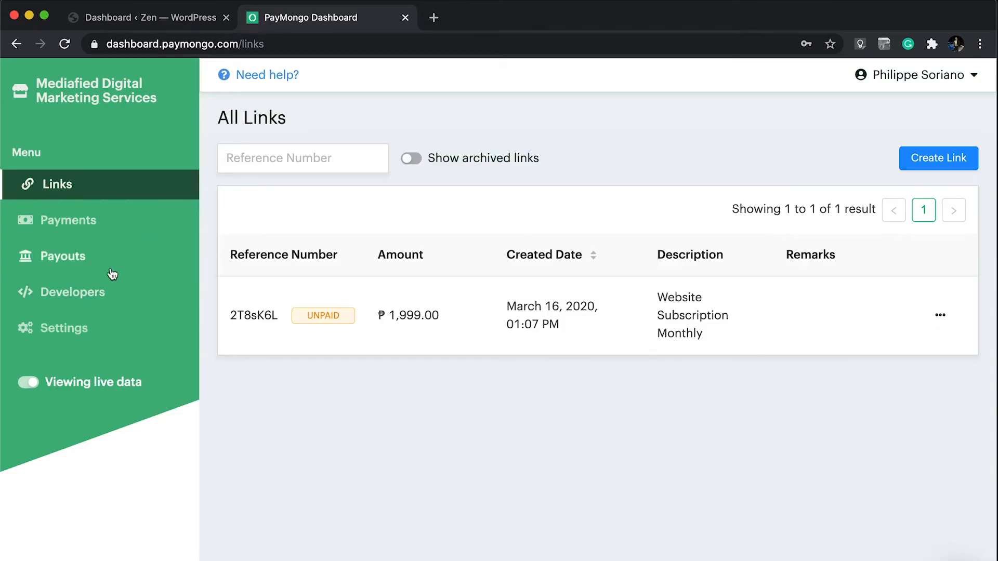
mouse_move(108, 293)
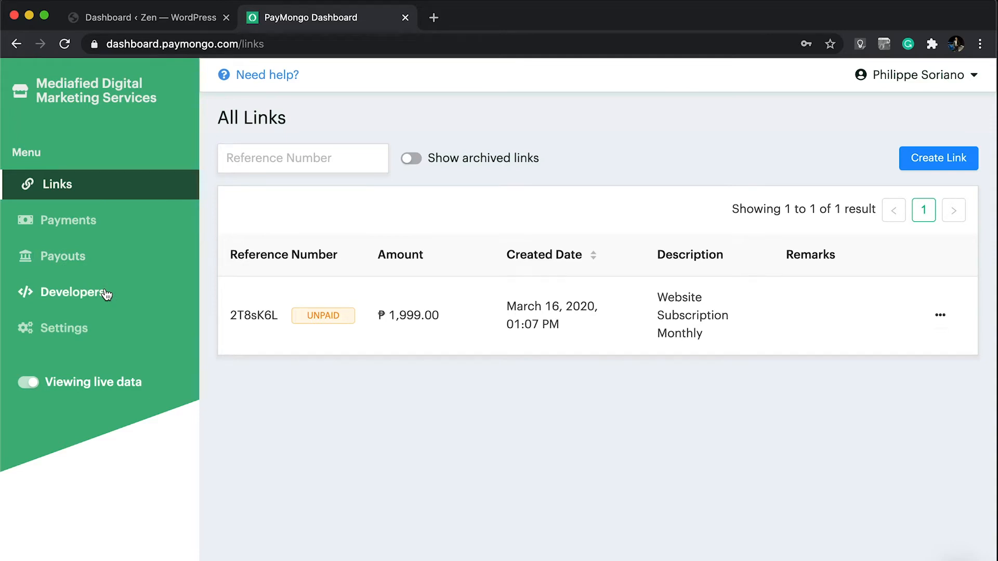
Go to Developers in the dashboard sidebar to show the live API keys.
left_click(71, 292)
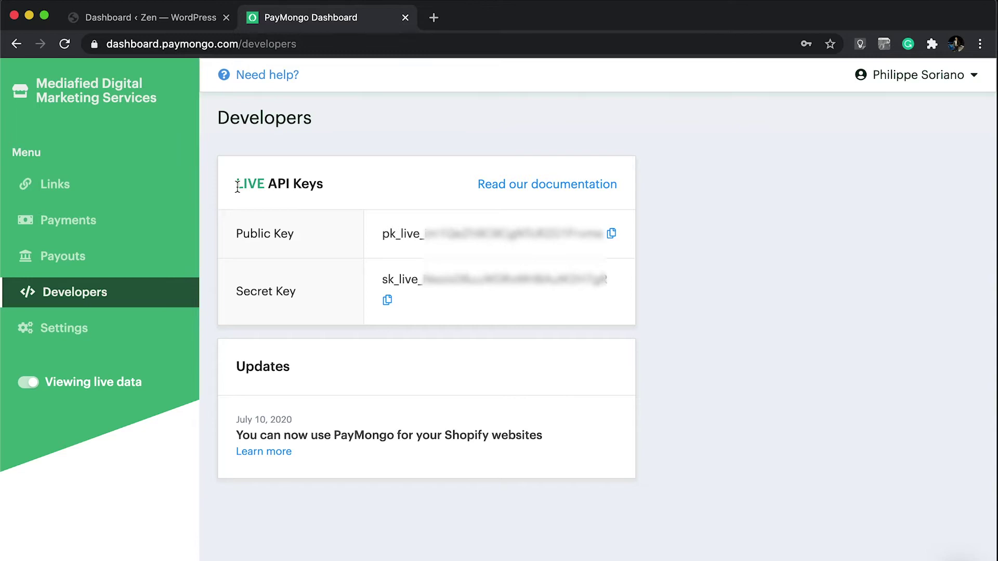
mouse_move(527, 180)
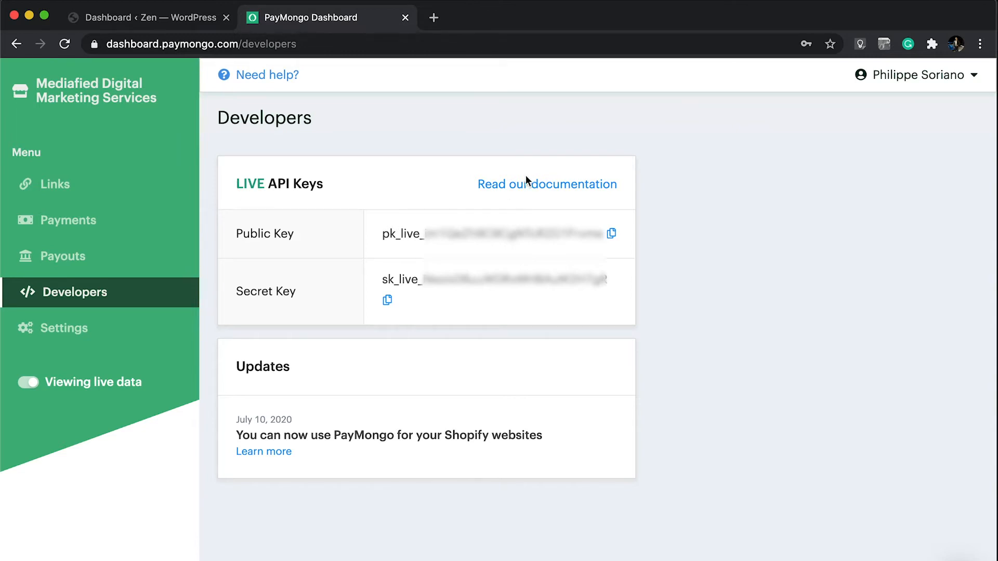
mouse_move(524, 197)
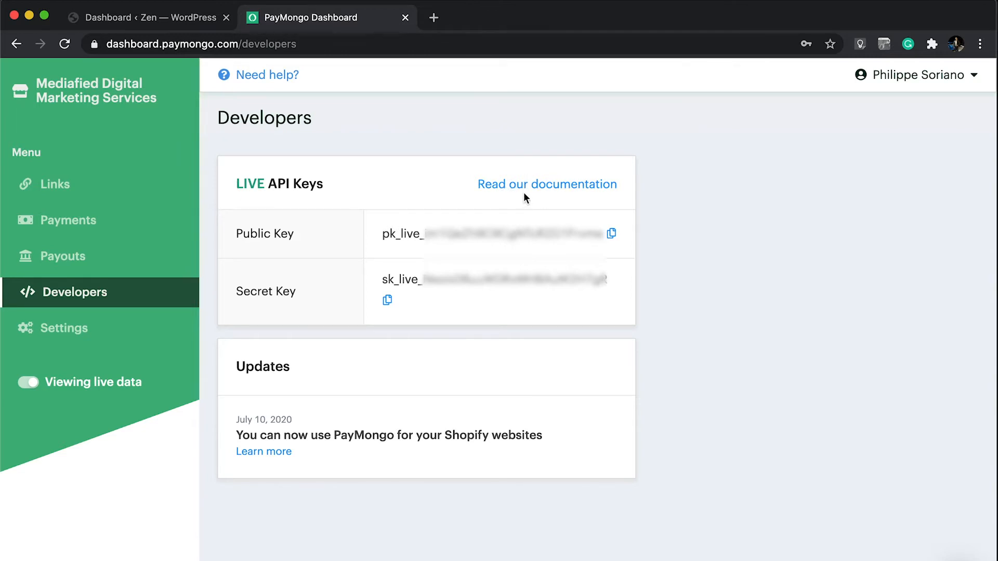
mouse_move(201, 332)
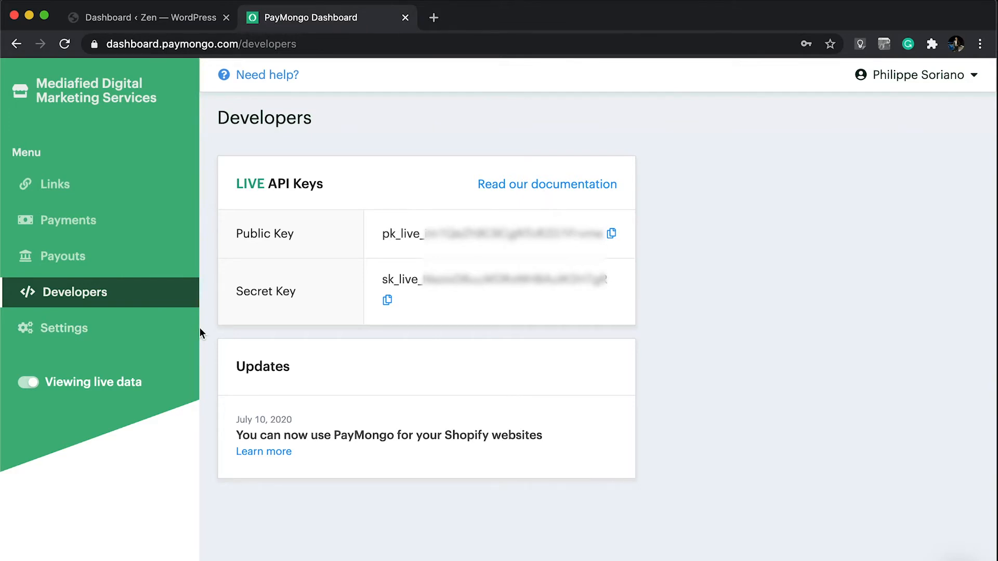
mouse_move(80, 371)
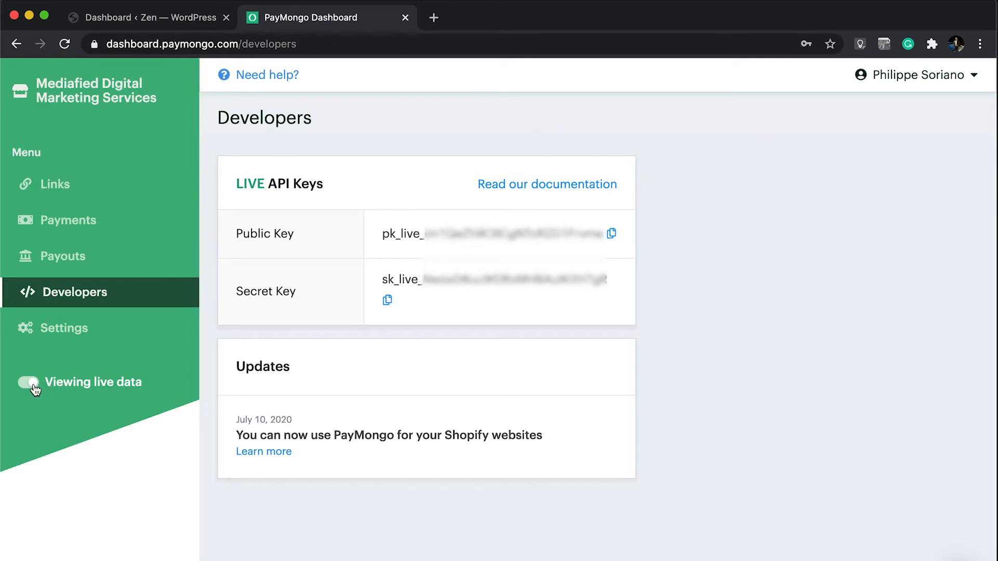
Turn off 'Viewing live data' to show test API keys and dismiss the support chat.
left_click(27, 382)
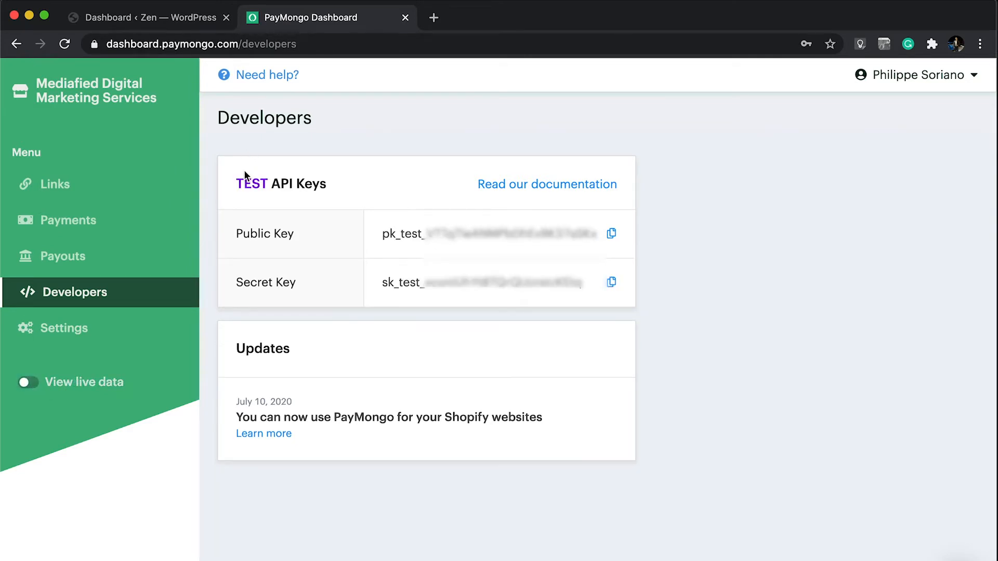
mouse_move(326, 223)
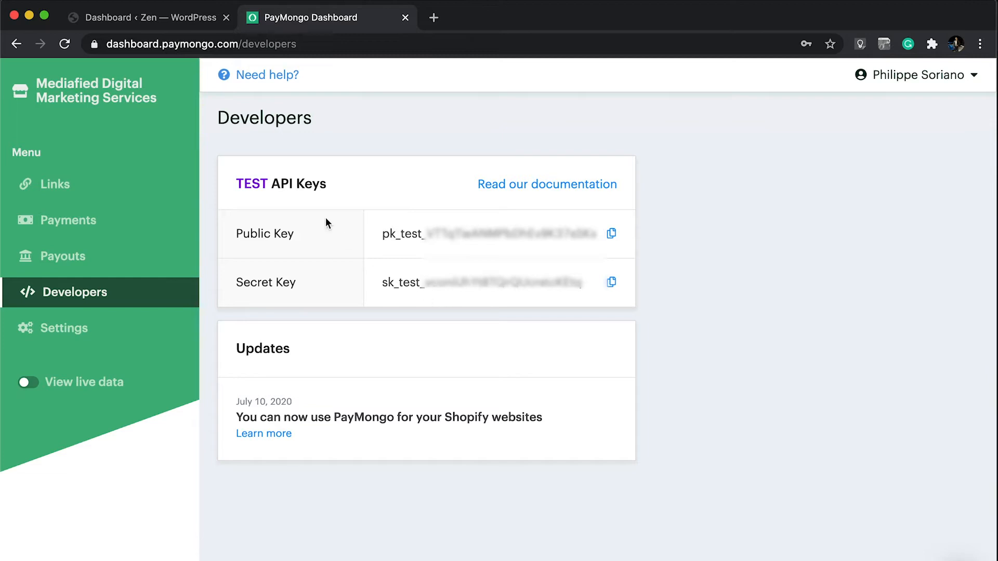
mouse_move(109, 347)
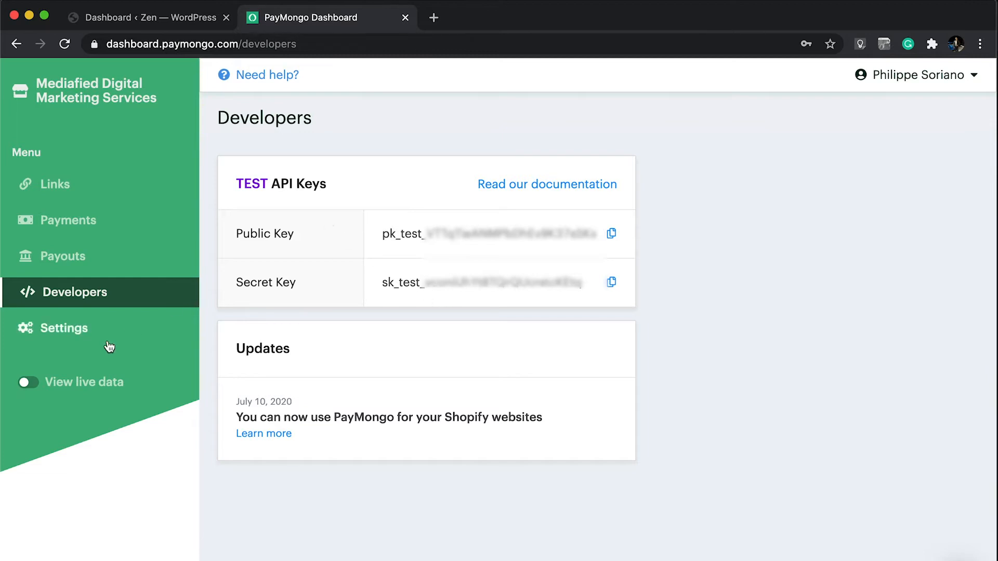
mouse_move(90, 362)
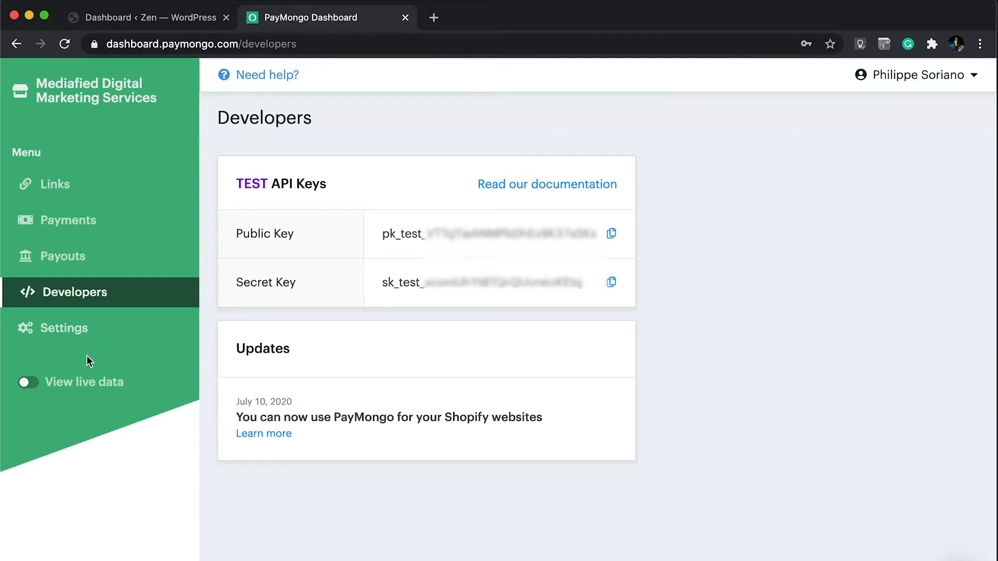
mouse_move(137, 385)
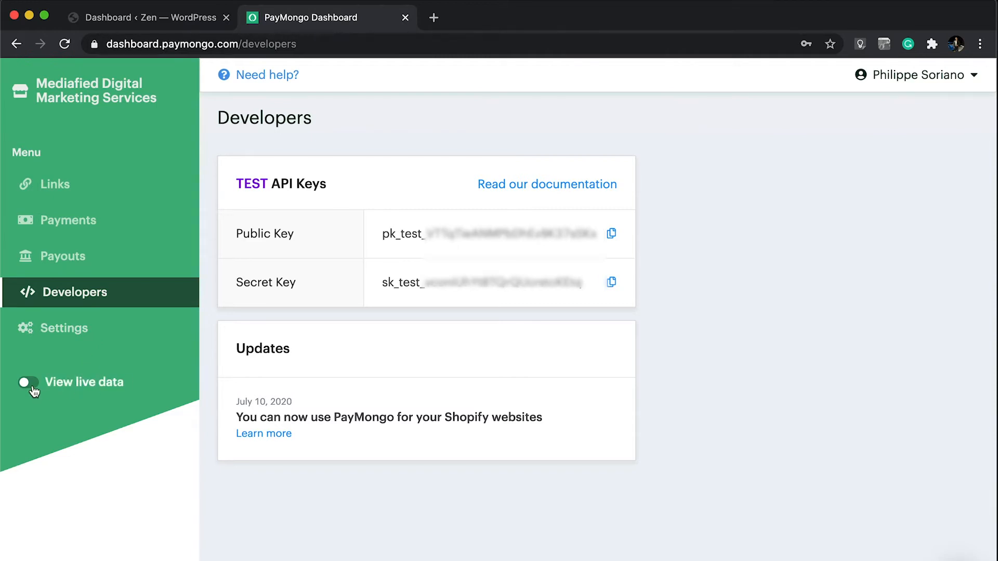
mouse_move(205, 349)
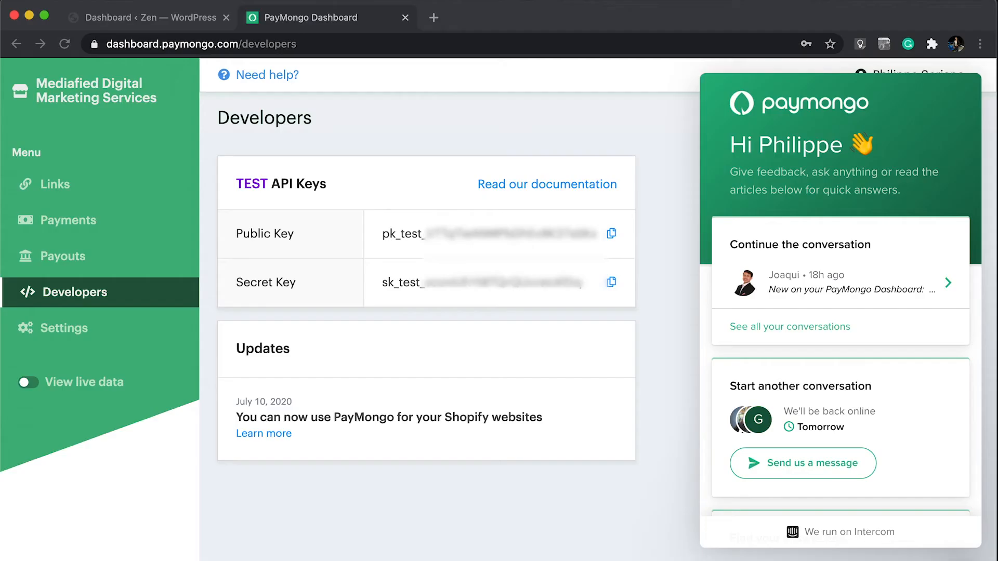
left_click(148, 17)
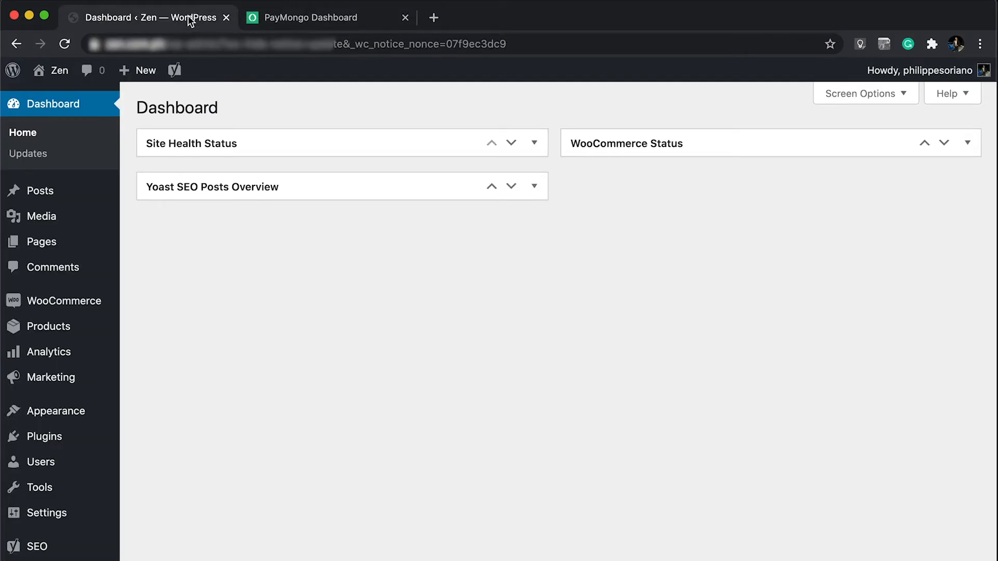
mouse_move(44, 437)
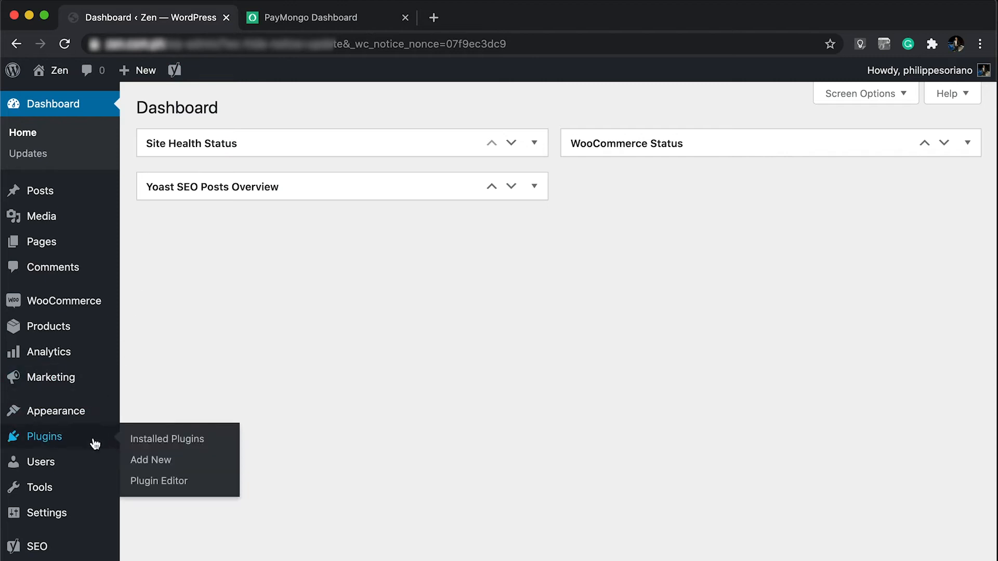
Go to Plugins > Add New in the WordPress admin sidebar.
left_click(150, 460)
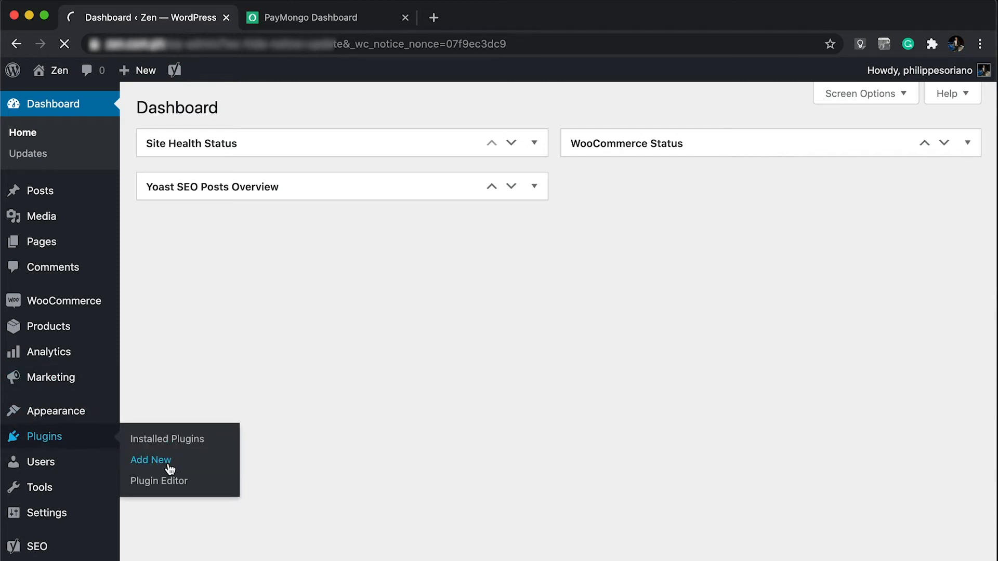
left_click(151, 460)
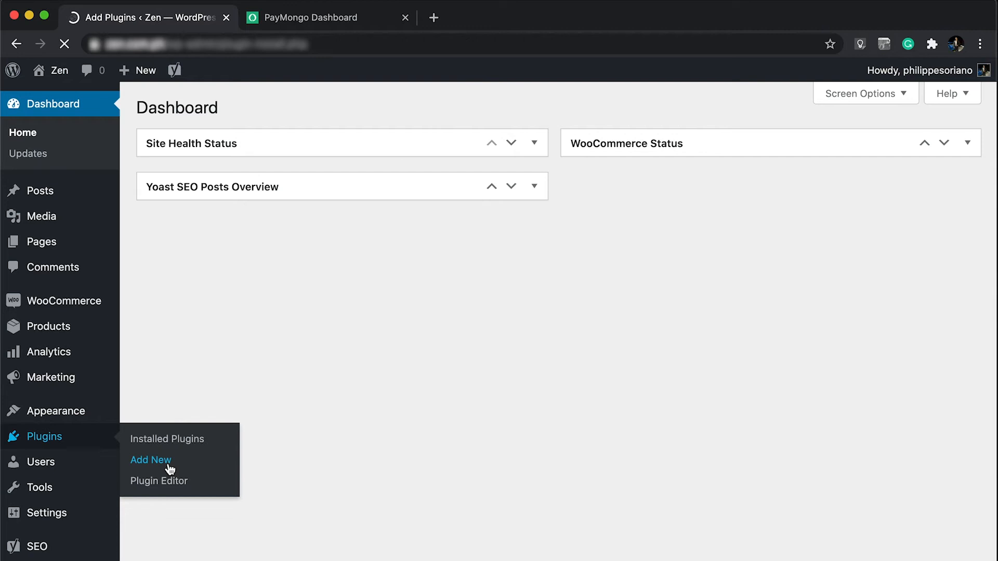
left_click(151, 459)
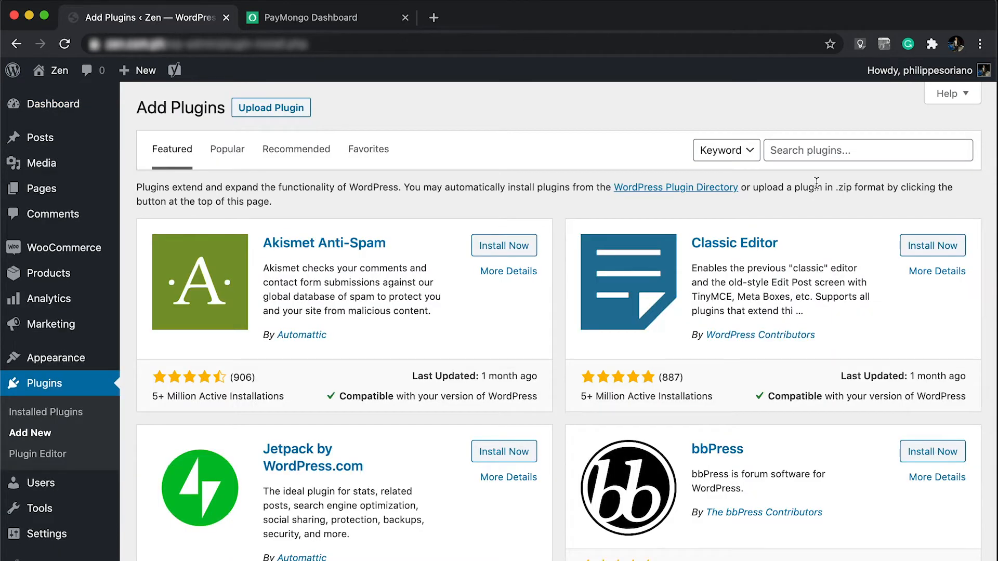
Search plugins for 'woocommerce' to confirm it's active, then search 'paymongo'.
type("woocome")
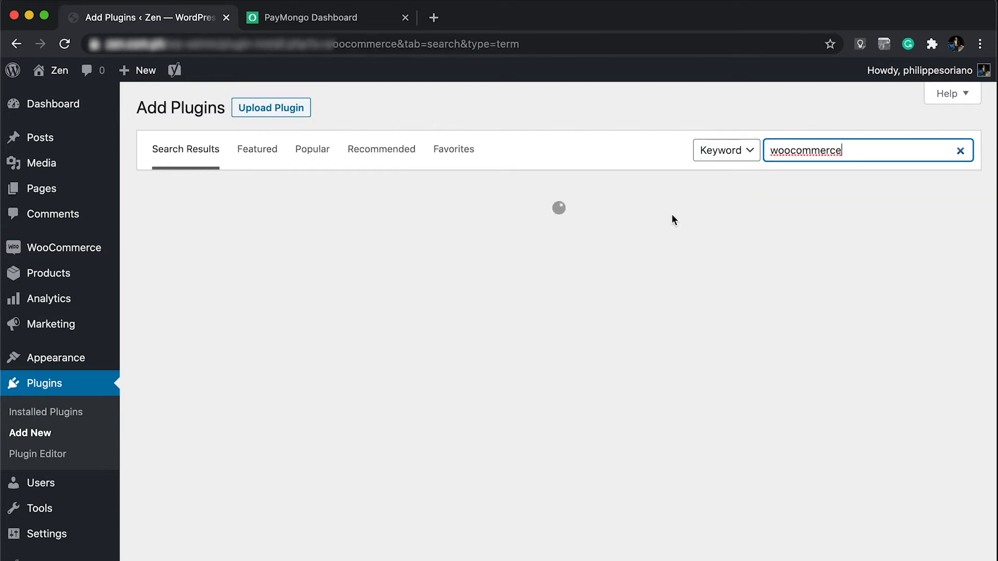
mouse_move(449, 301)
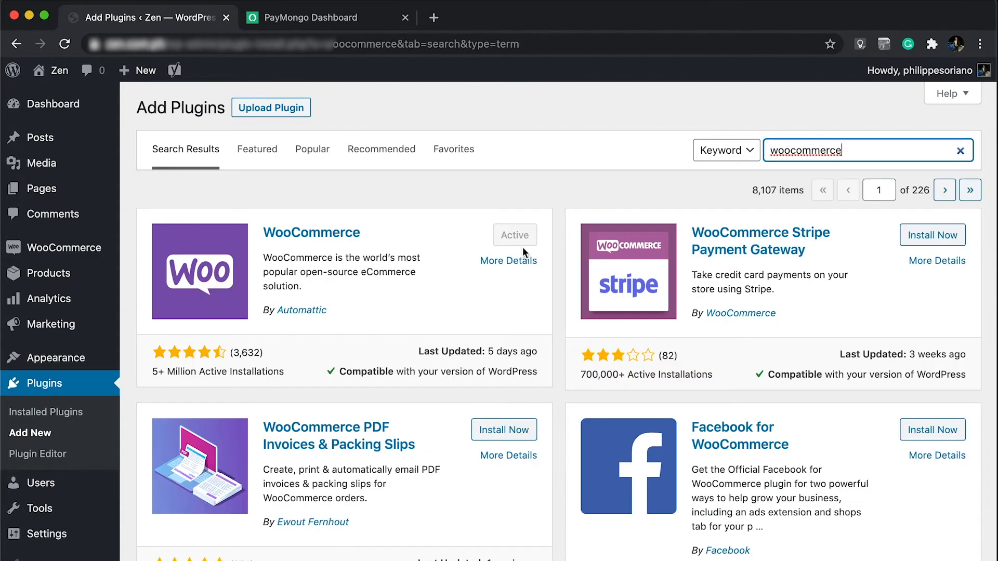
mouse_move(487, 243)
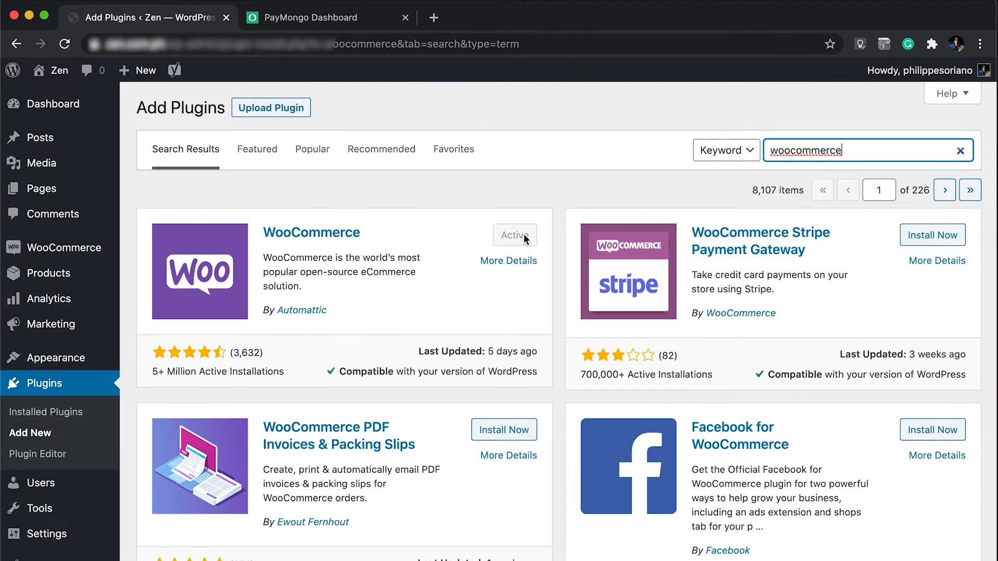
mouse_move(427, 279)
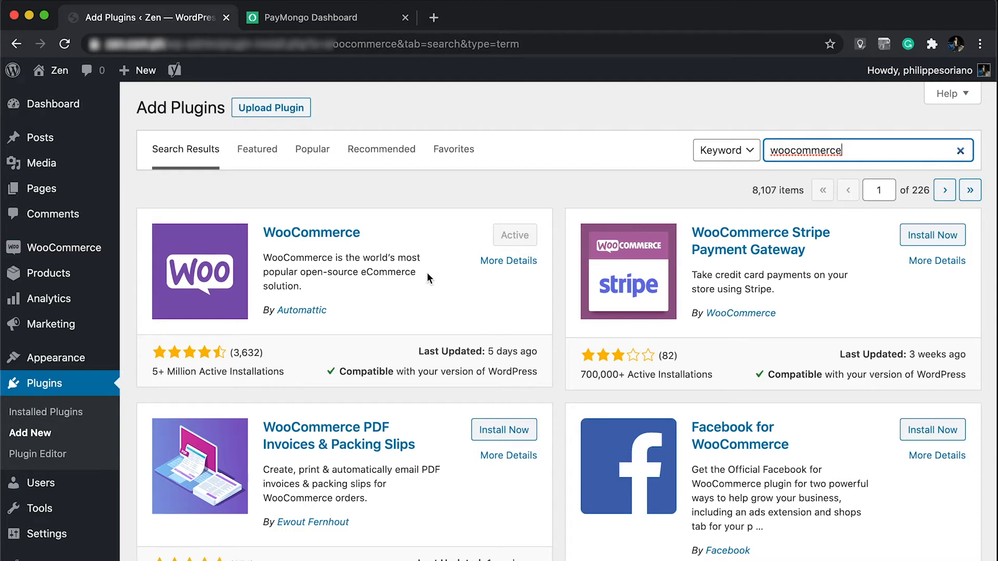
mouse_move(305, 306)
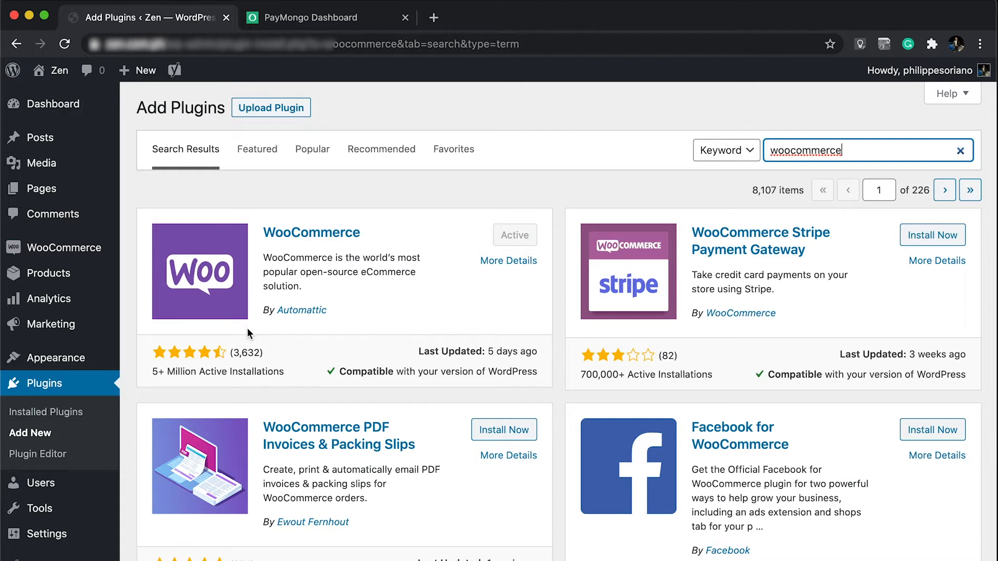
mouse_move(90, 407)
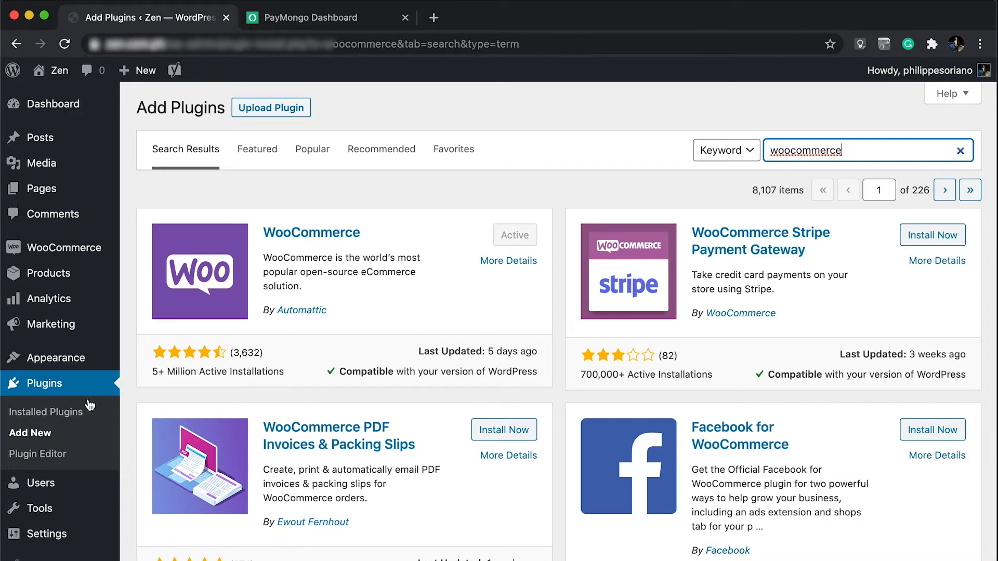
mouse_move(78, 412)
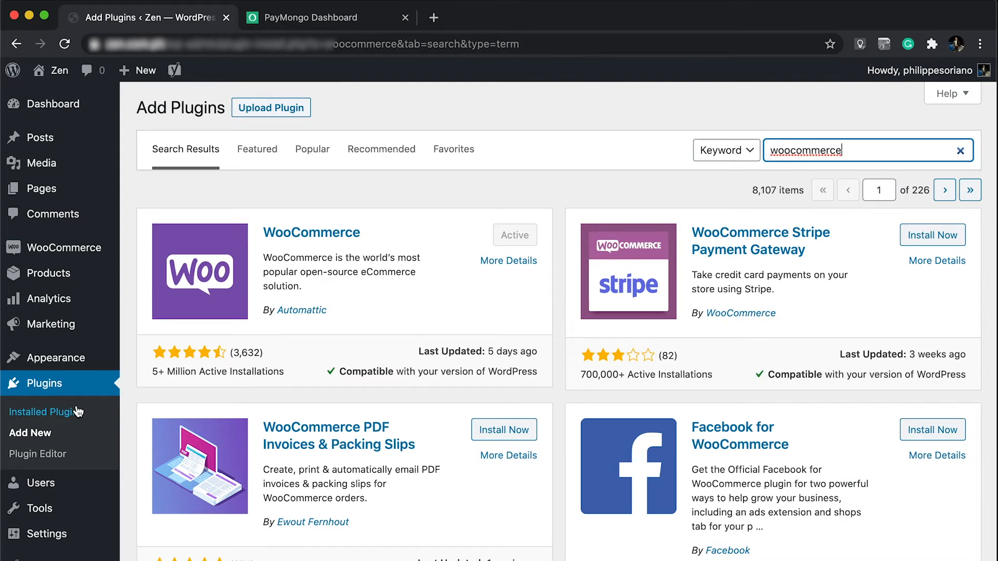
mouse_move(817, 214)
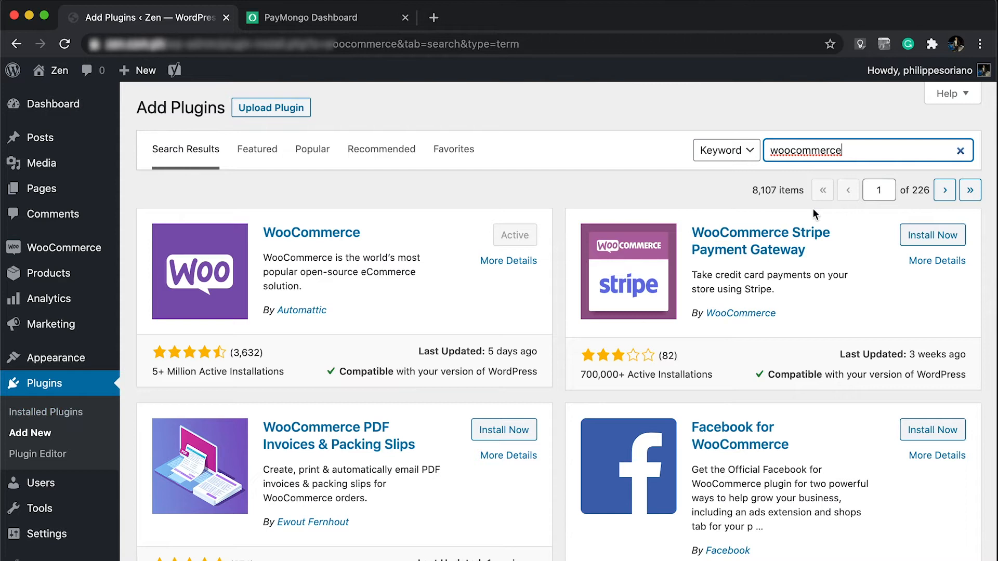
left_click(961, 150)
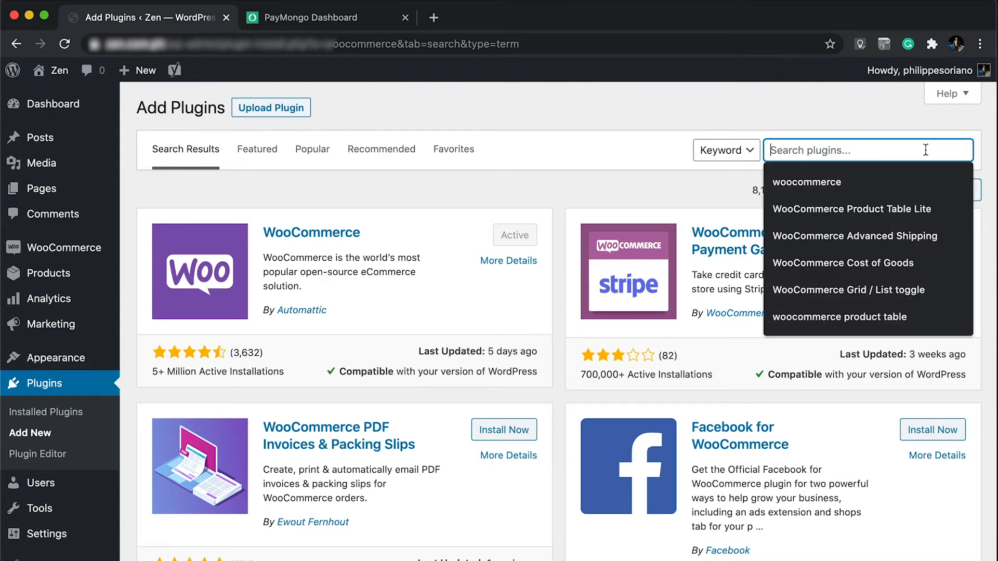
type("paymongo")
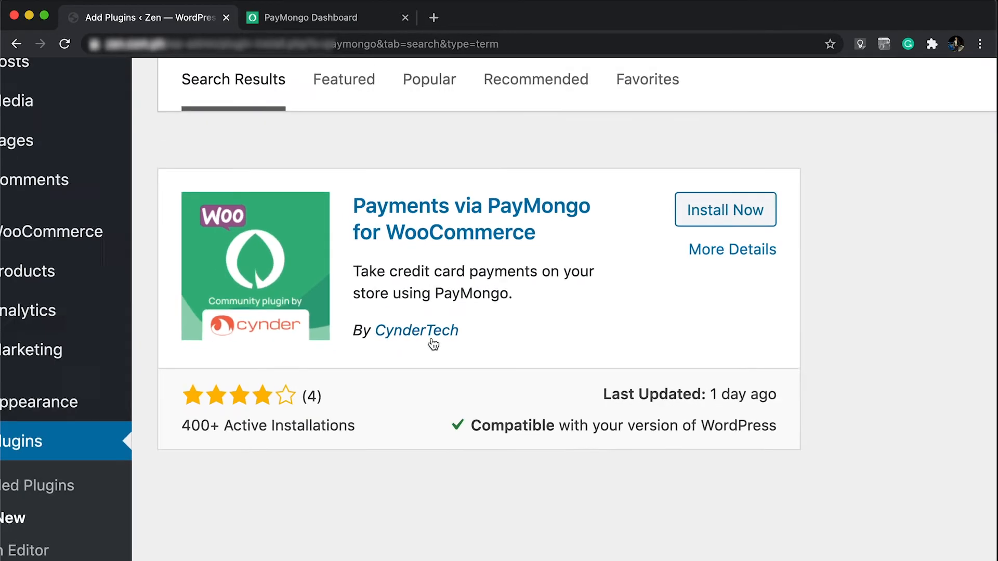
Install Payments via PayMongo for WooCommerce and activate it.
left_click(724, 209)
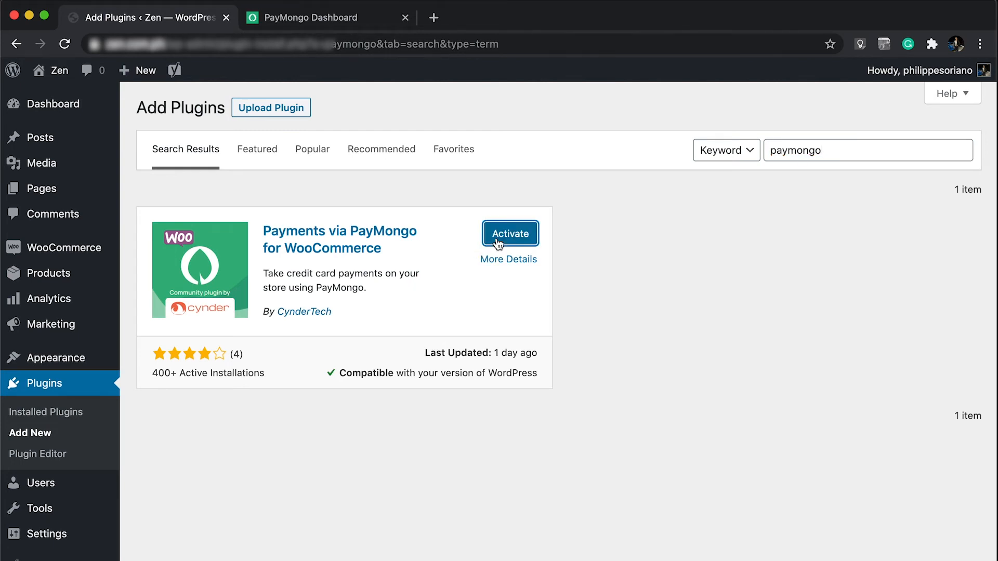
left_click(509, 234)
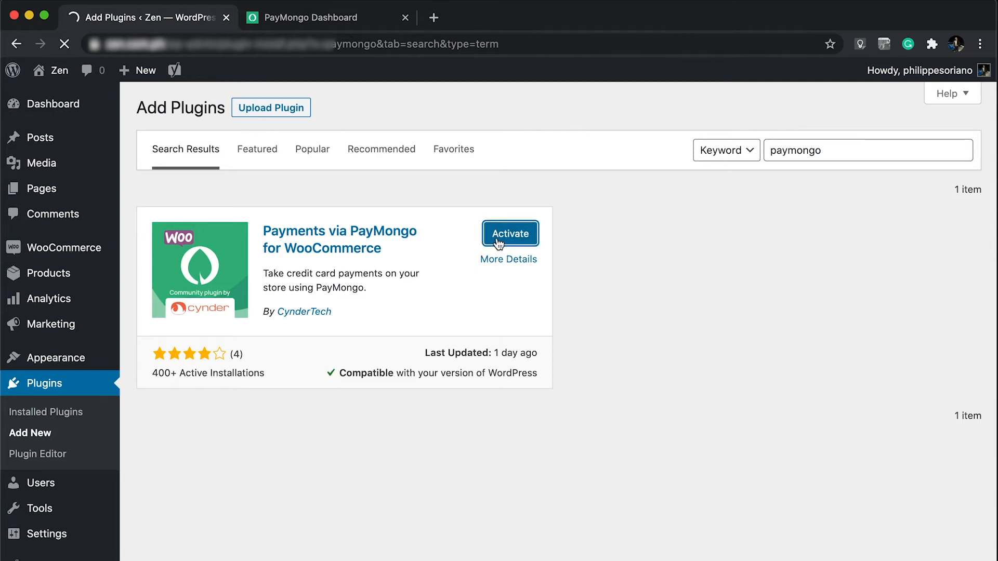
Go to WooCommerce > Settings > Payments listing the PayMongo Card, GCash and GrabPay gateways.
left_click(509, 234)
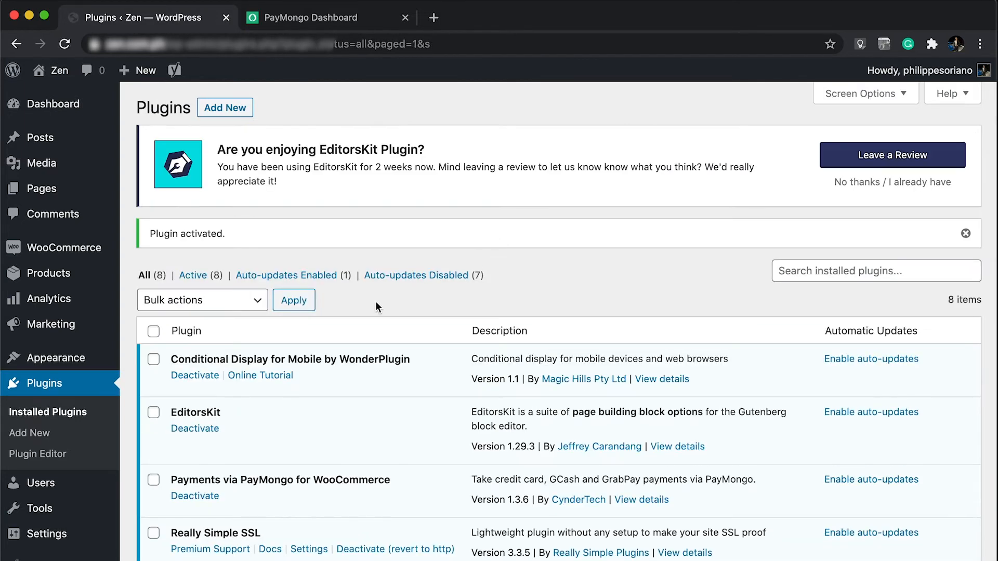
scroll("down", 3)
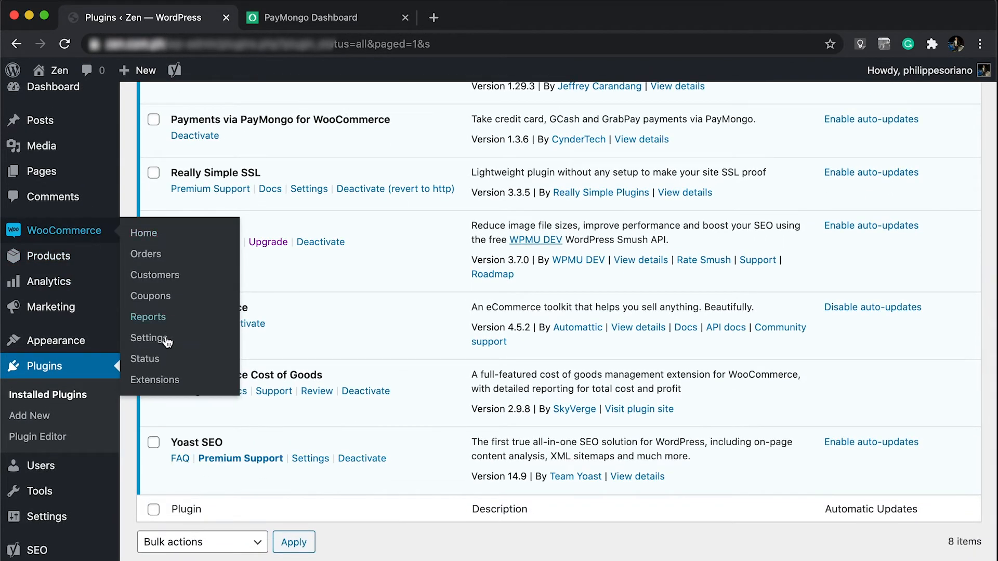
left_click(148, 338)
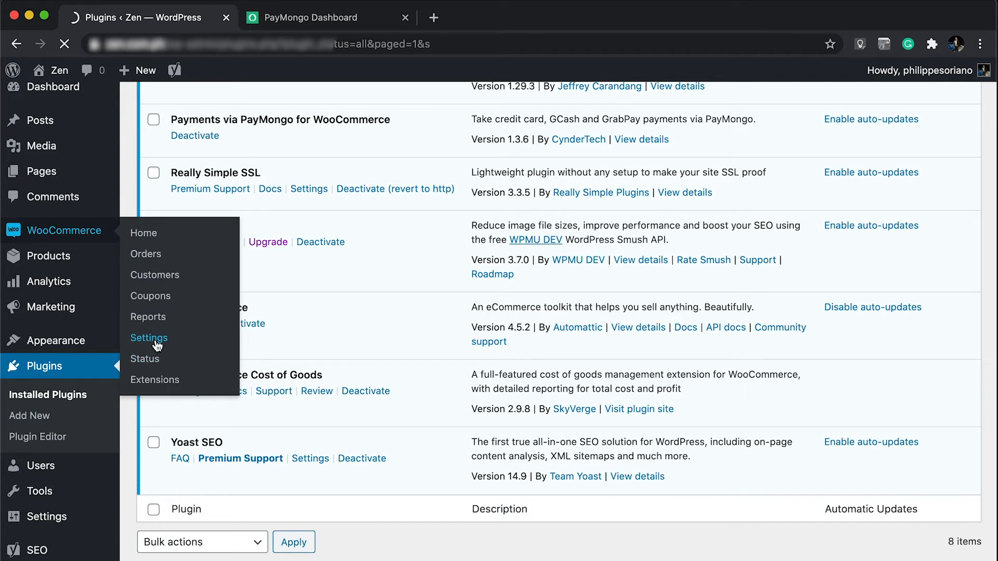
left_click(149, 337)
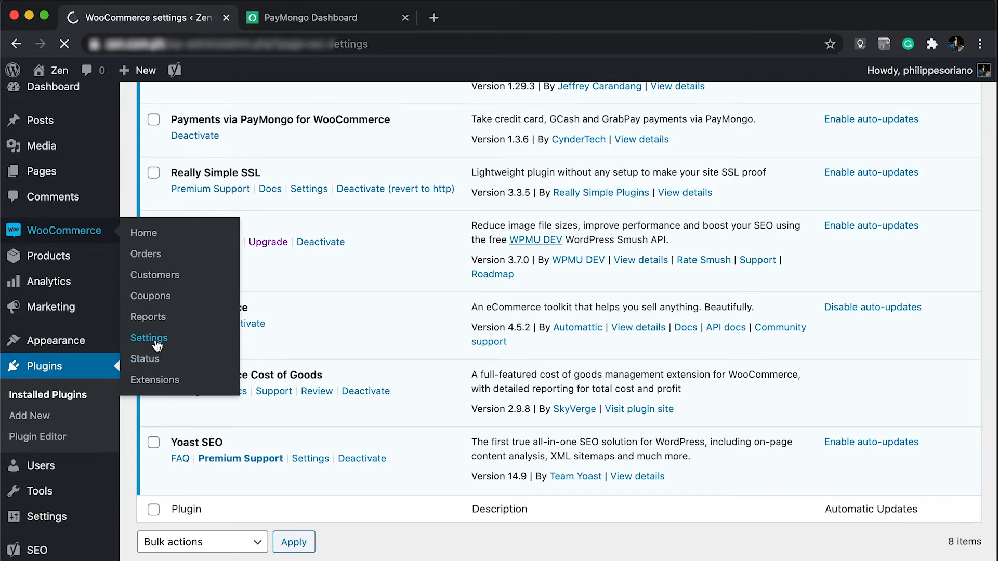
left_click(149, 337)
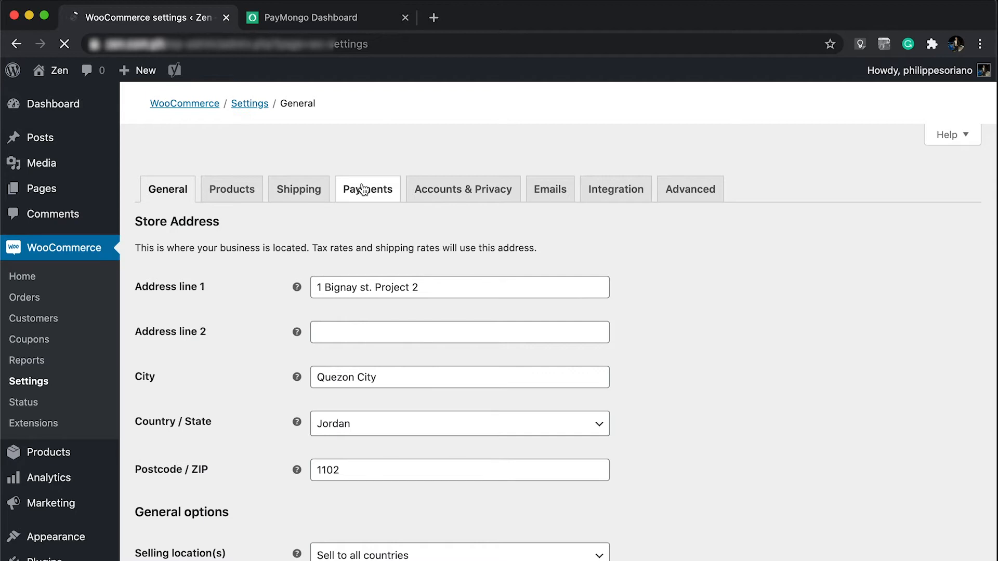
left_click(367, 189)
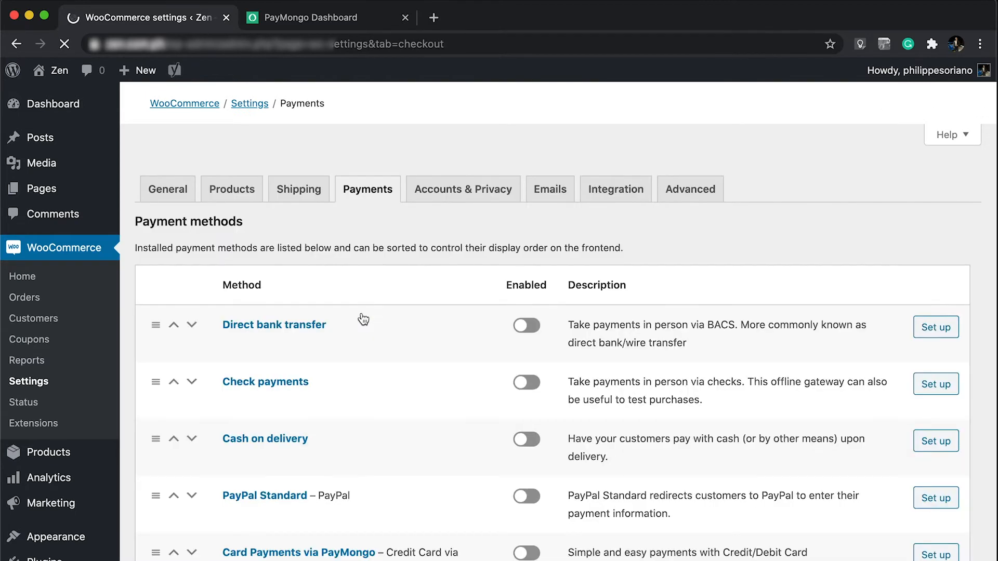
scroll("down", 3)
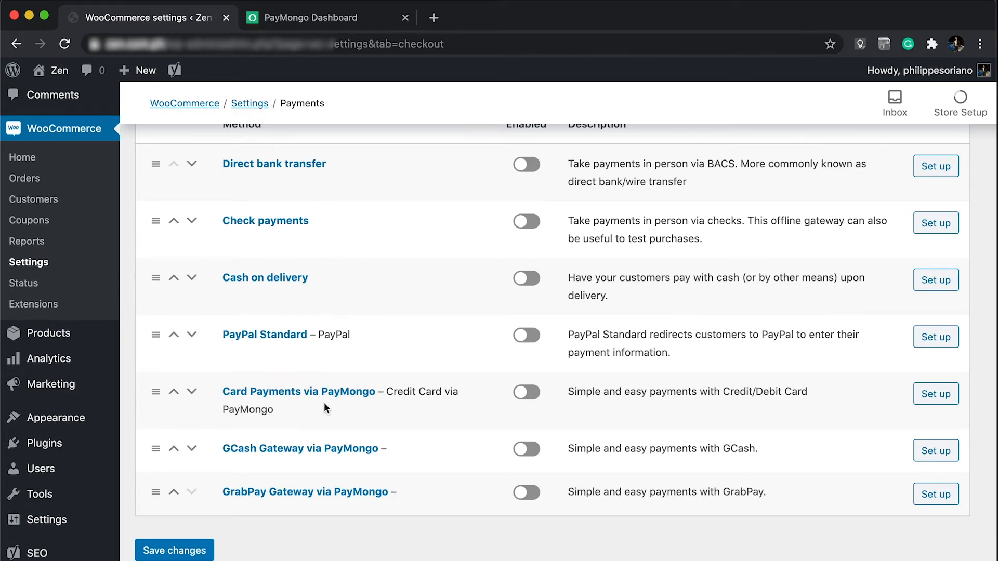
mouse_move(365, 407)
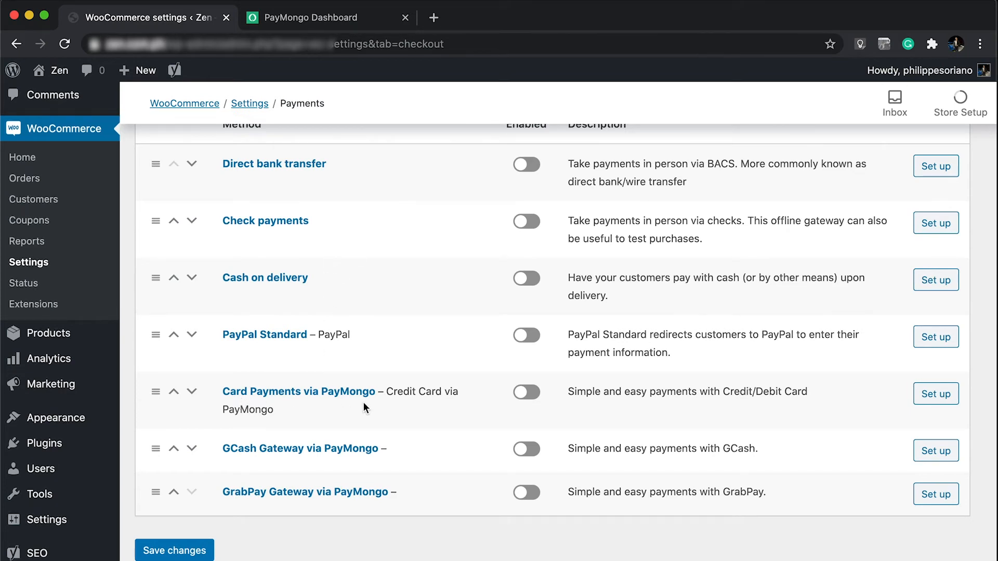
mouse_move(321, 464)
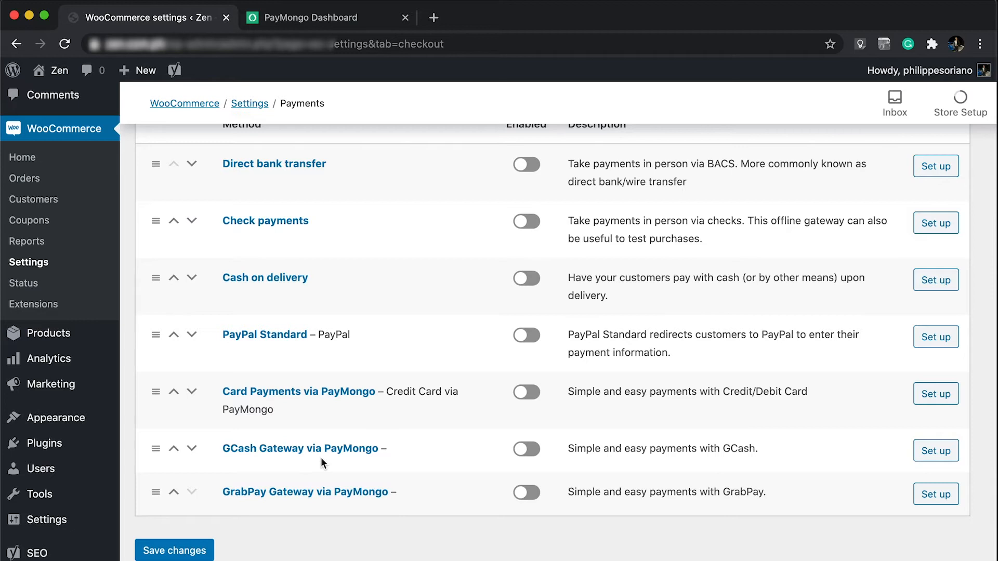
mouse_move(342, 489)
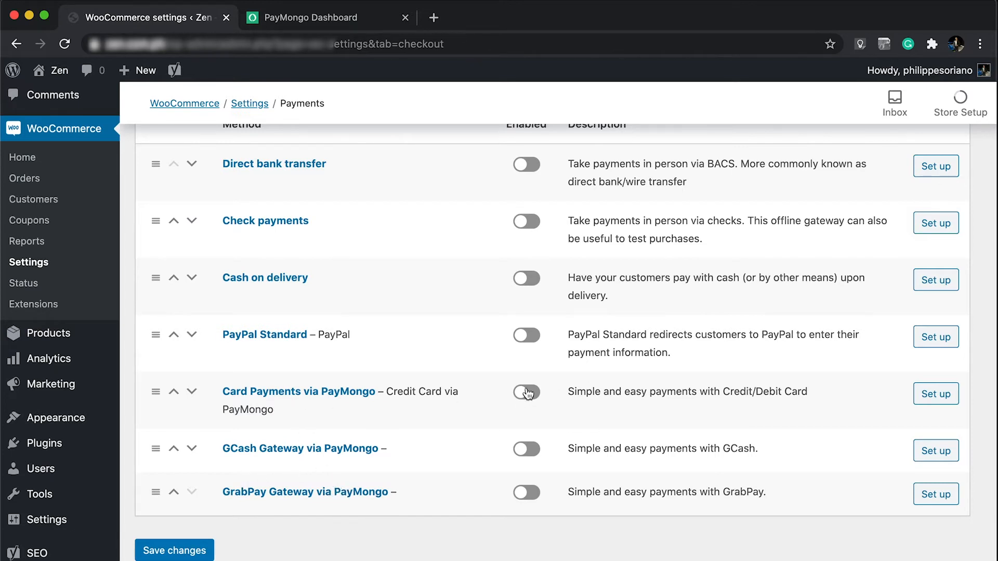
left_click(526, 392)
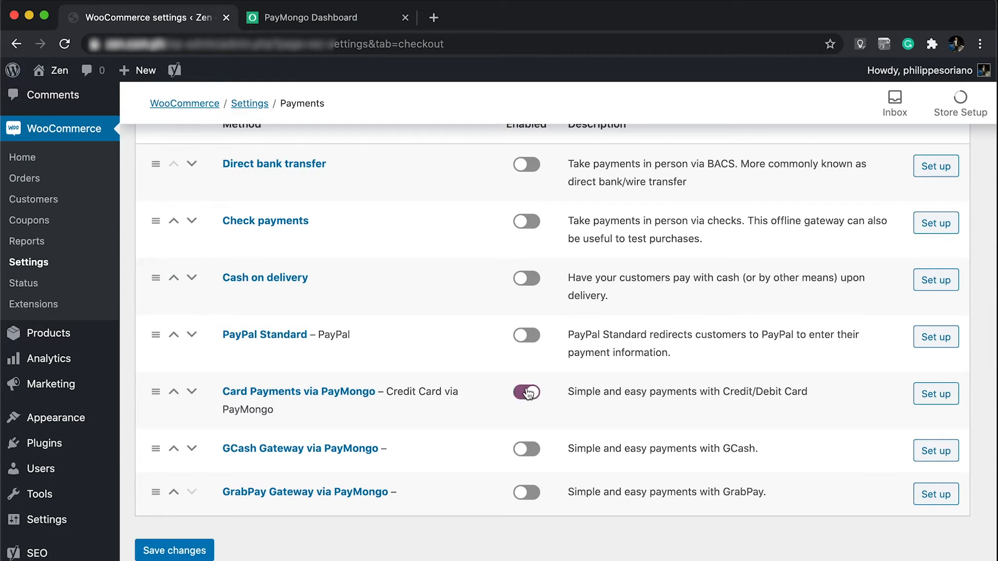
left_click(526, 392)
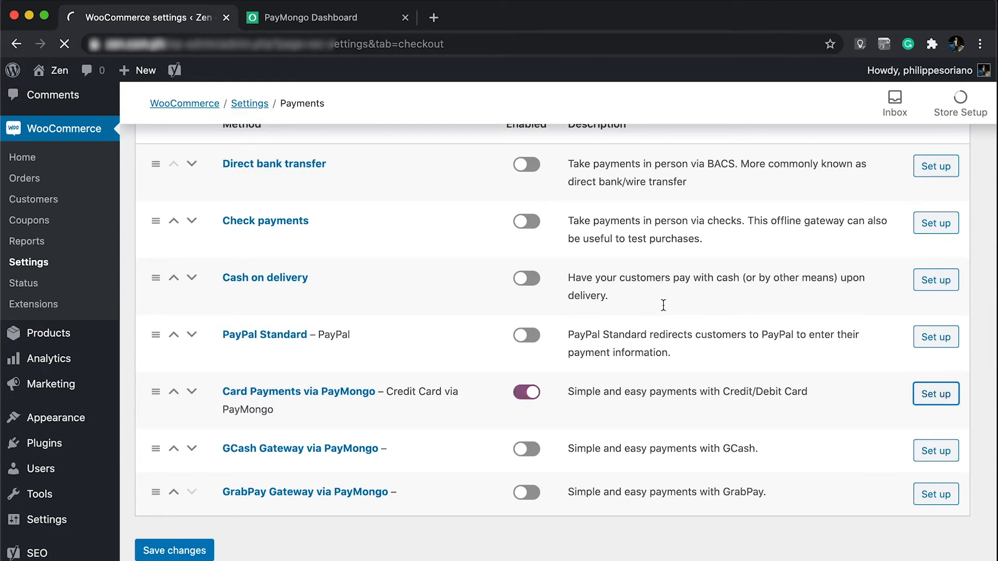
left_click(935, 393)
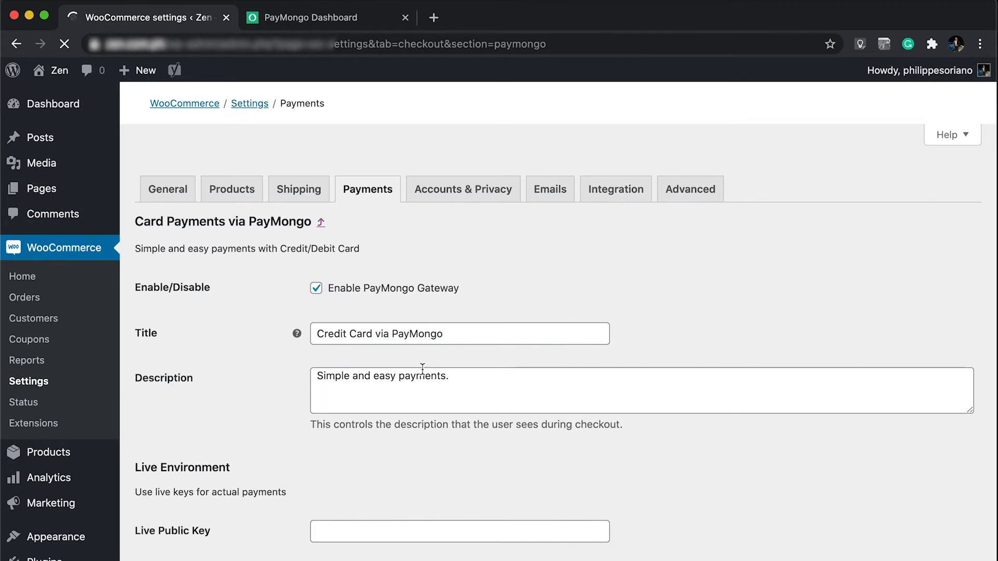
scroll("down", 3)
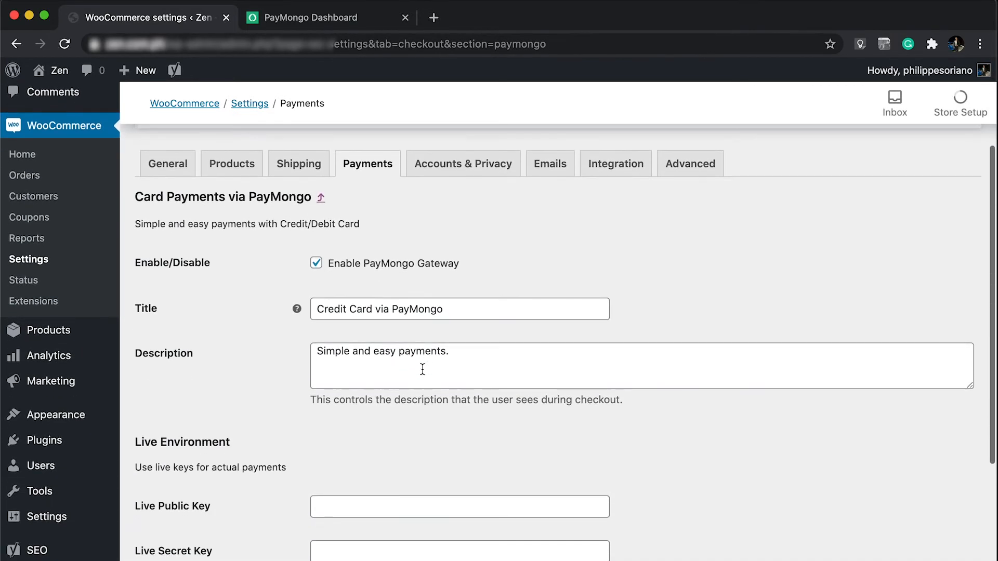
scroll("down", 3)
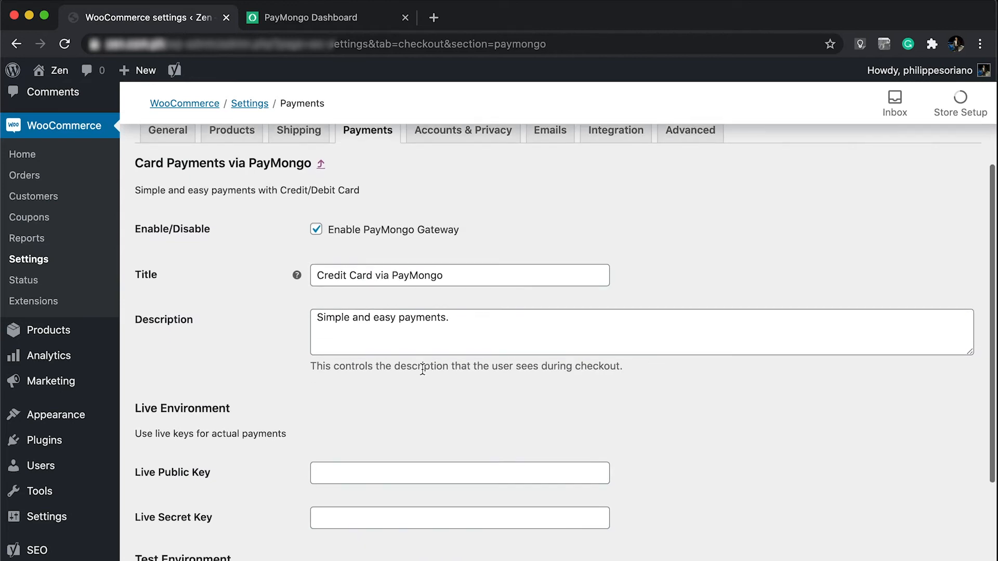
scroll("down", 3)
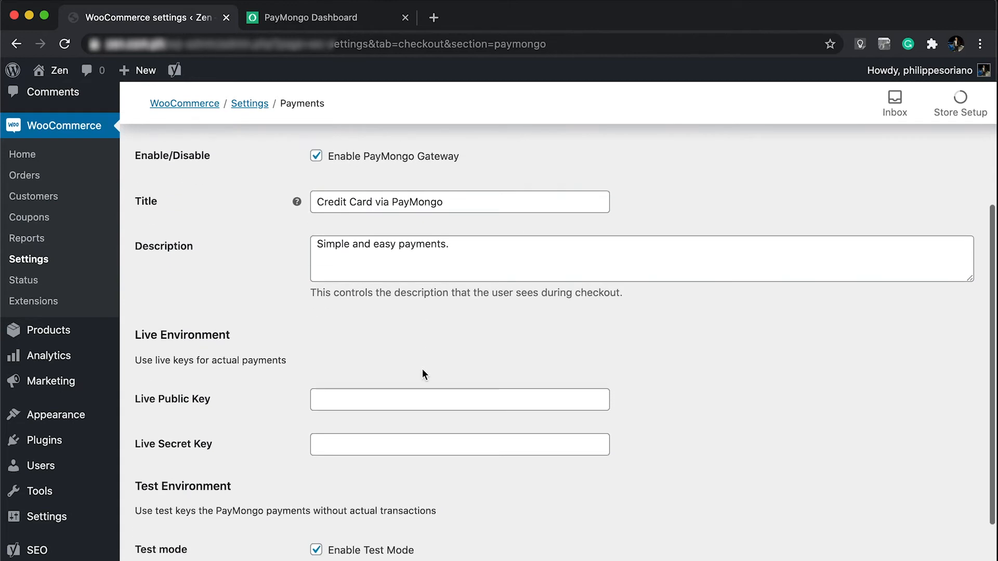
scroll("down", 3)
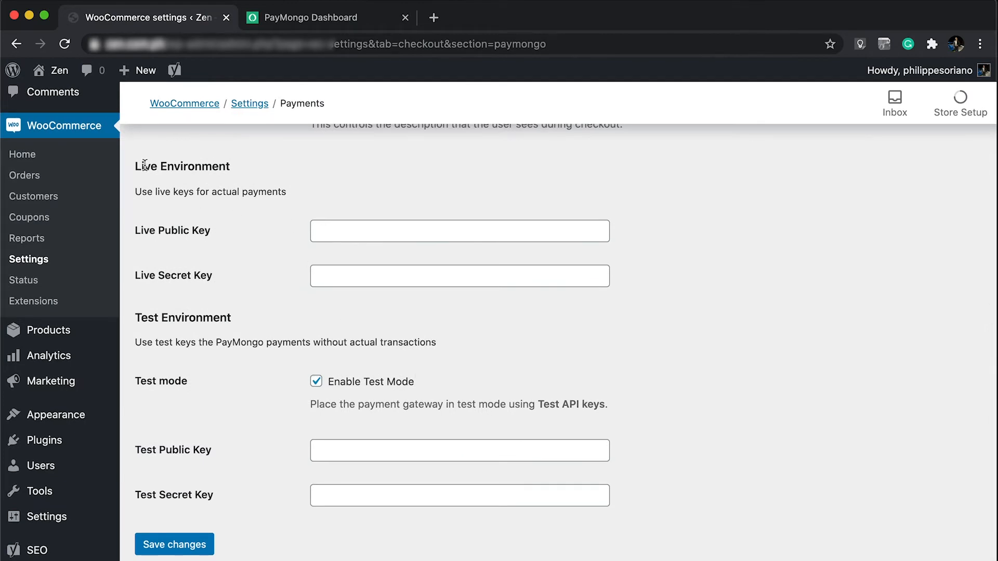
mouse_move(181, 242)
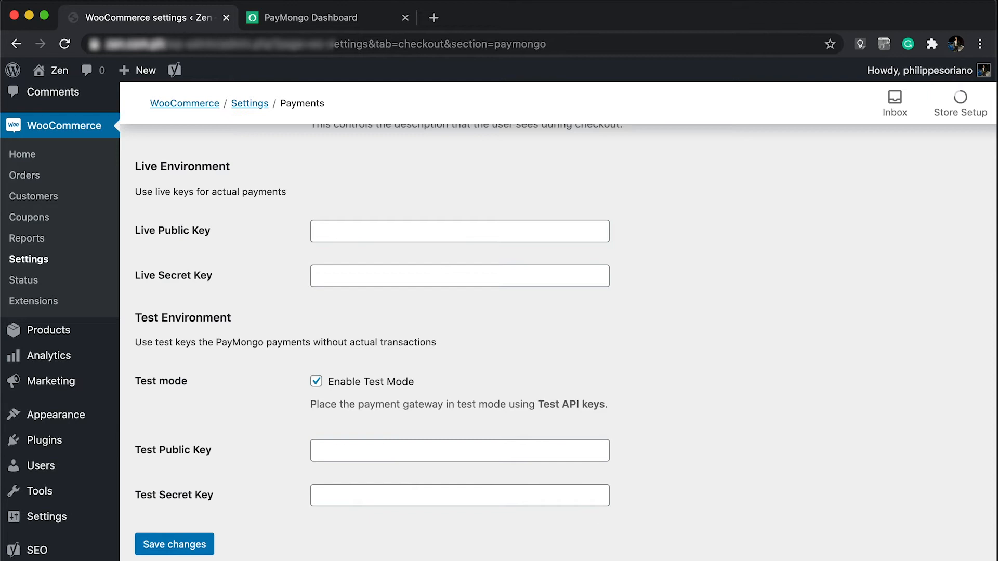
mouse_move(195, 477)
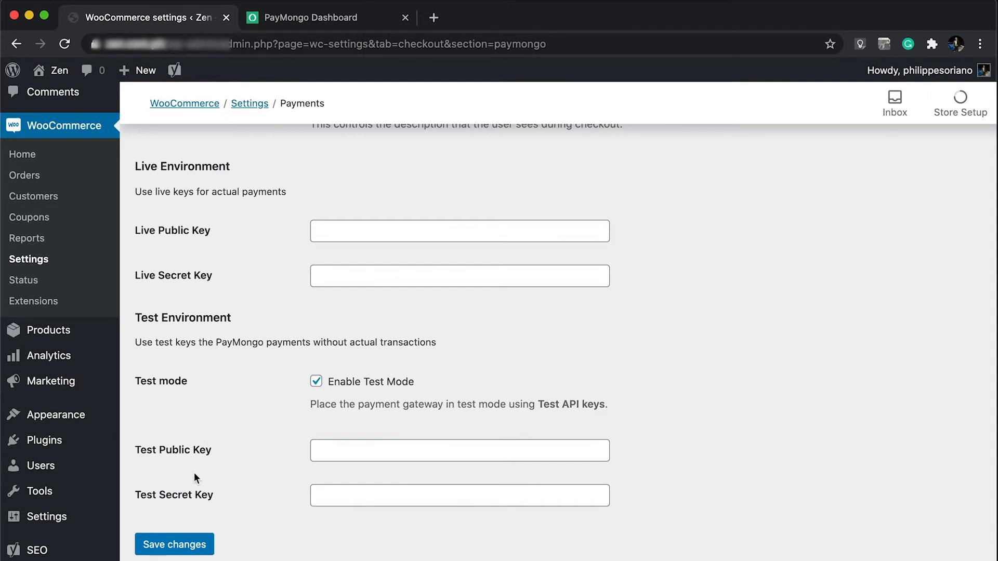
mouse_move(248, 474)
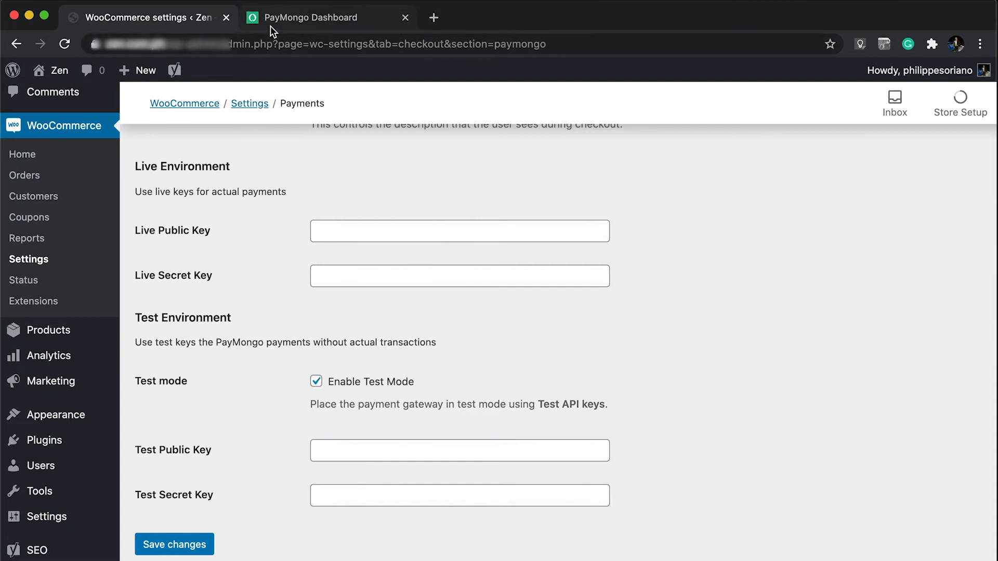
Copy the PayMongo test public and secret keys into the WooCommerce test key fields.
left_click(311, 17)
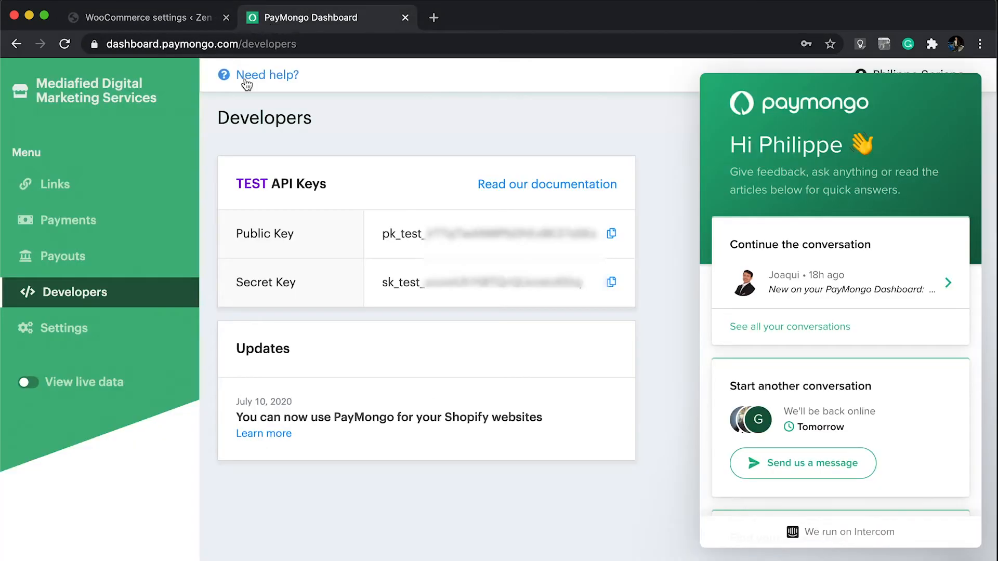
mouse_move(347, 262)
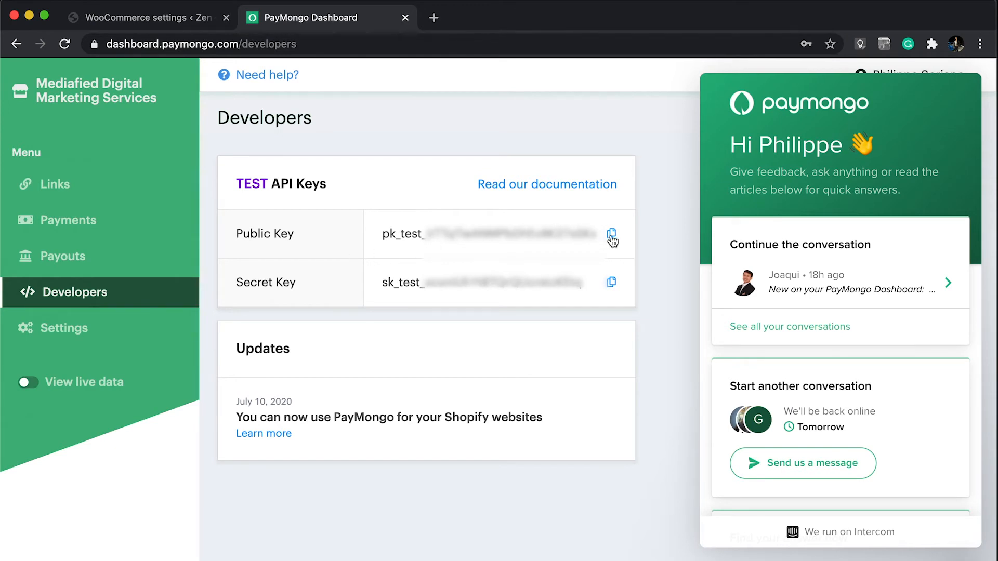
mouse_move(608, 256)
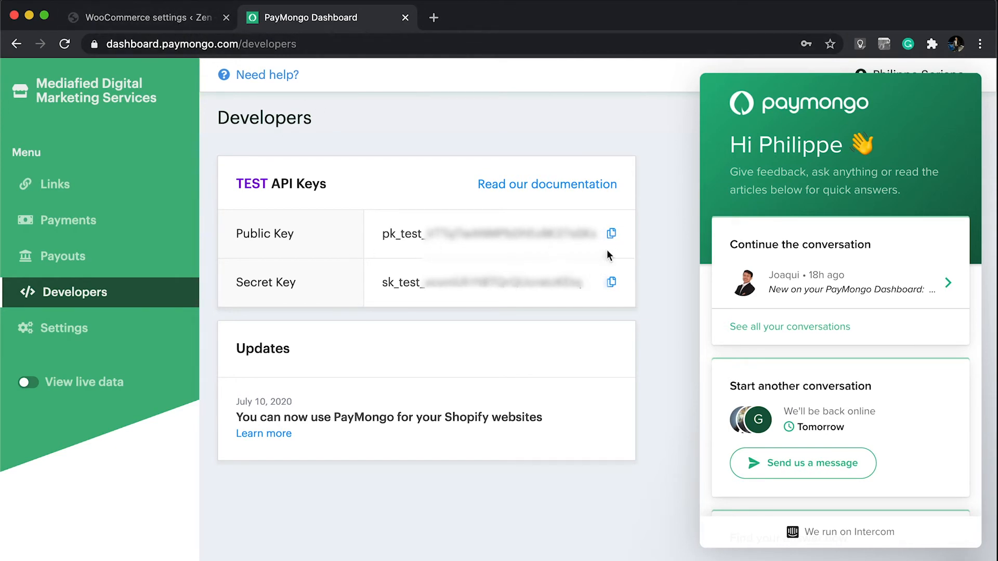
left_click(144, 18)
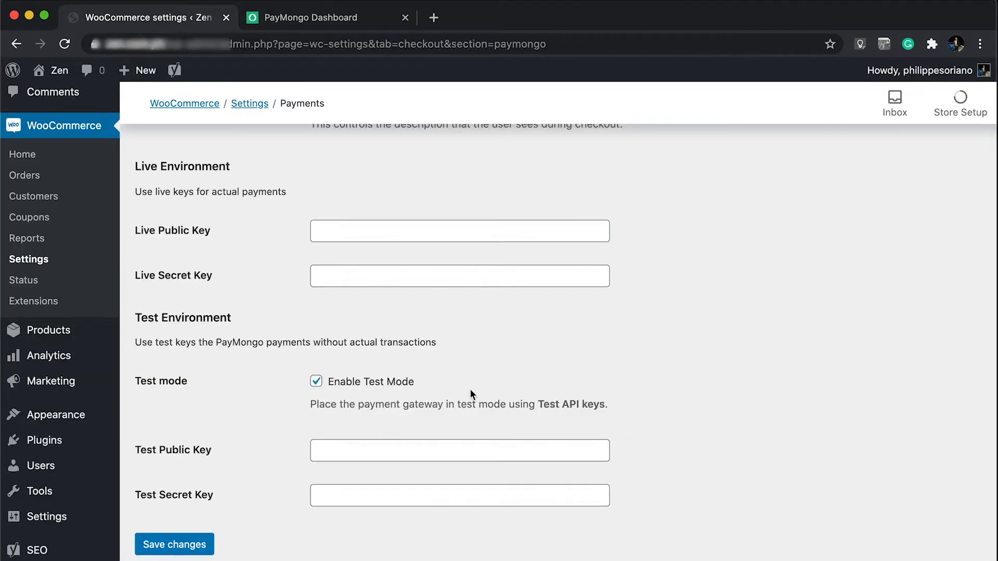
left_click(324, 17)
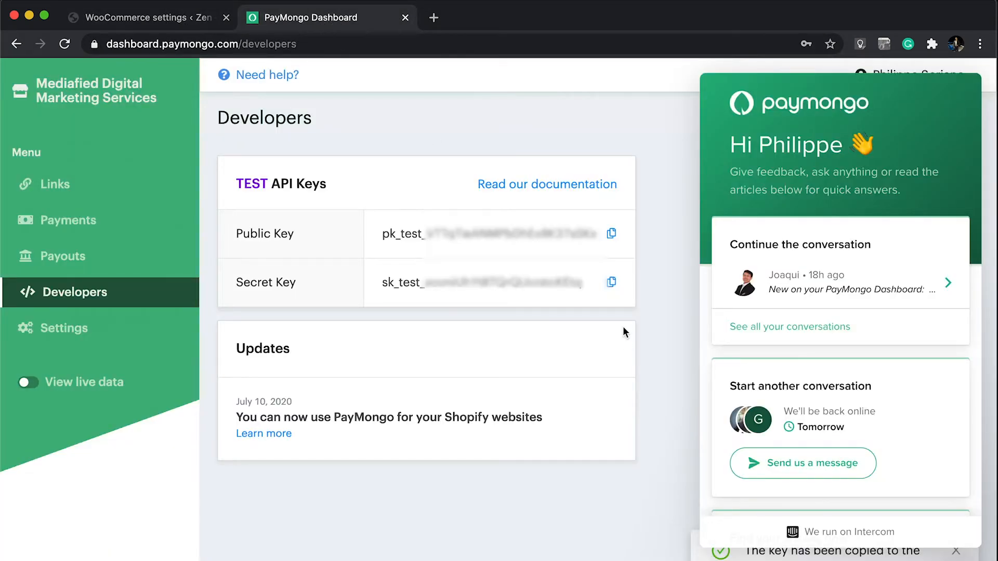
left_click(145, 18)
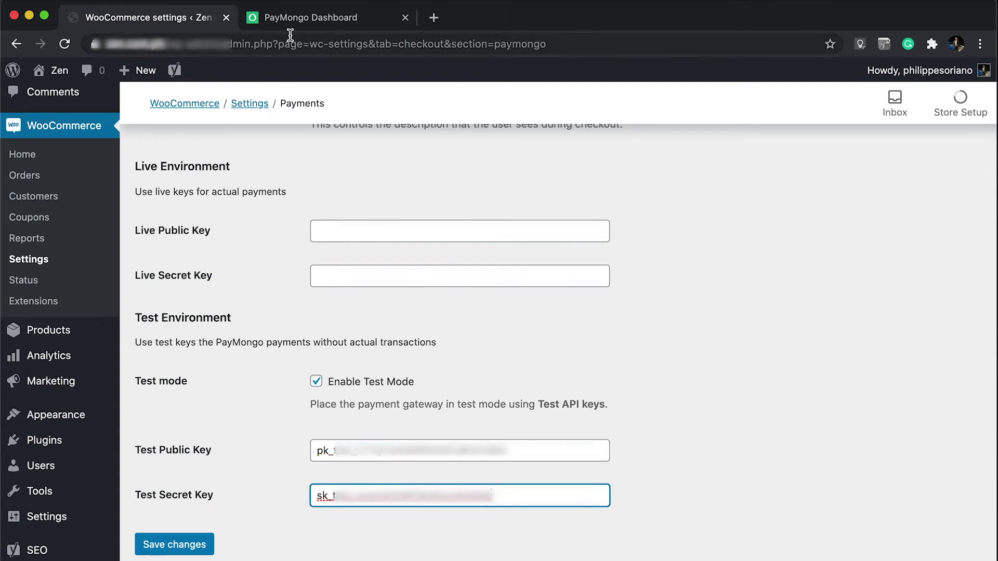
left_click(312, 18)
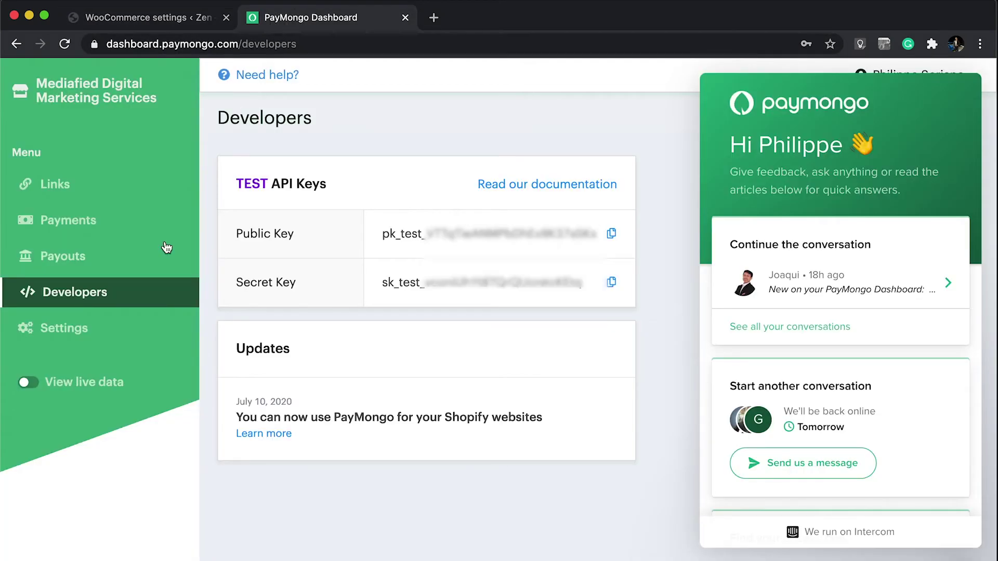
mouse_move(81, 388)
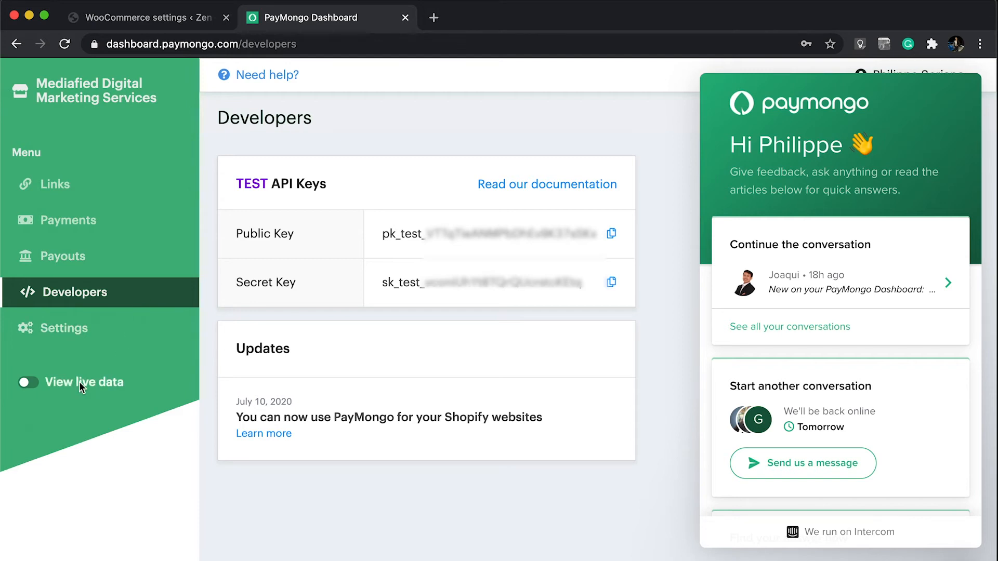
Switch PayMongo to live data and copy the live public and secret keys into WooCommerce.
left_click(27, 382)
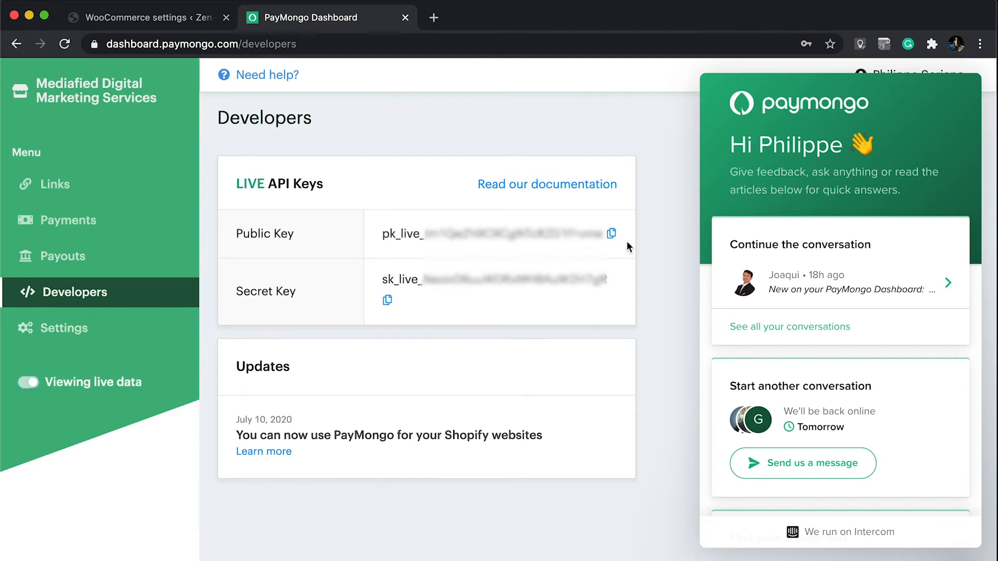
left_click(146, 18)
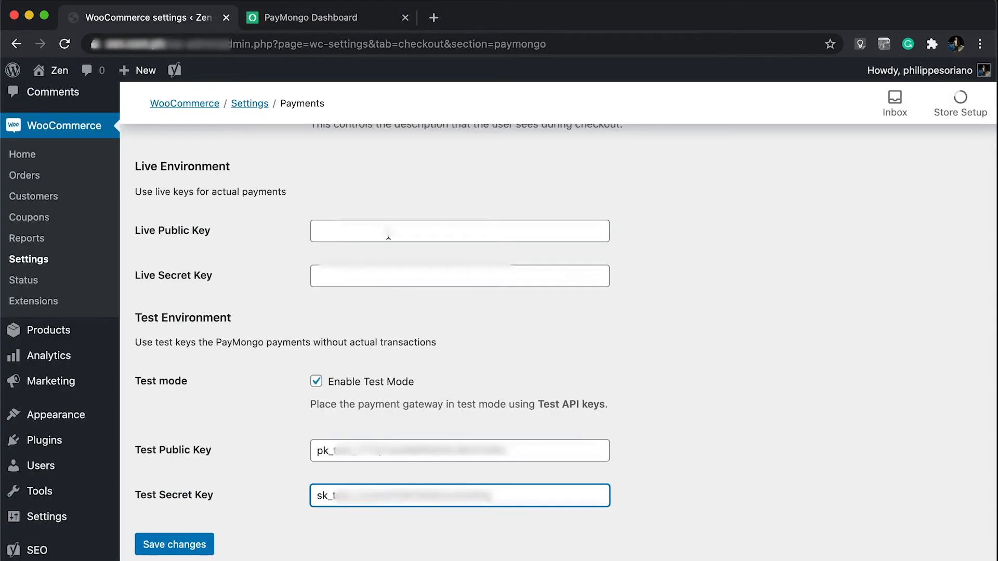
left_click(311, 17)
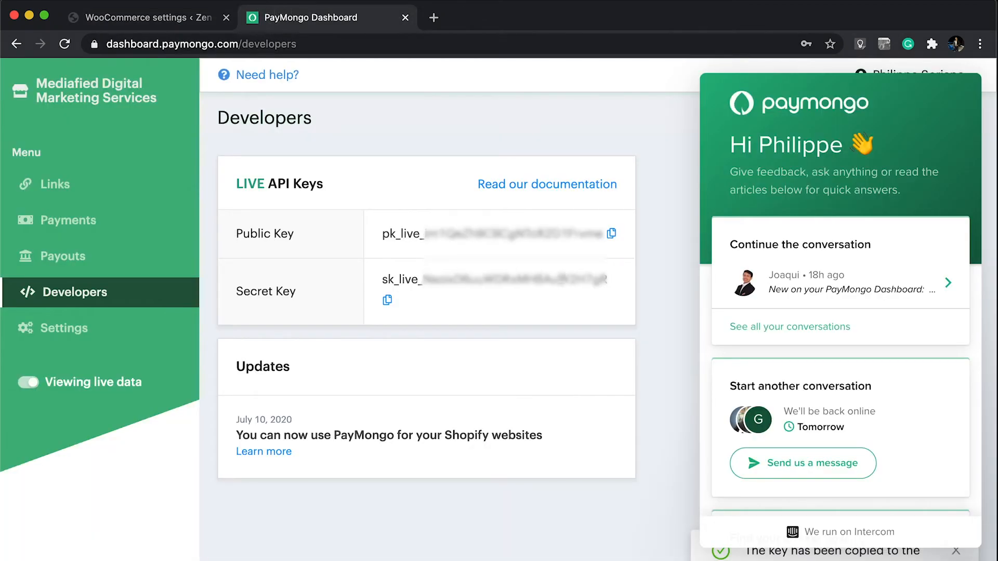
left_click(145, 18)
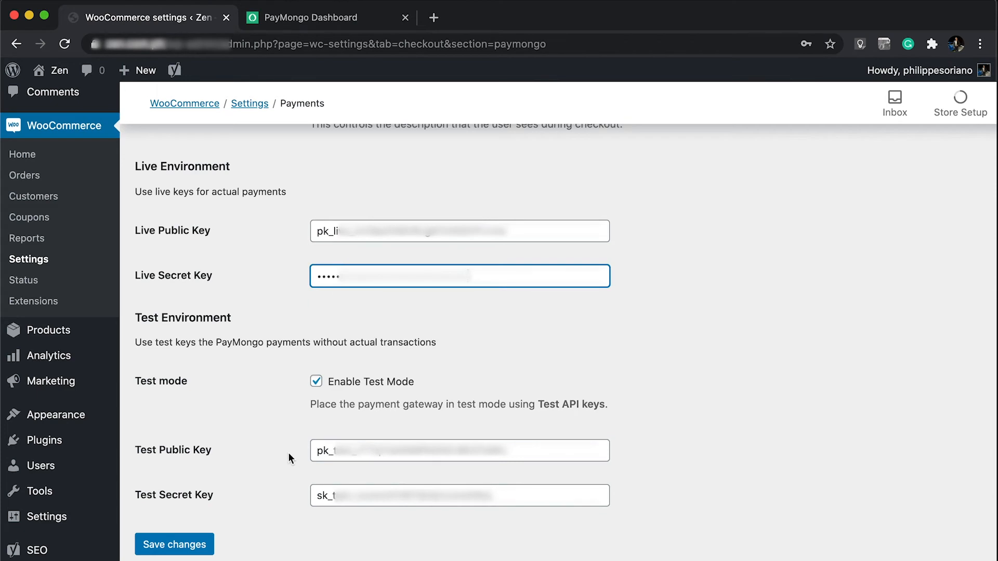
mouse_move(321, 389)
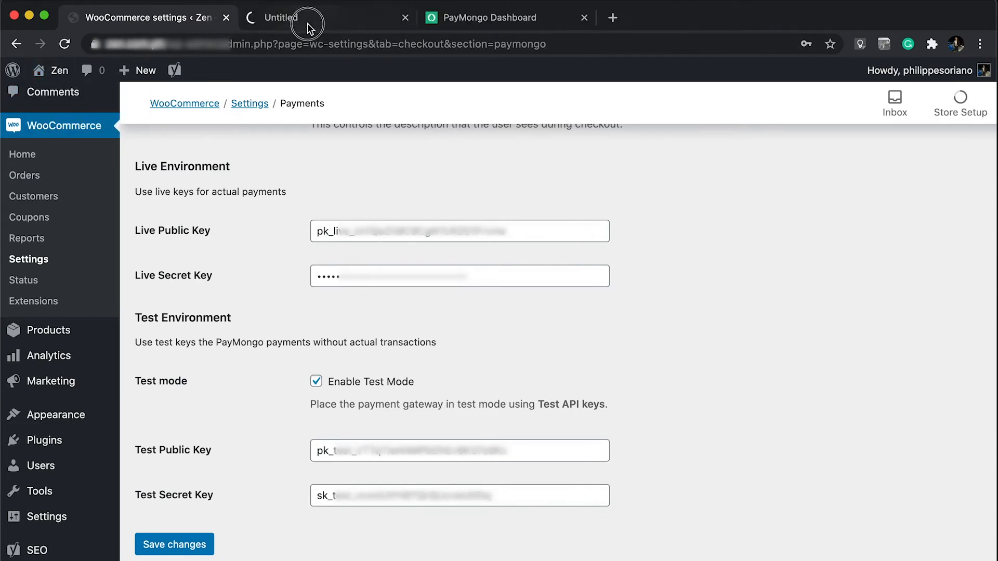
In the storefront's Breakfast Food & Spreads category, add Cheez Whiz Spread Plain 450g to the cart.
left_click(287, 18)
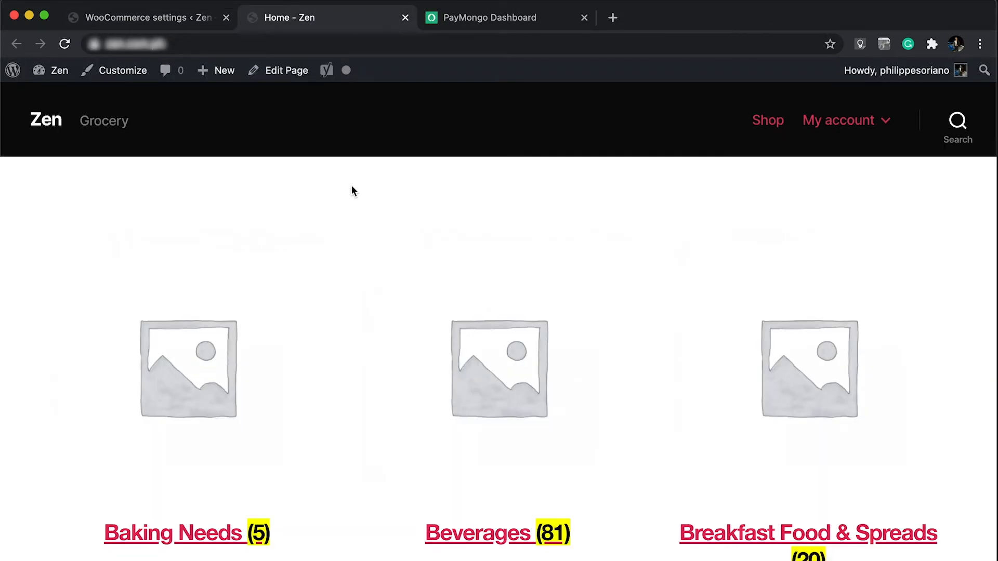
scroll("down", 3)
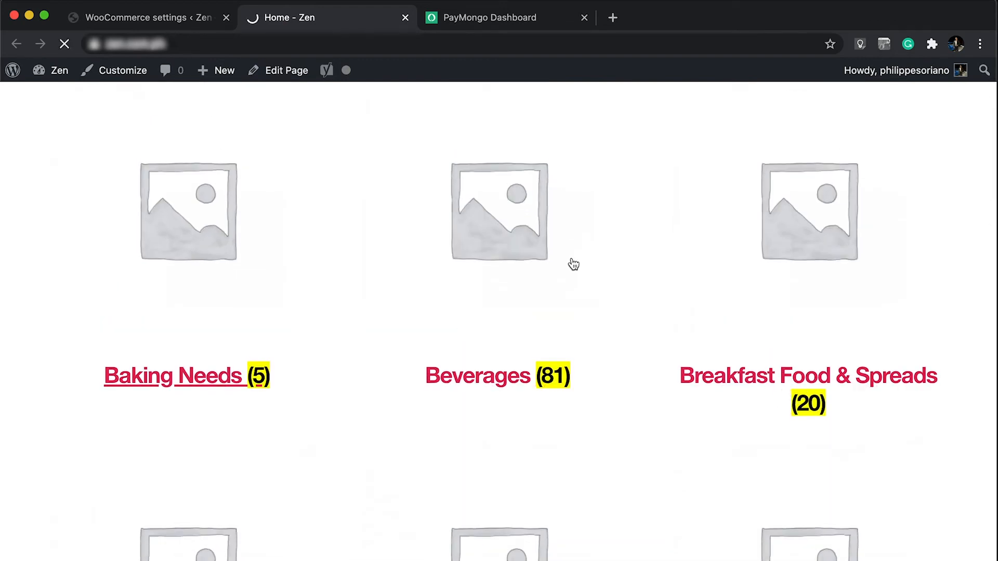
left_click(808, 375)
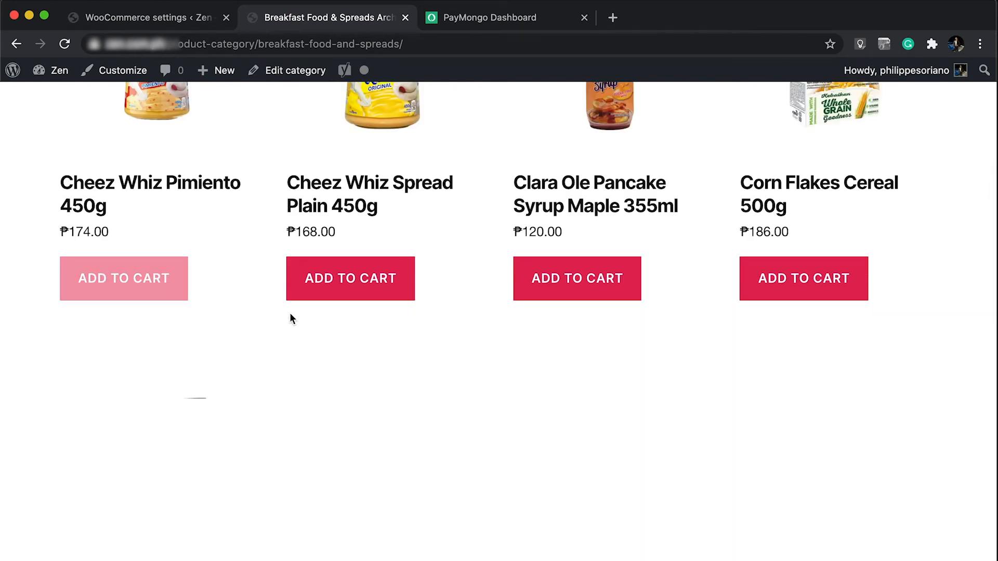
left_click(124, 279)
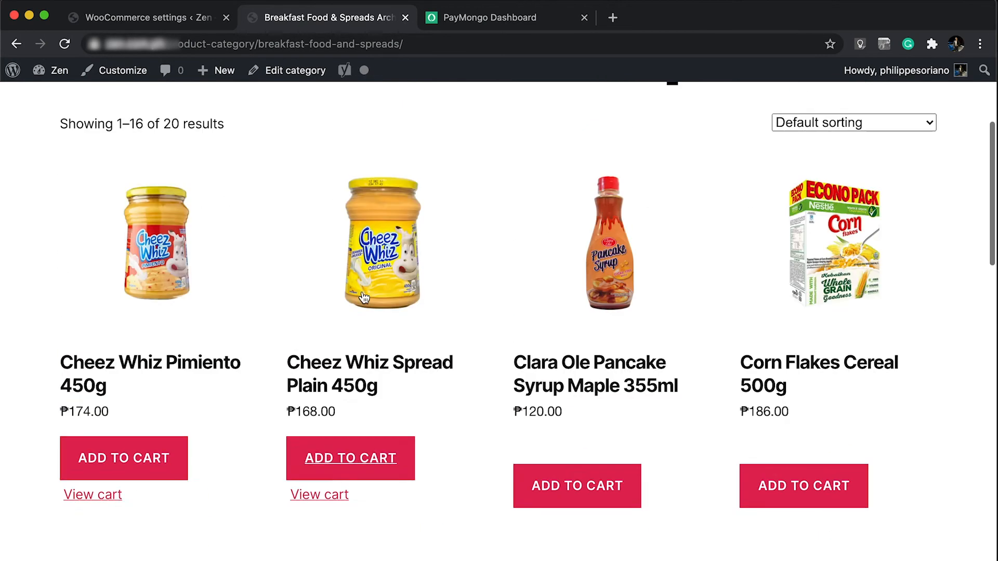
Go to Checkout from the My account menu, showing the ₱342 order.
left_click(838, 121)
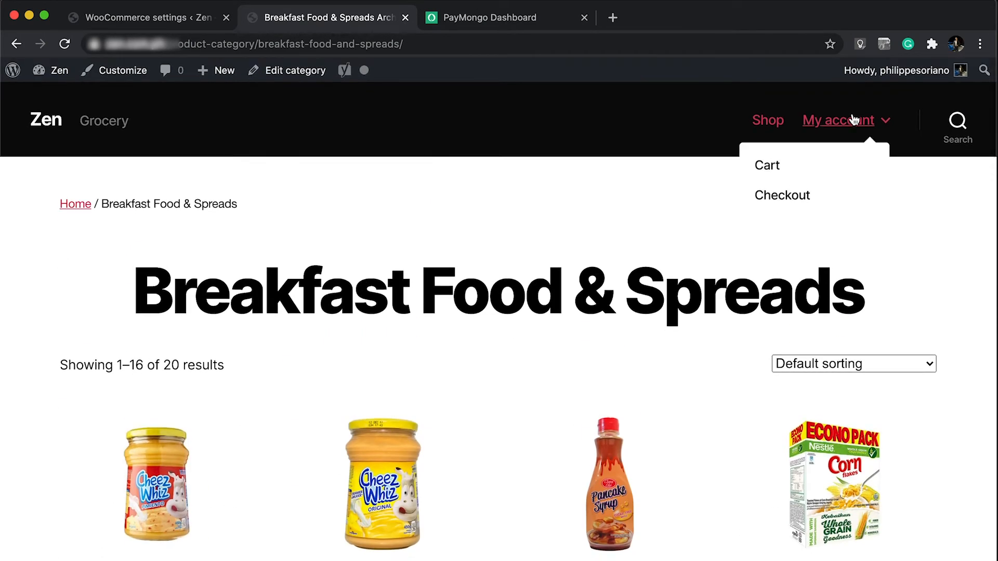
left_click(781, 196)
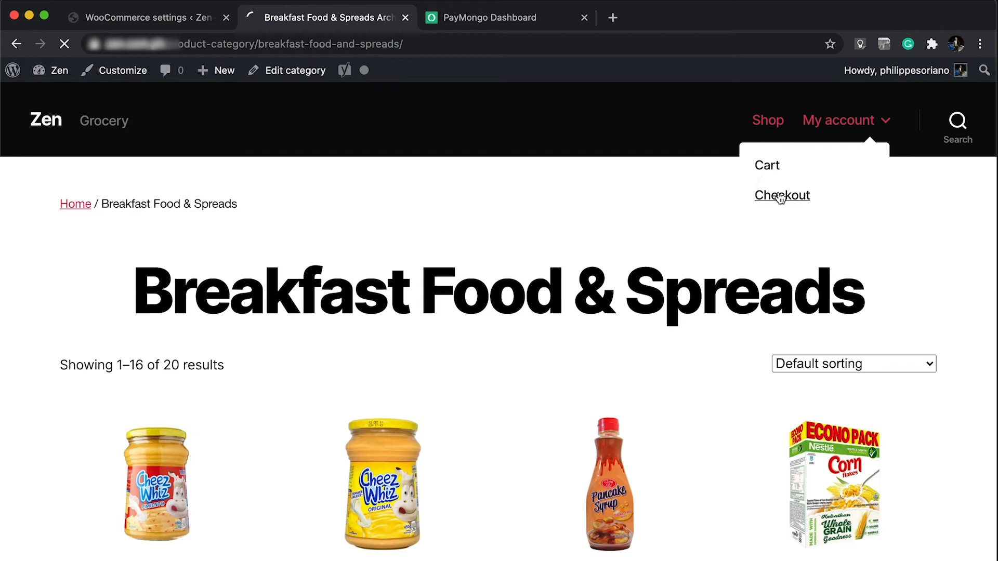
left_click(782, 196)
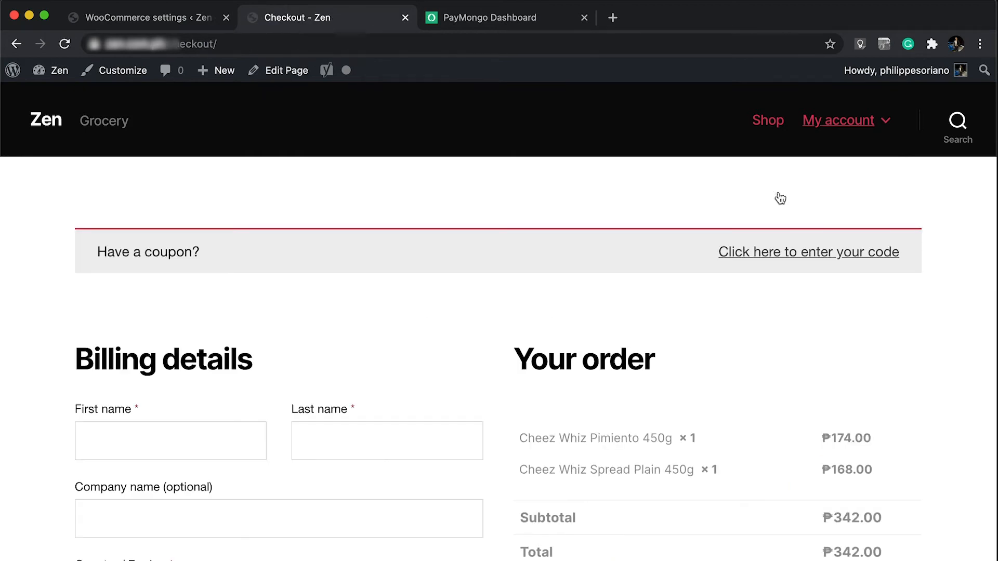
scroll("down", 3)
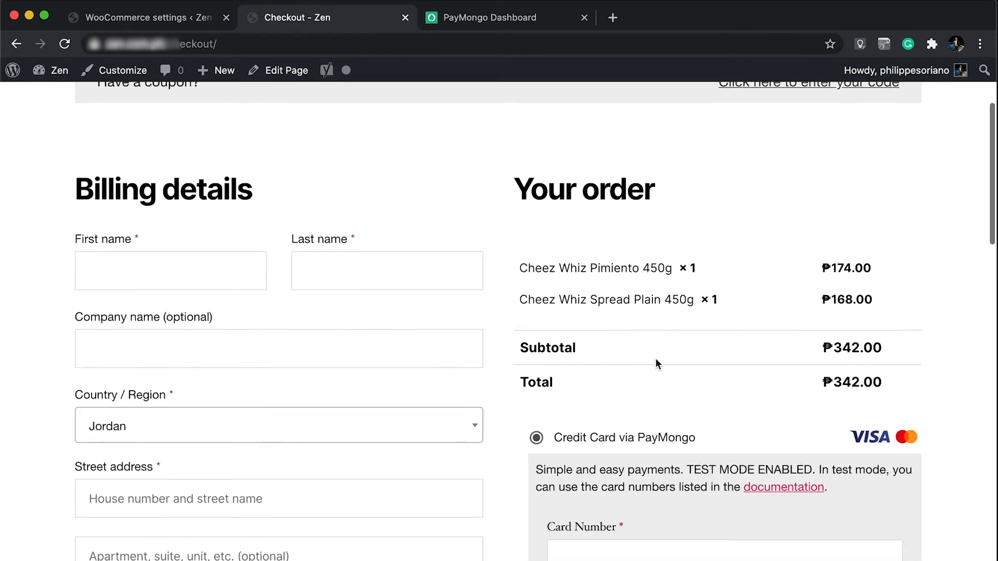
scroll("down", 3)
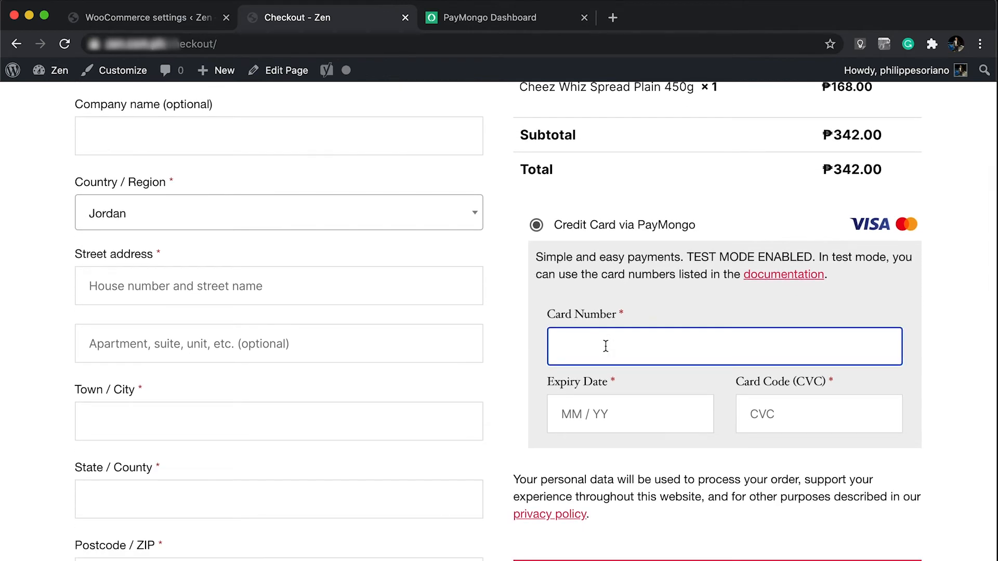
scroll("up", 3)
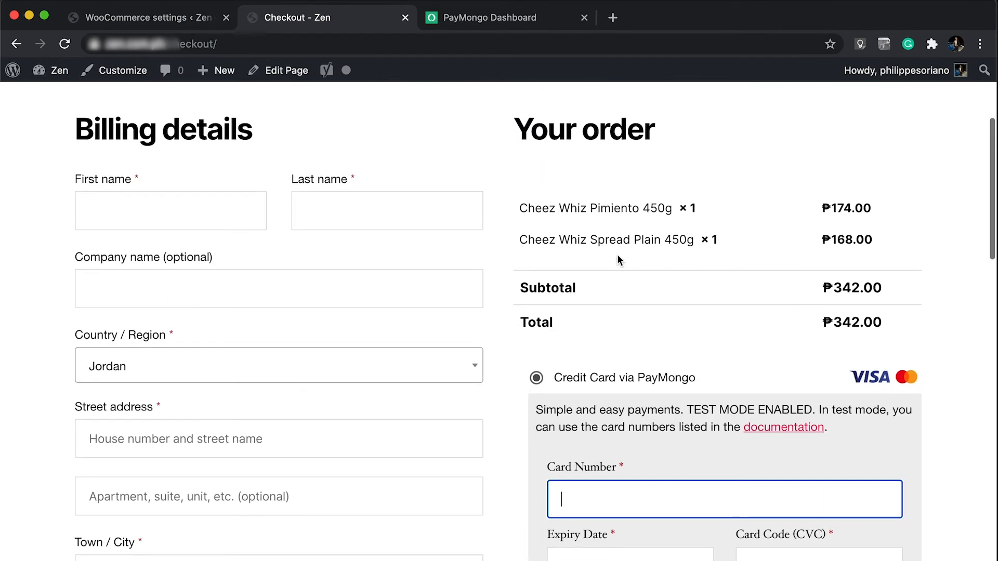
scroll("down", 3)
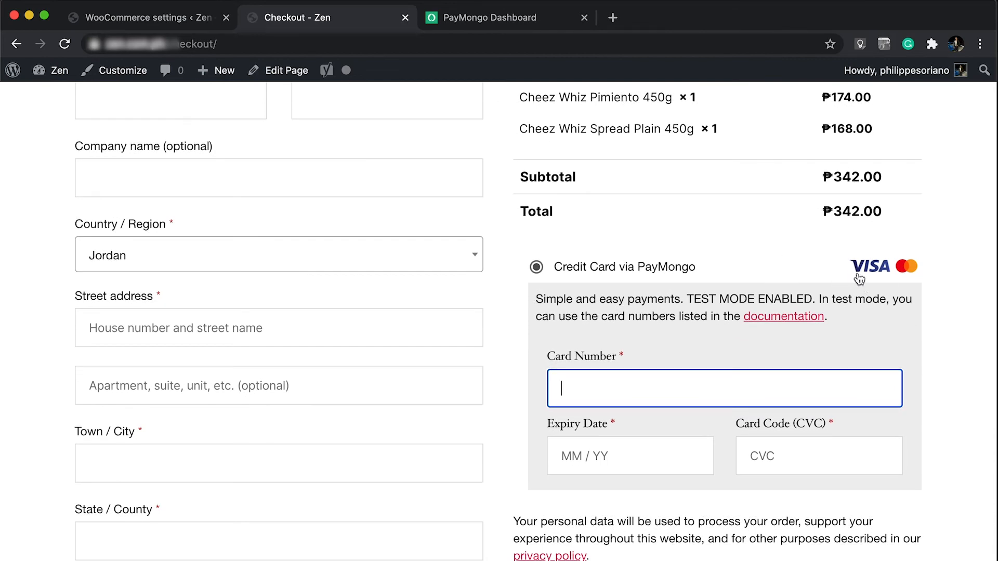
mouse_move(677, 356)
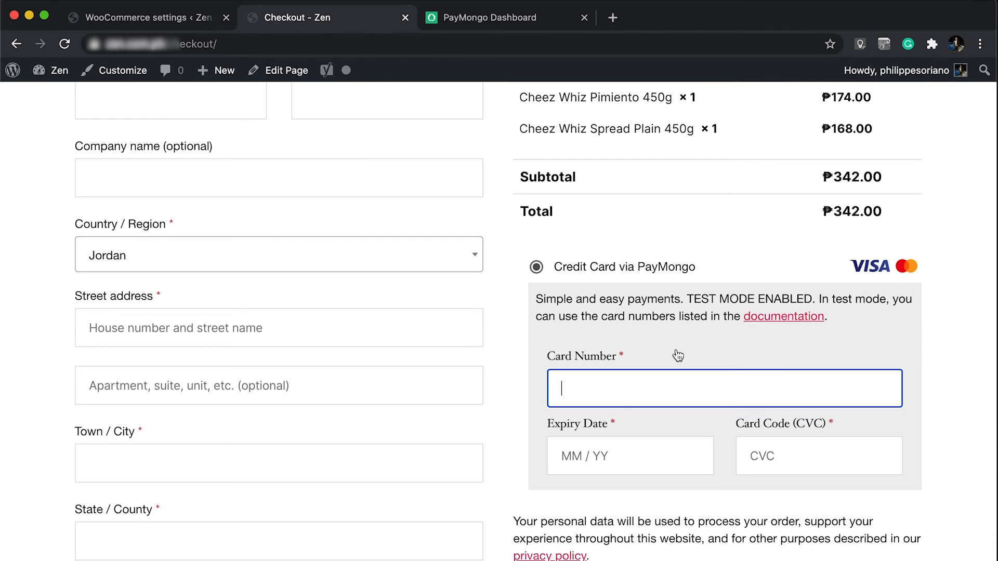
mouse_move(591, 371)
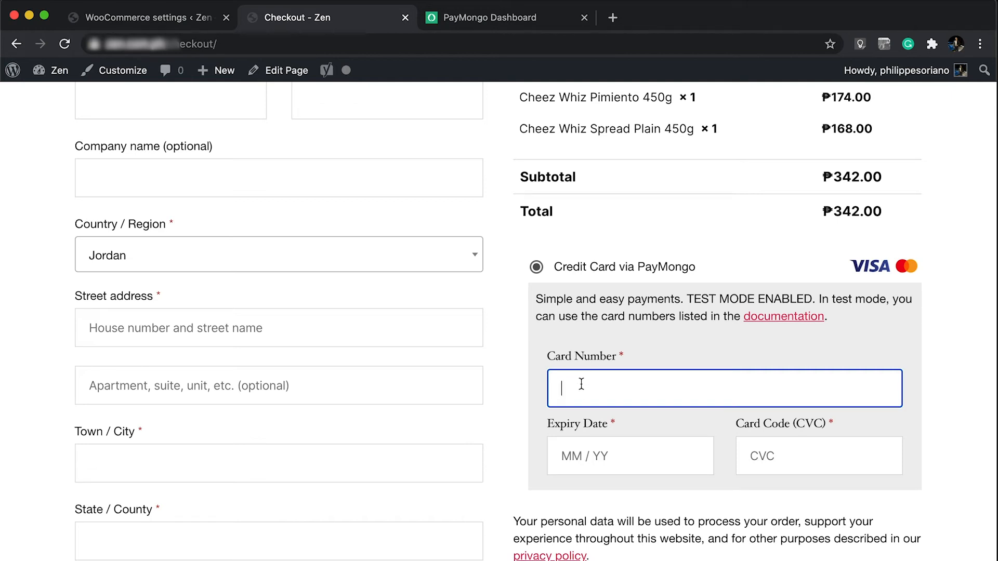
left_click(818, 455)
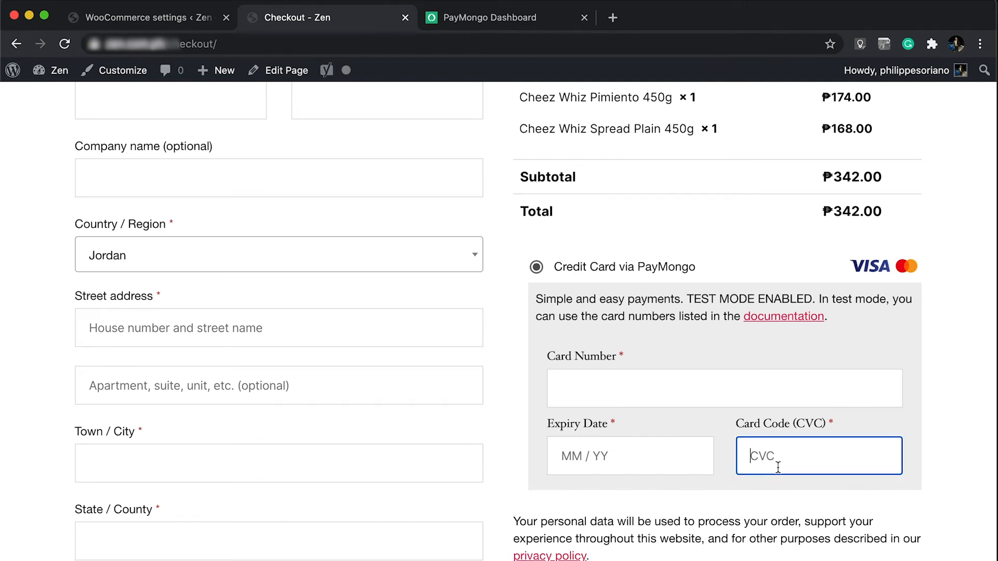
mouse_move(696, 294)
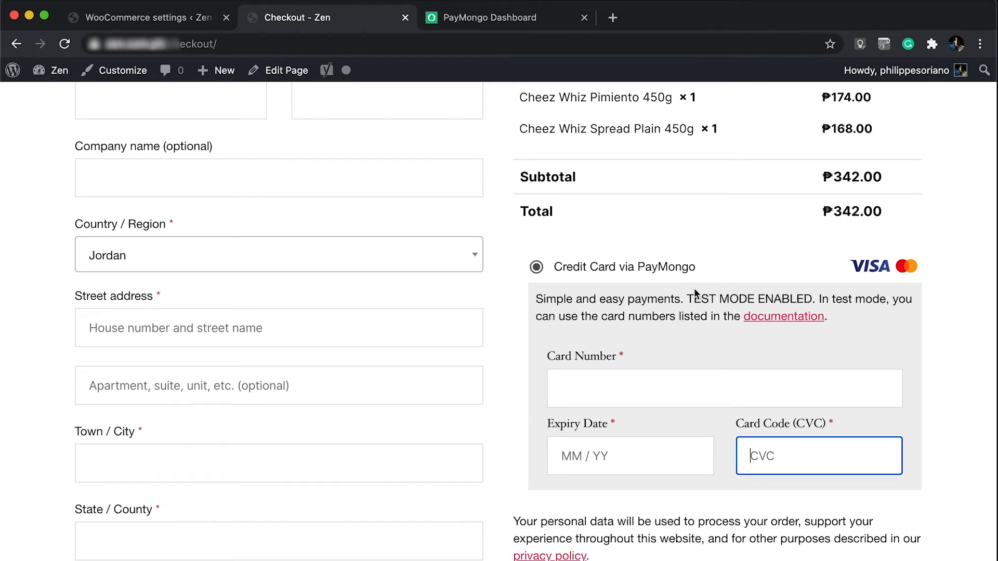
mouse_move(614, 16)
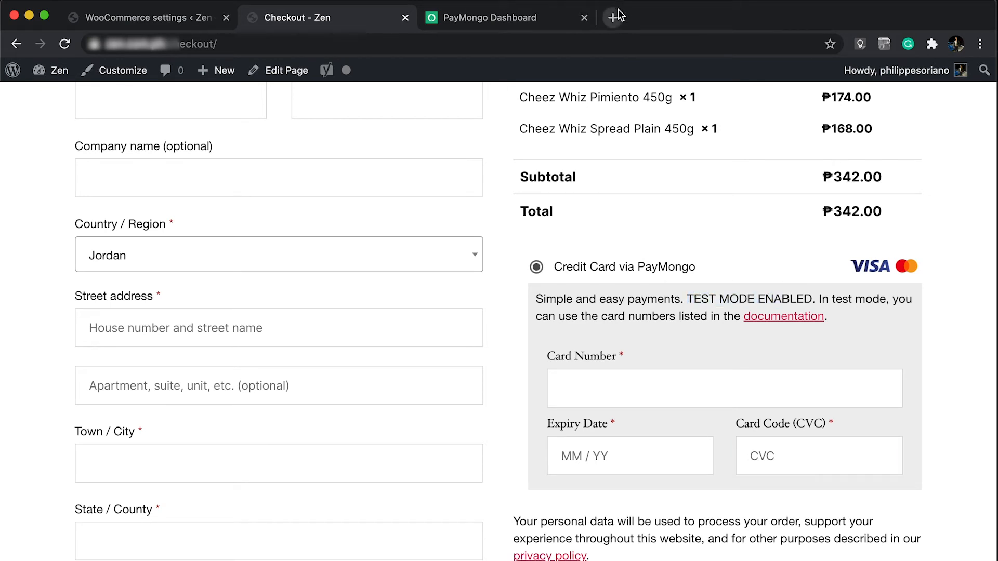
Find the Visa test card number in the PayMongo Testing docs via Google.
left_click(614, 18)
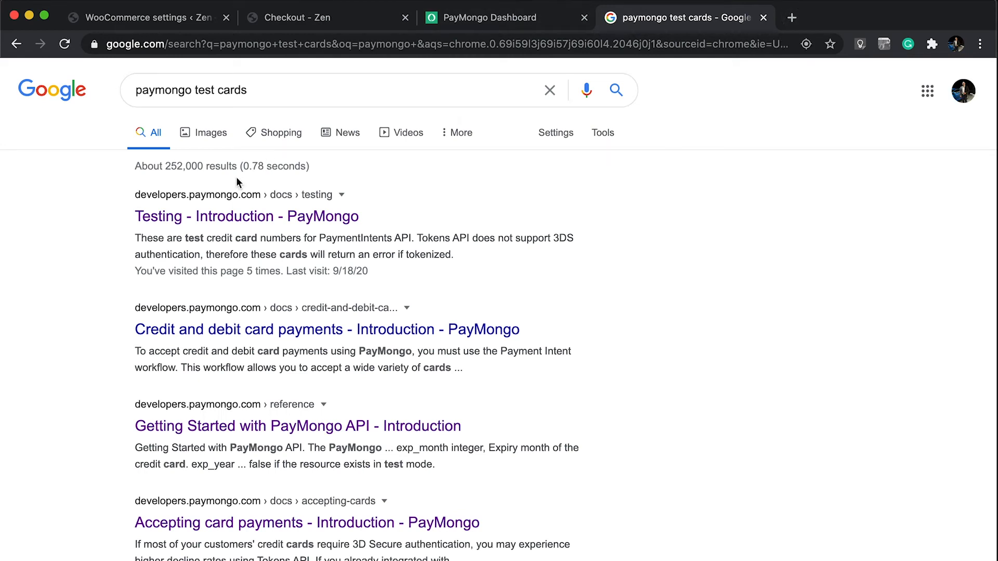
left_click(792, 18)
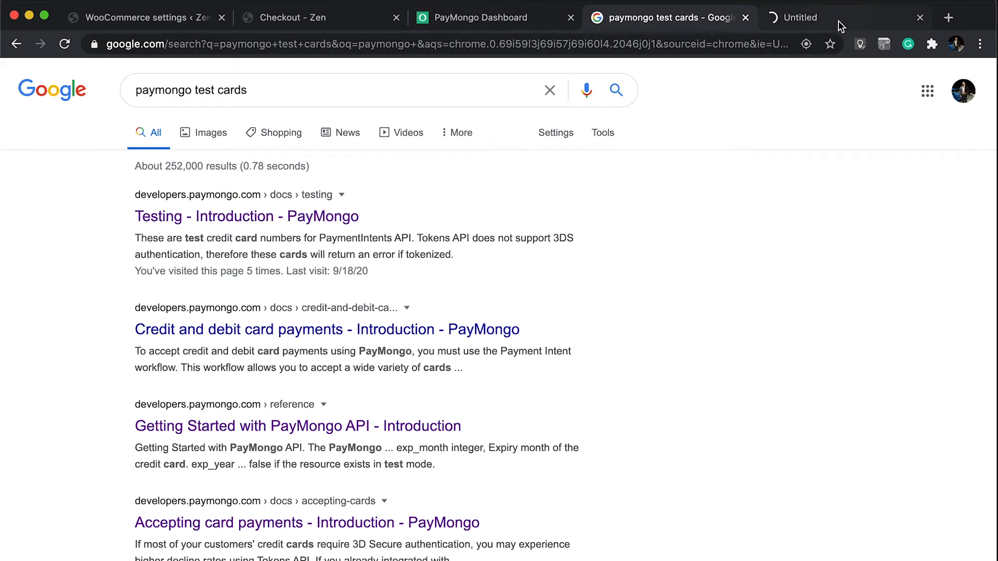
left_click(246, 216)
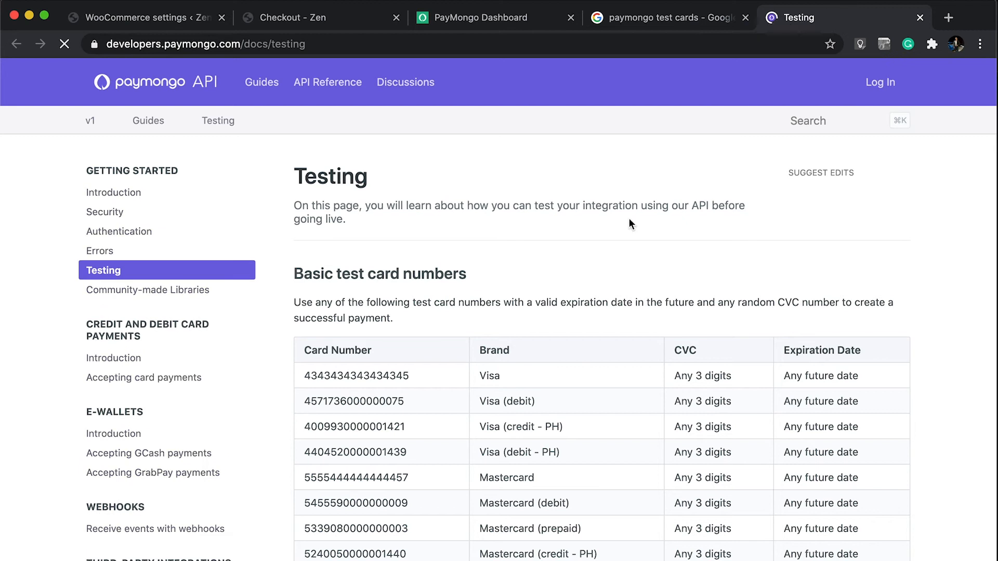
scroll("down", 3)
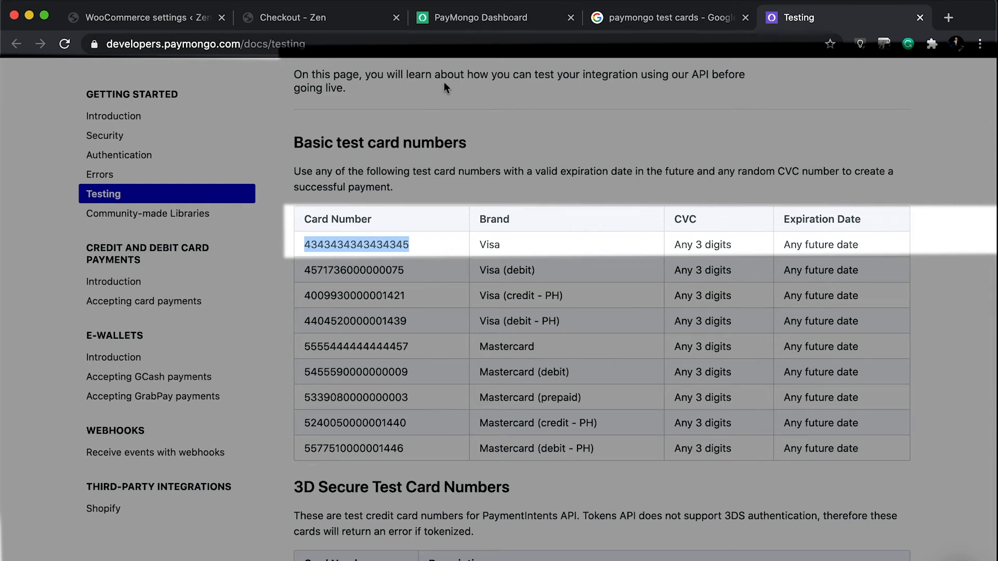
left_click(300, 17)
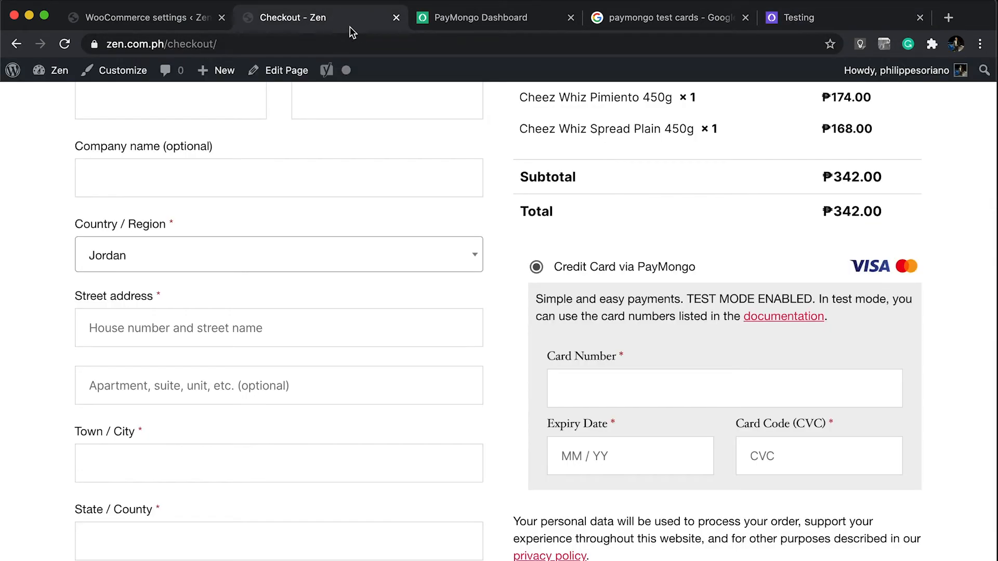
type("4343 4343 4343 4345")
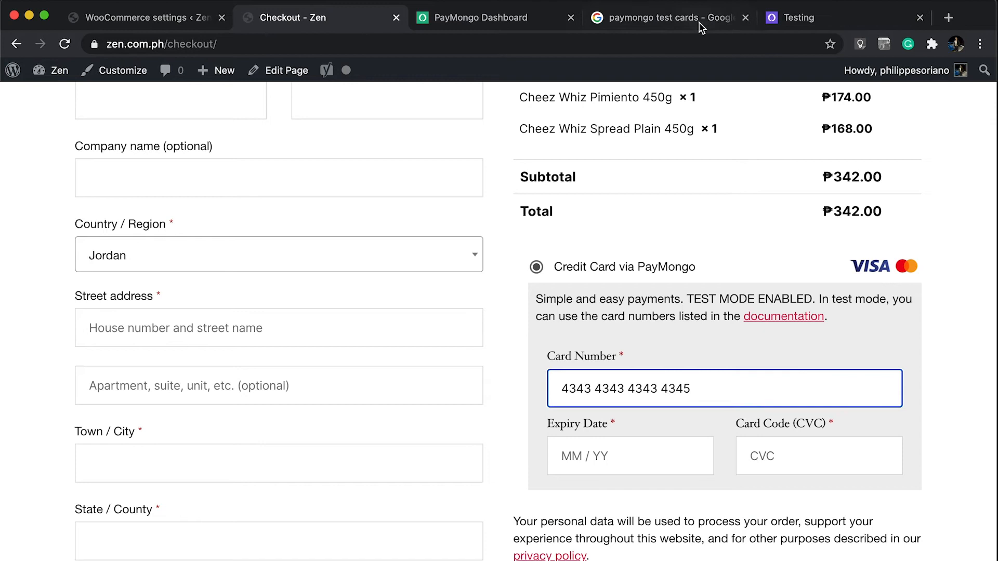
left_click(799, 18)
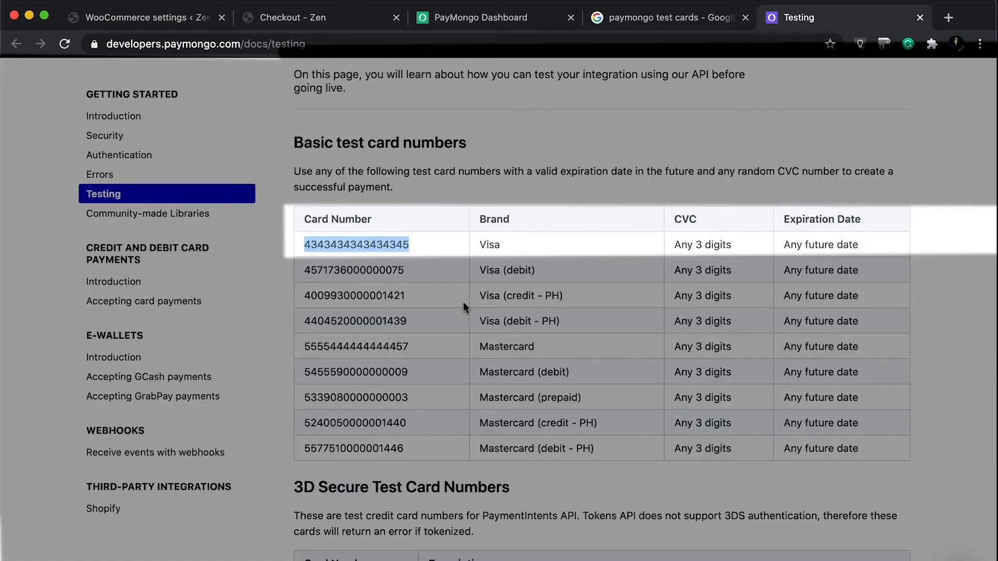
mouse_move(666, 217)
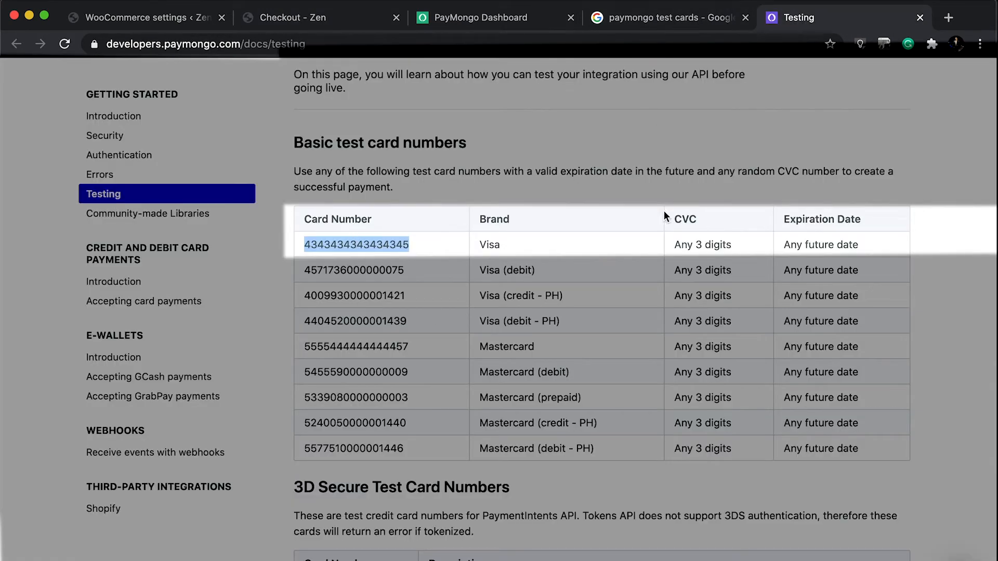
mouse_move(738, 260)
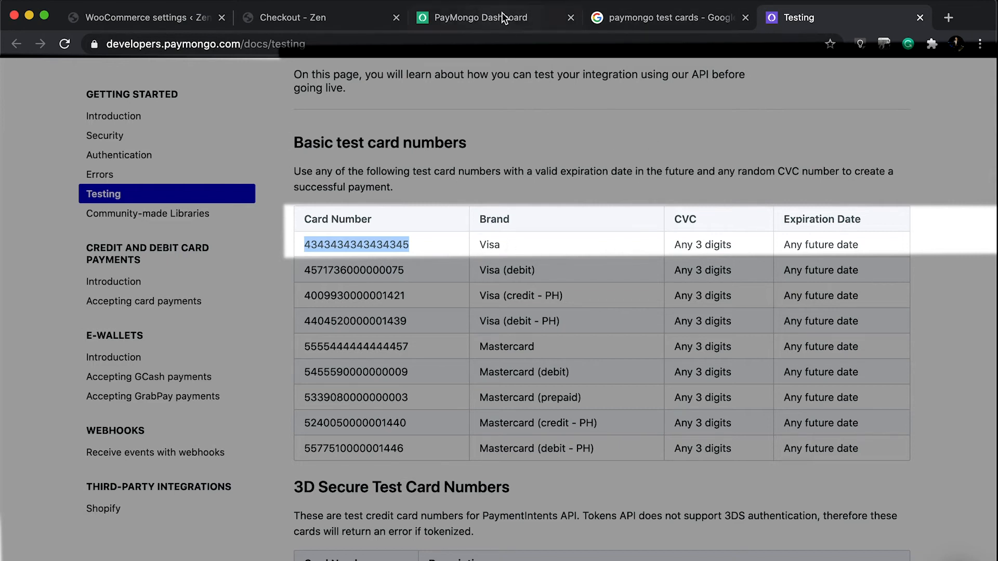
left_click(293, 18)
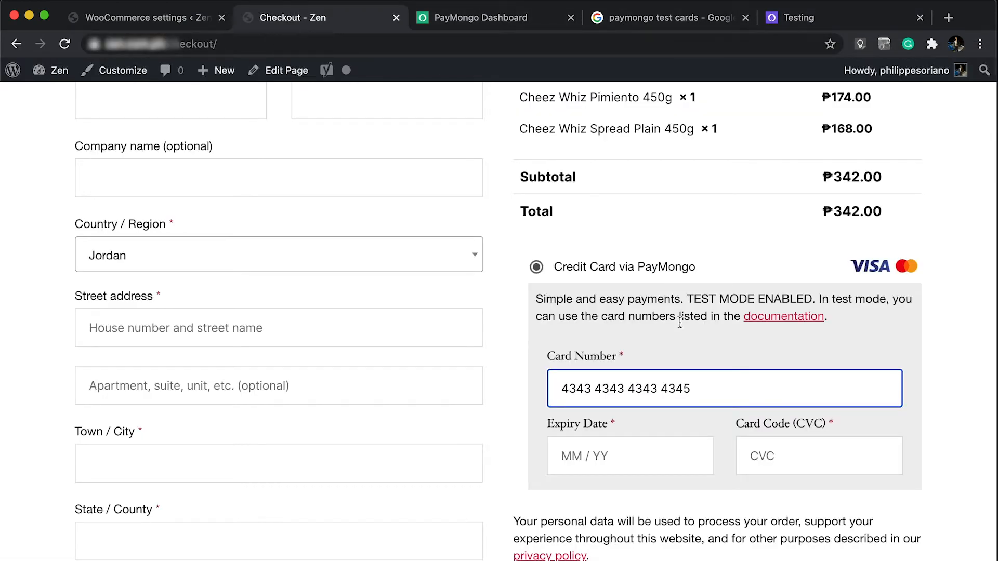
type("12/")
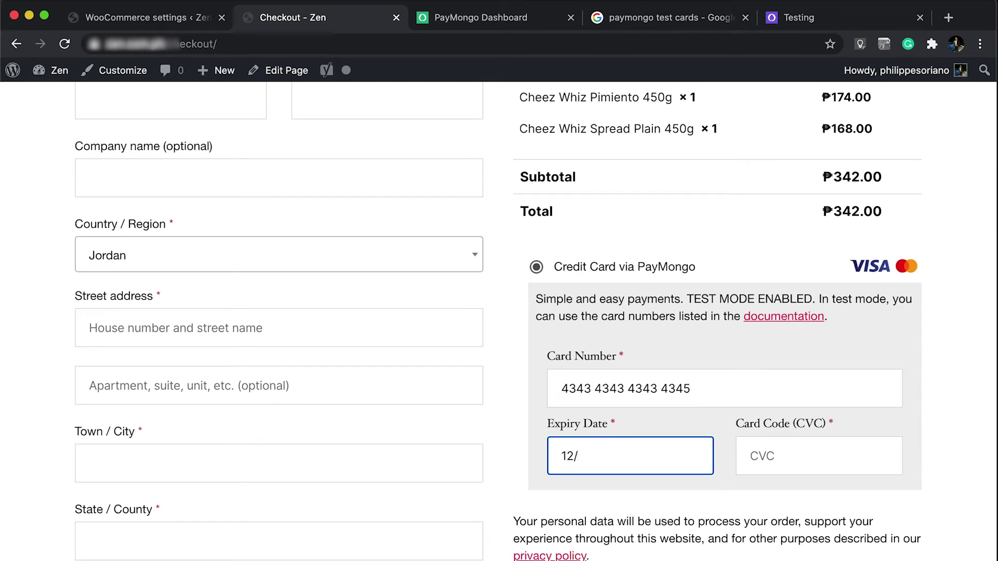
type("26")
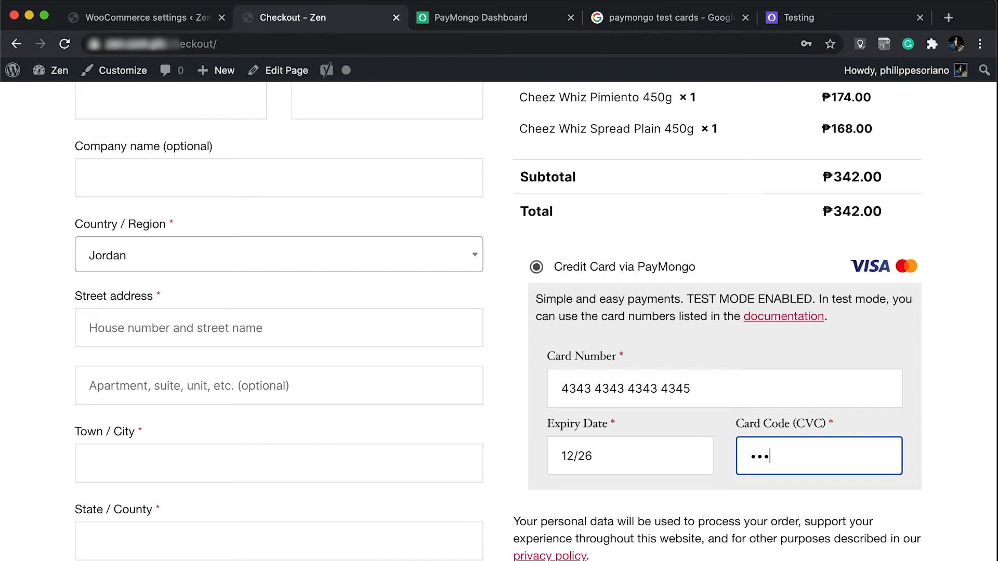
left_click(169, 111)
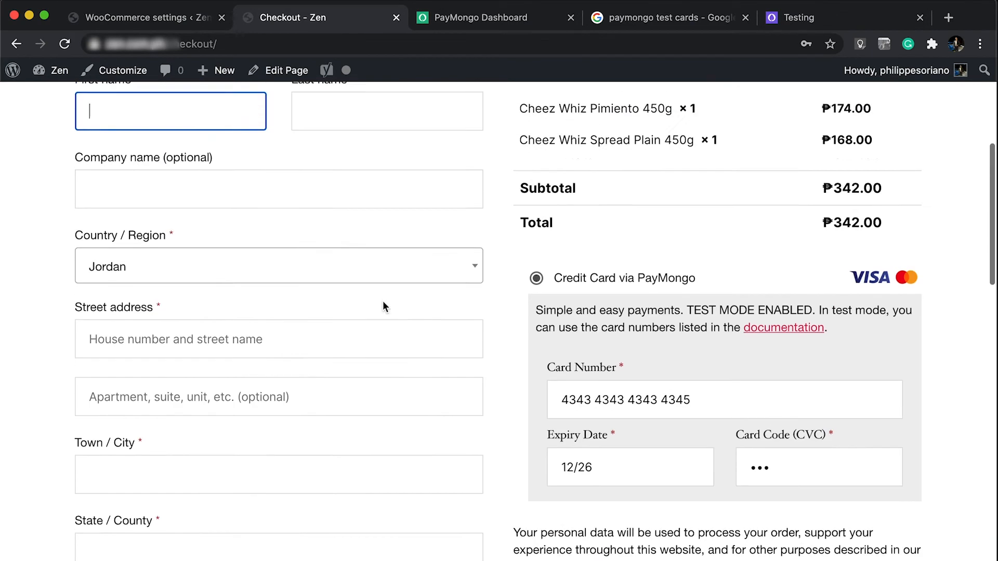
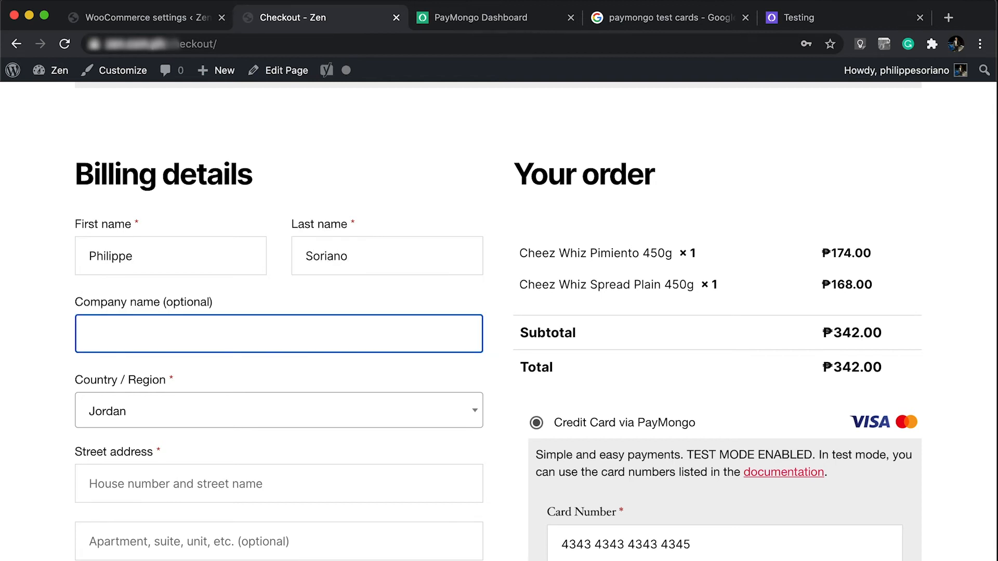
Place the order, reaching the thank-you confirmation for order 1444 paid by PayMongo card.
scroll("down", 3)
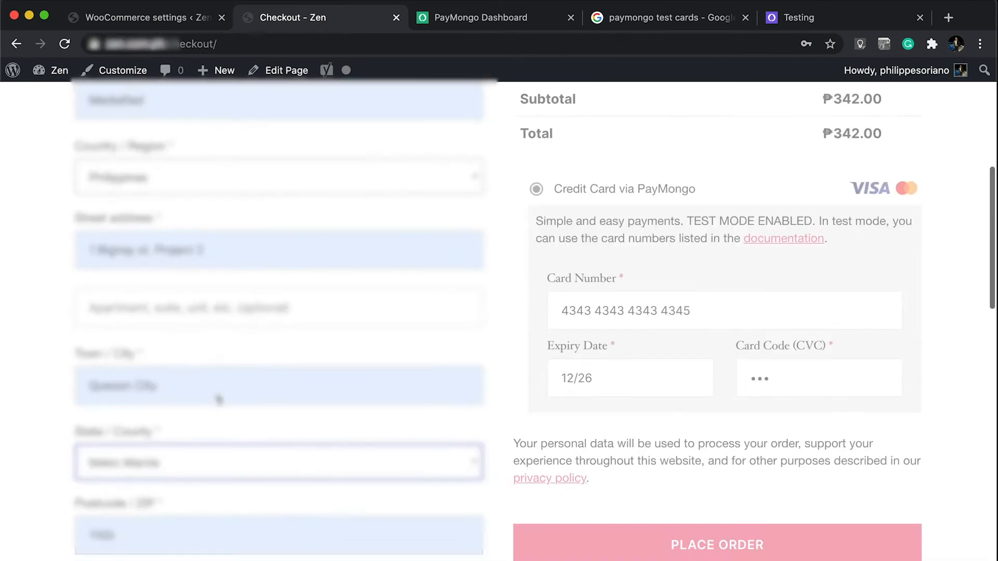
scroll("down", 3)
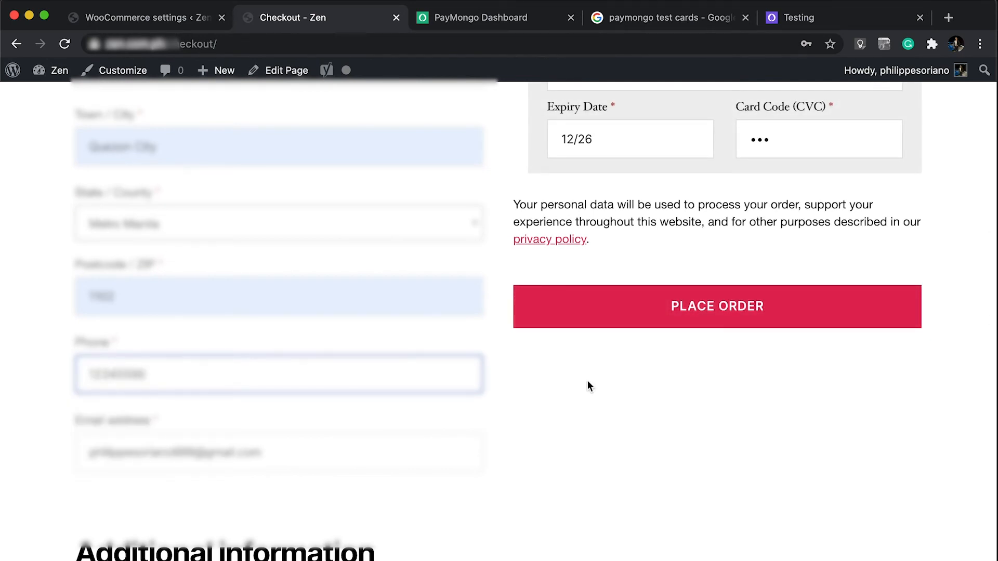
left_click(716, 305)
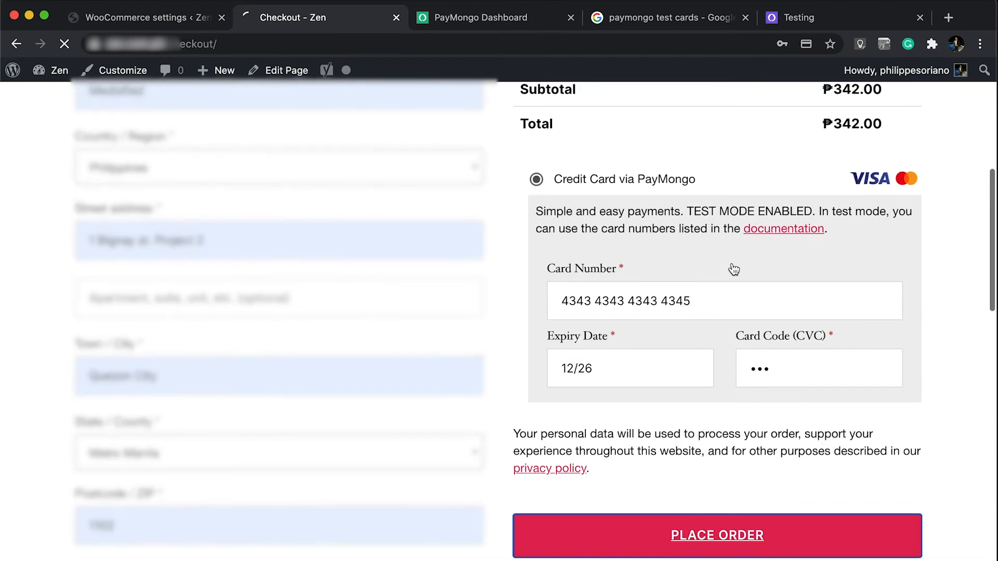
left_click(716, 535)
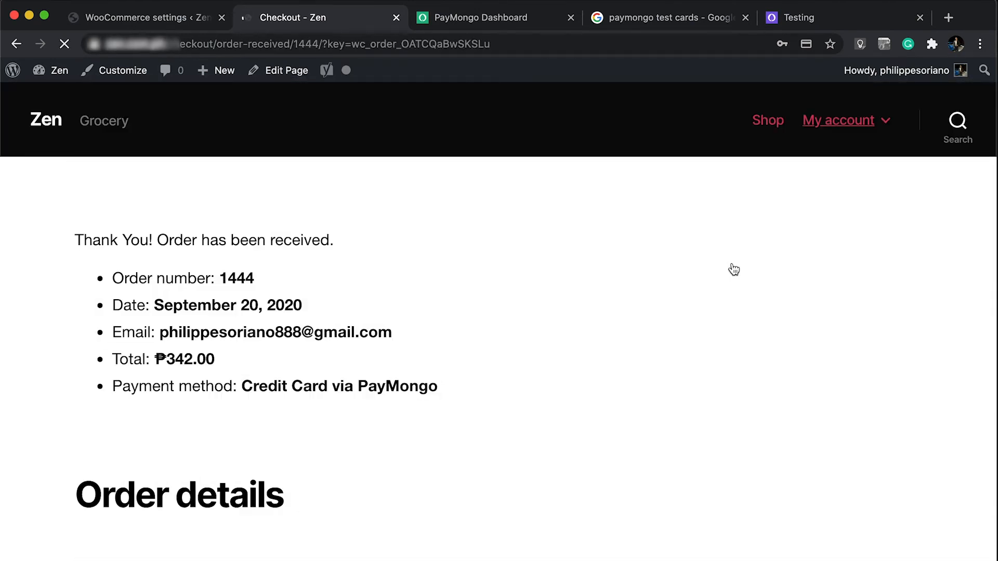
Review order 1444's details with both Cheez Whiz items totalling ₱342, then return to the PayMongo card settings.
scroll("down", 3)
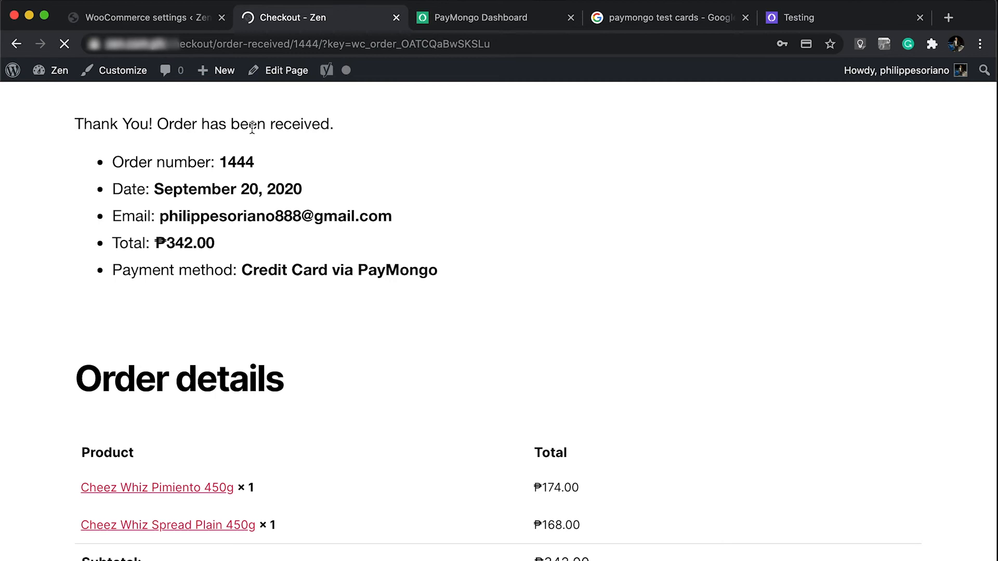
scroll("down", 3)
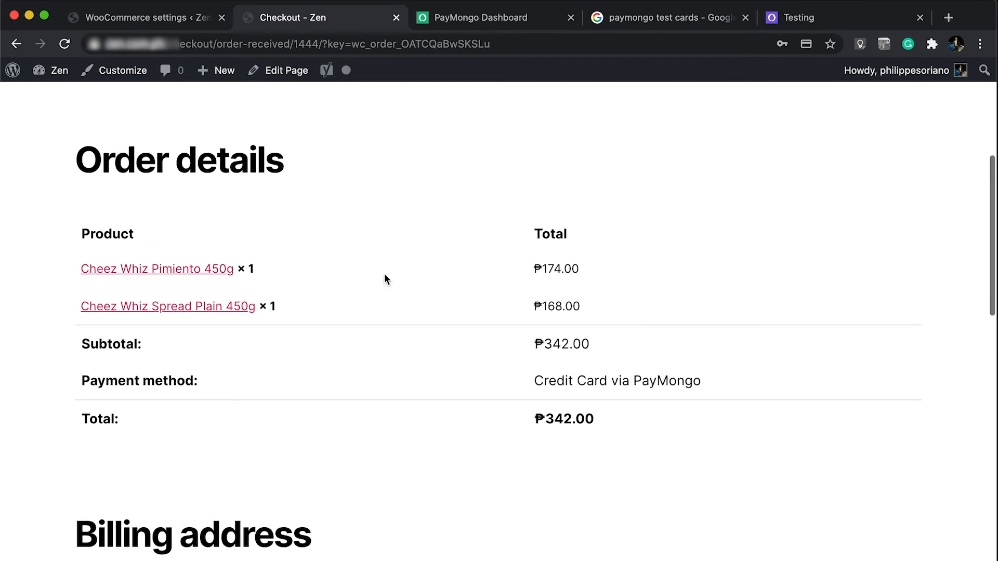
scroll("down", 3)
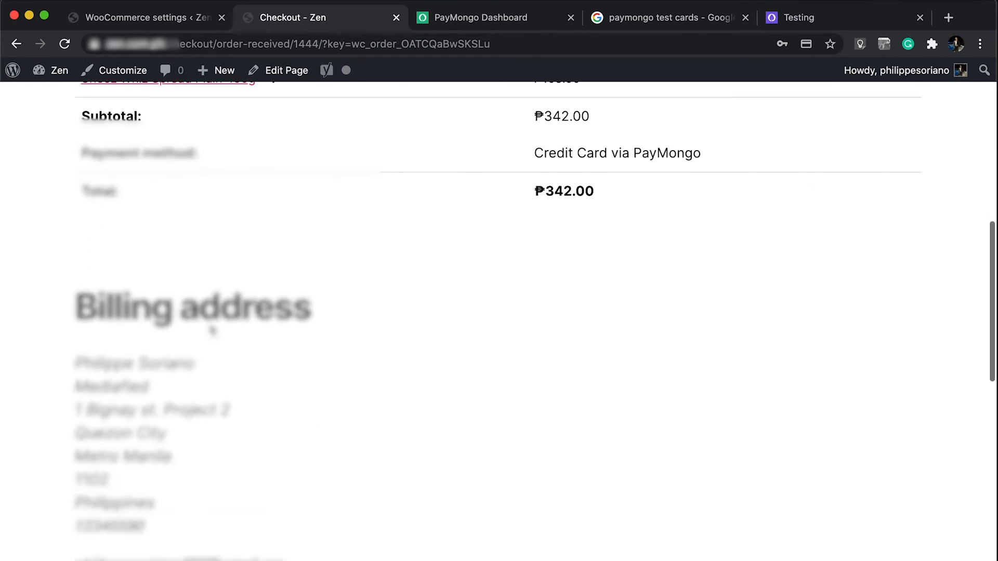
scroll("up", 3)
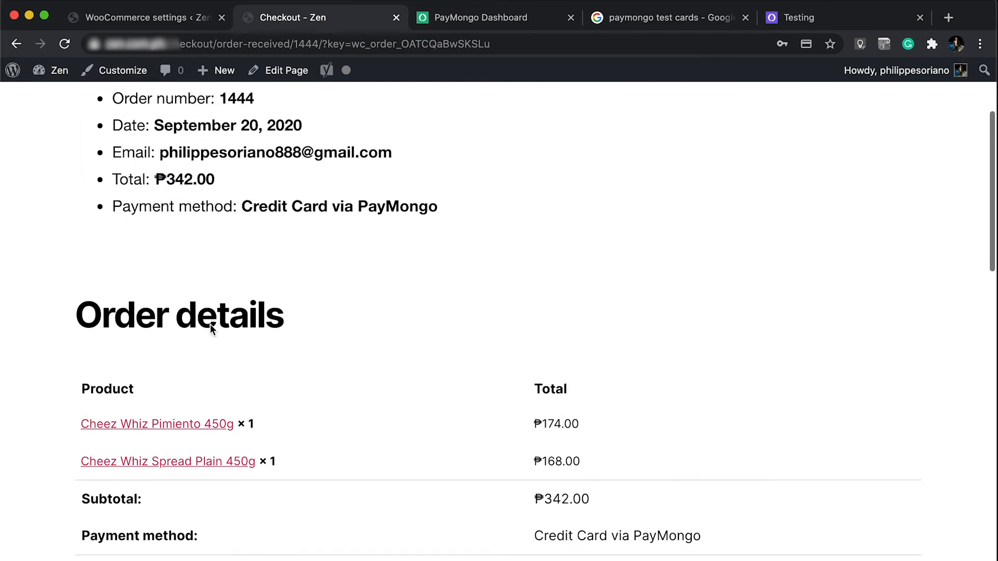
scroll("up", 3)
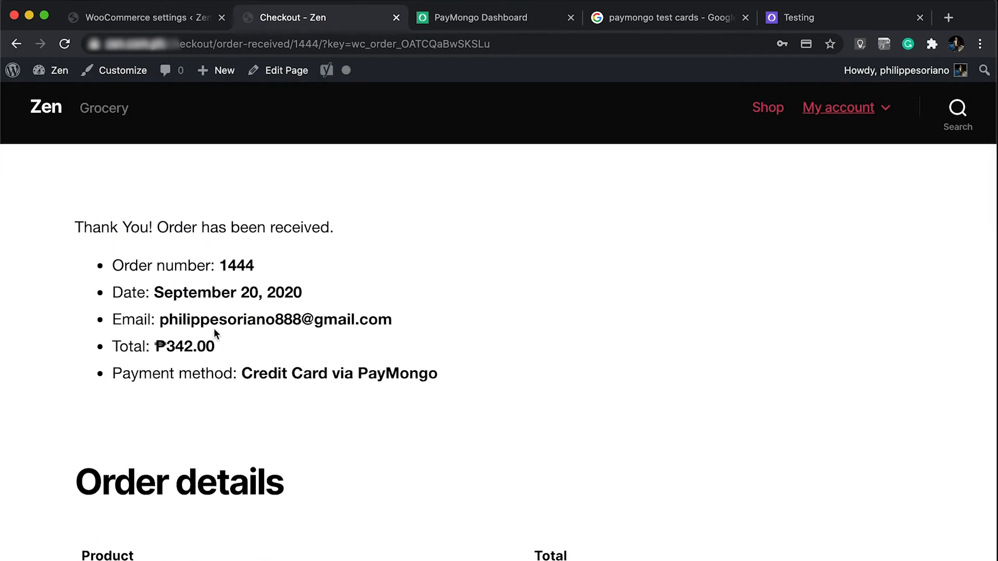
scroll("down", 3)
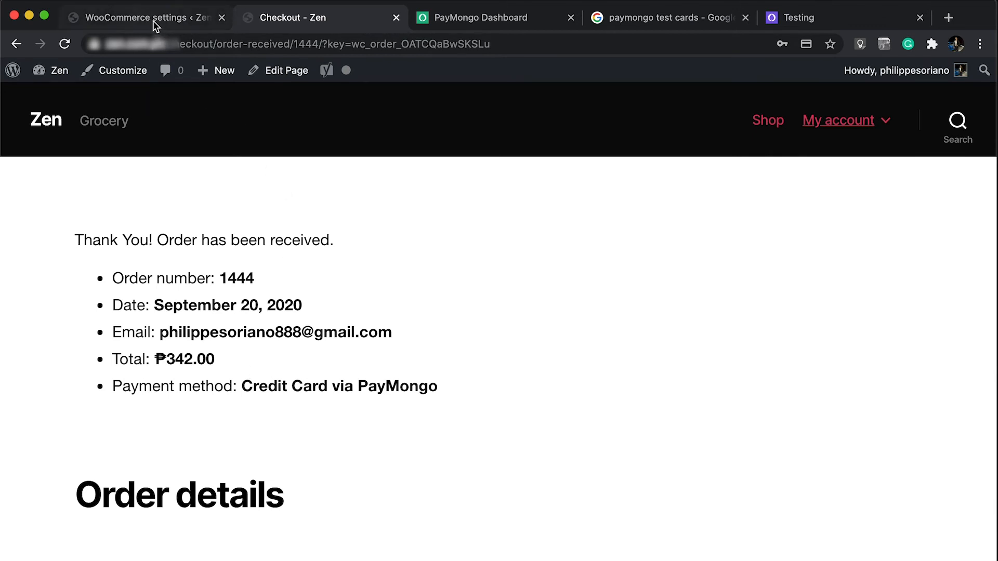
left_click(141, 18)
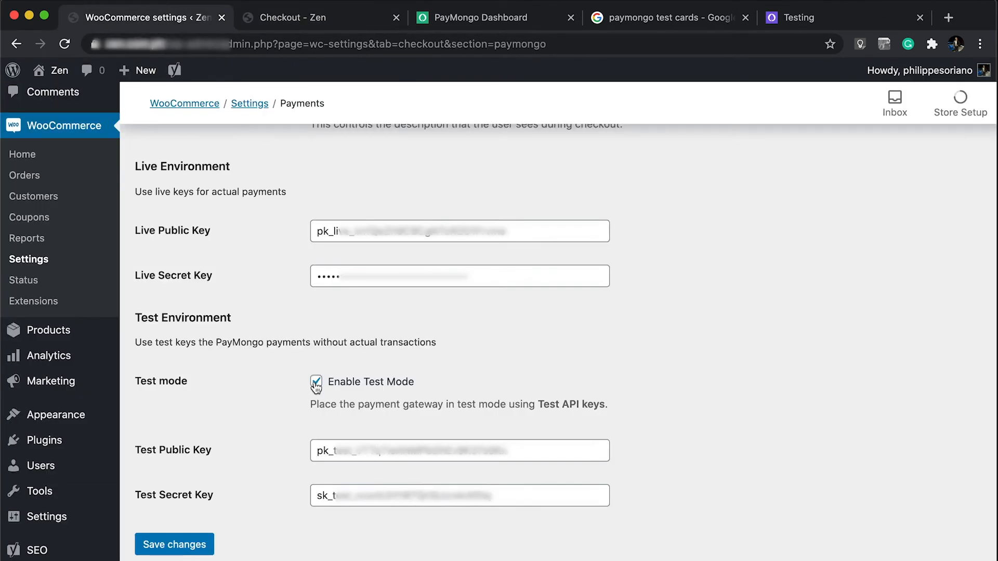
Turn off Enable Test Mode for the PayMongo card gateway, save, and return to the Payments list.
left_click(316, 381)
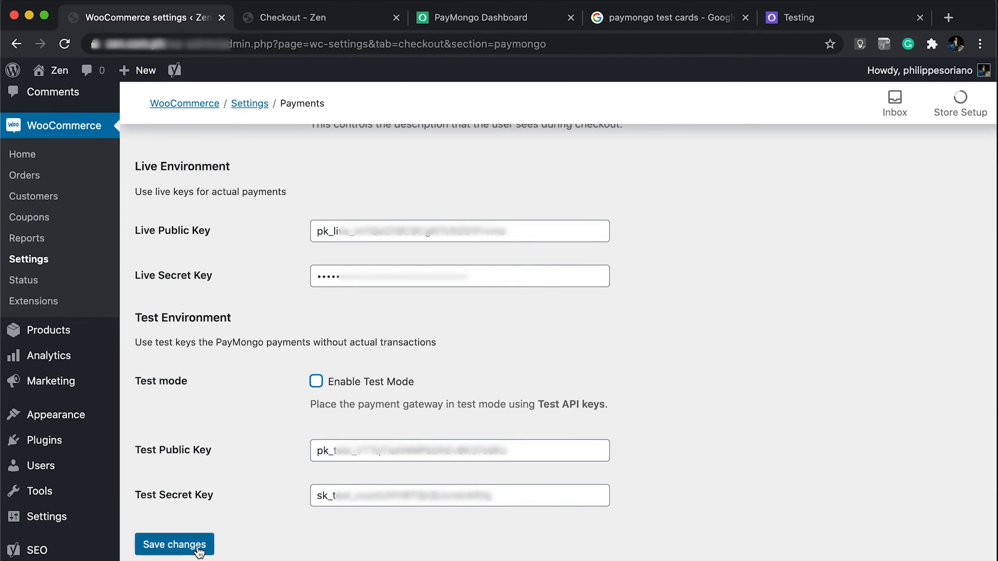
left_click(173, 544)
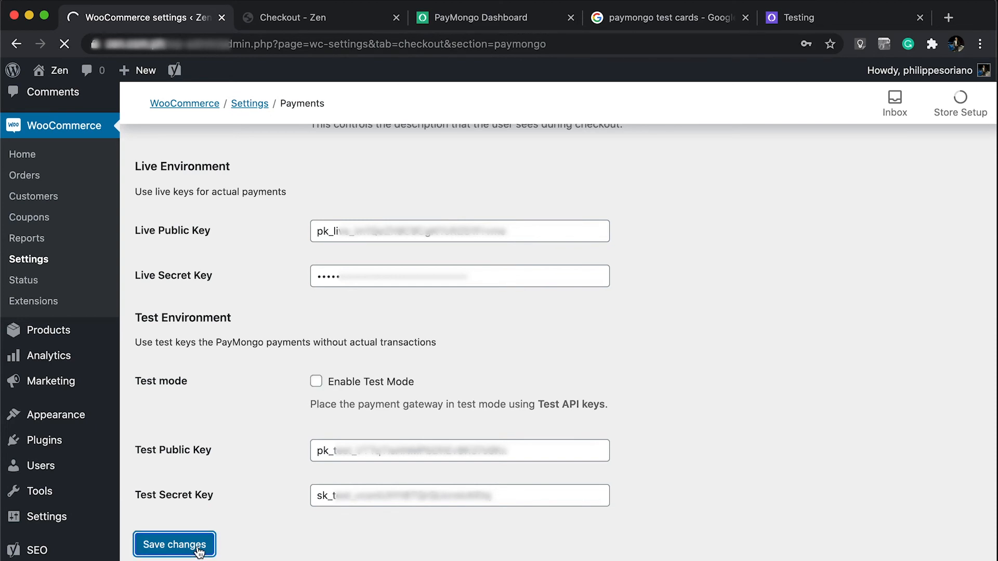
left_click(175, 544)
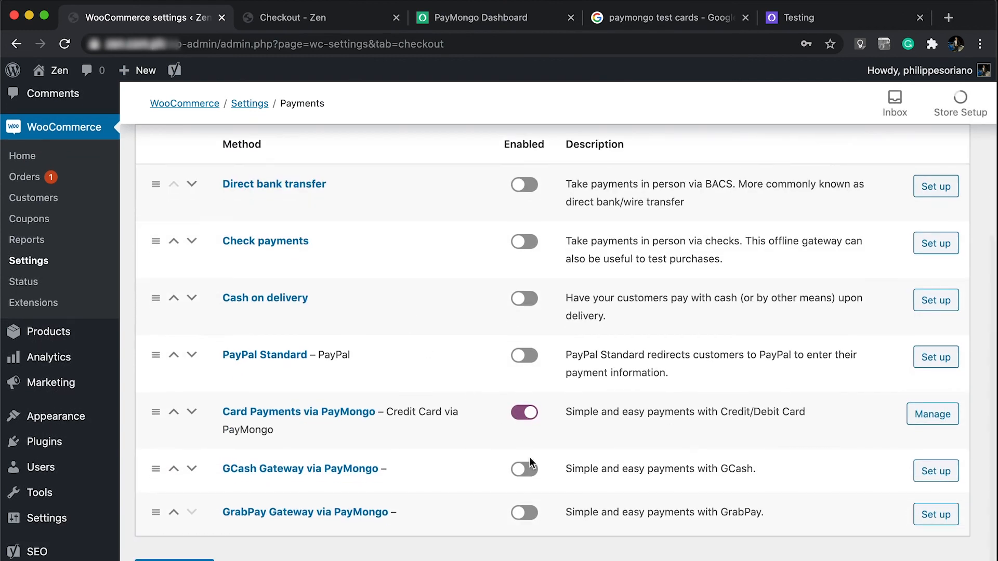
mouse_move(524, 471)
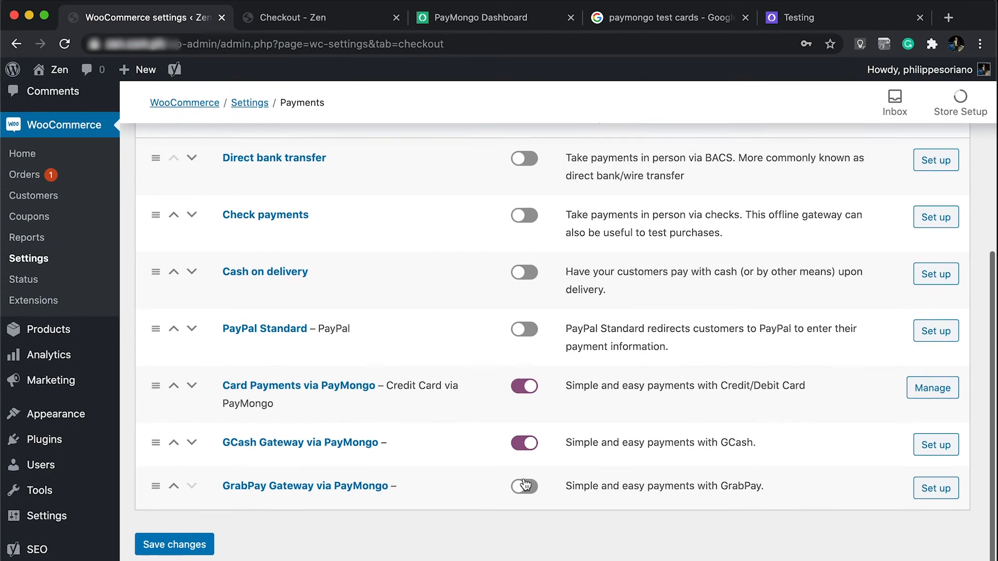
Enable the GrabPay gateway via PayMongo and start generating a webhook secret for GCash.
left_click(524, 487)
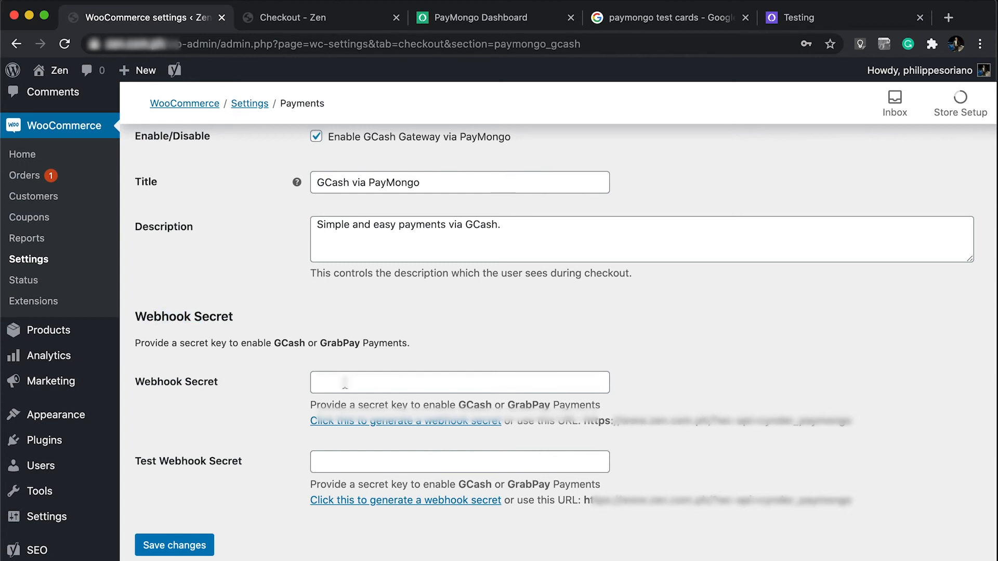
mouse_move(340, 406)
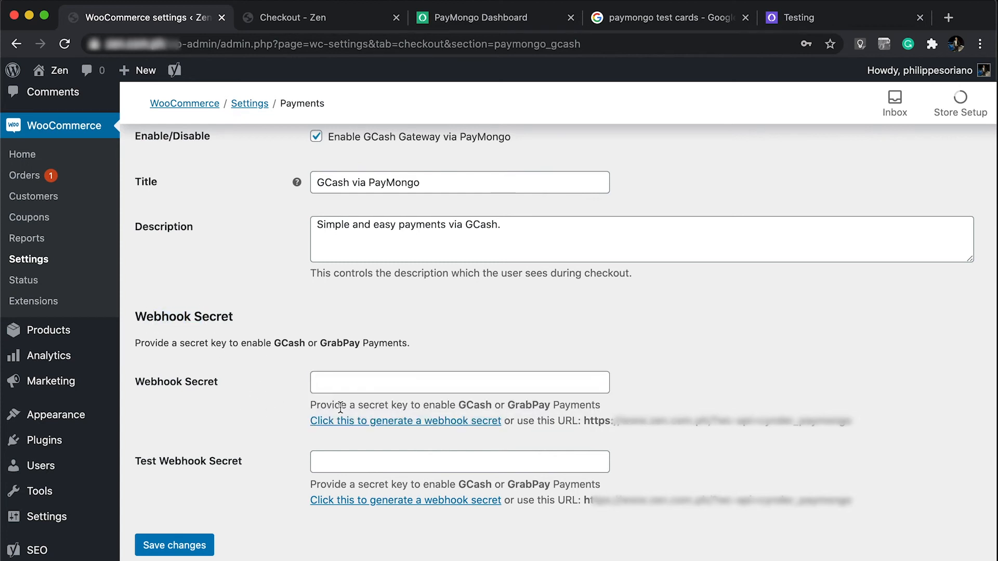
mouse_move(353, 423)
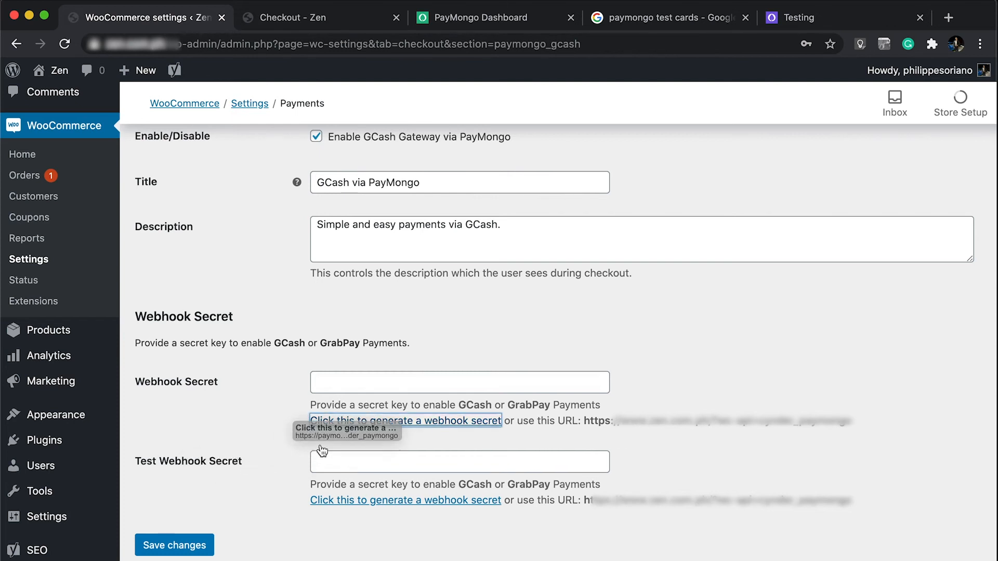
left_click(404, 420)
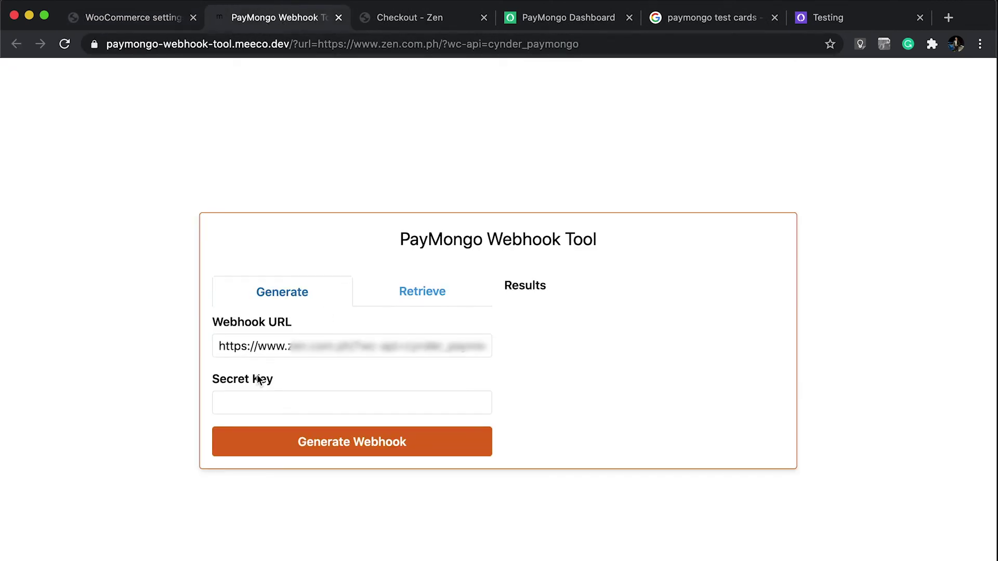
mouse_move(259, 368)
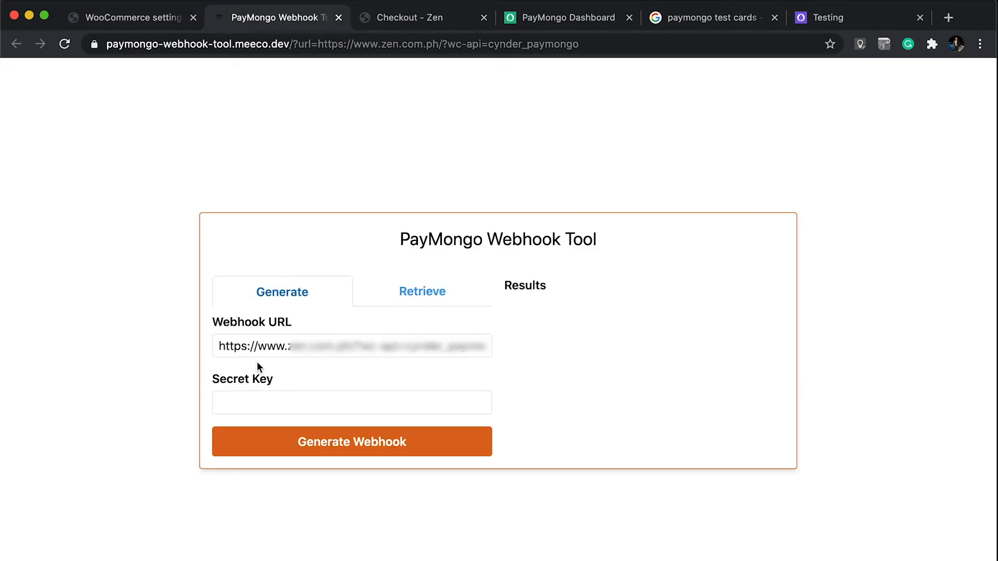
mouse_move(219, 386)
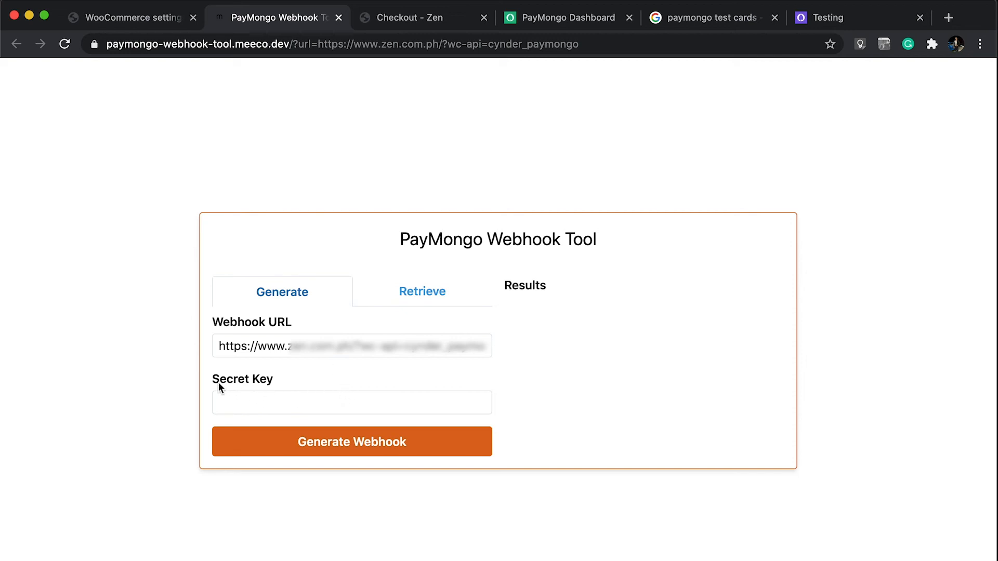
Copy the store's live secret key from the PayMongo dashboard into the Webhook Tool's Secret Key field.
double_click(242, 378)
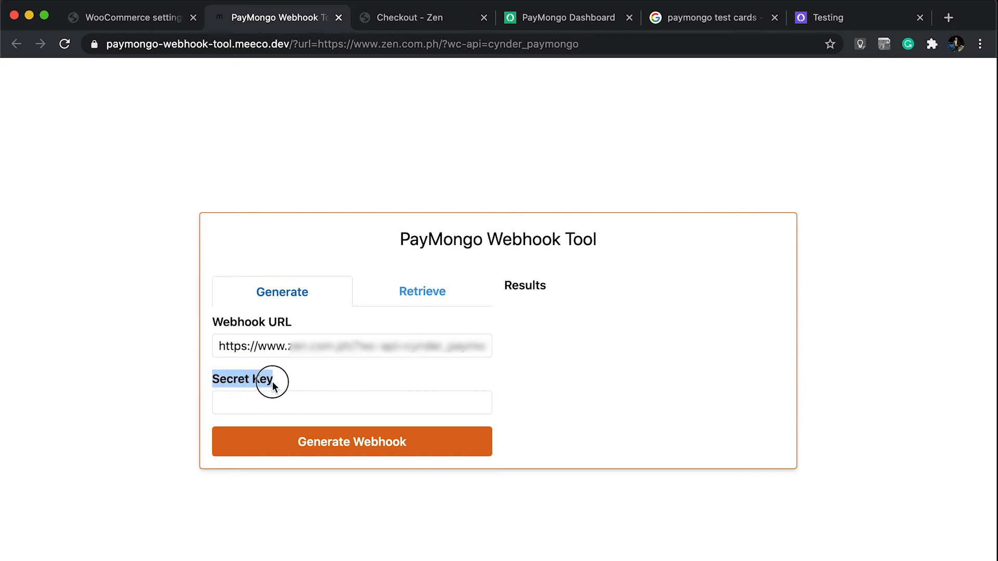
left_click(566, 18)
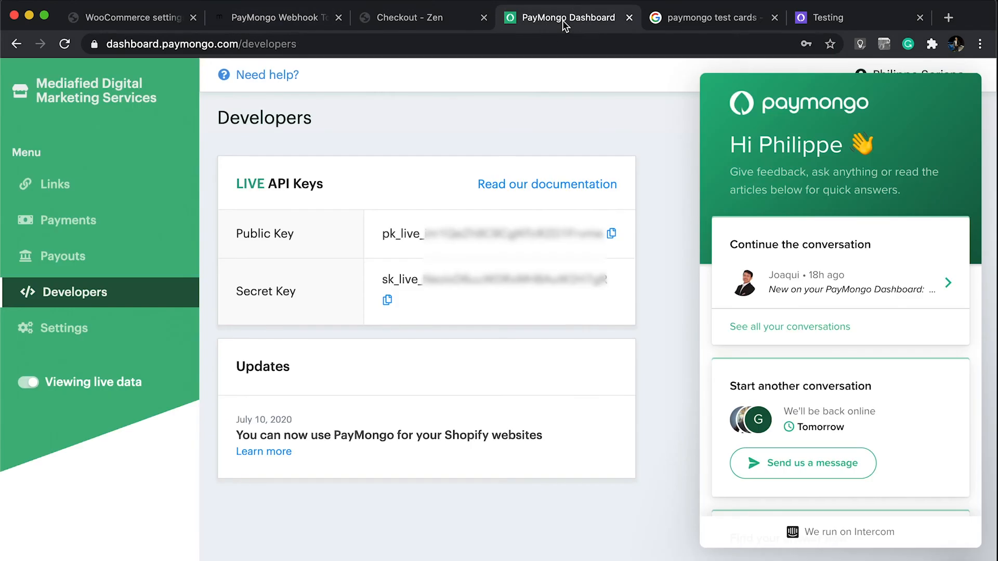
mouse_move(348, 311)
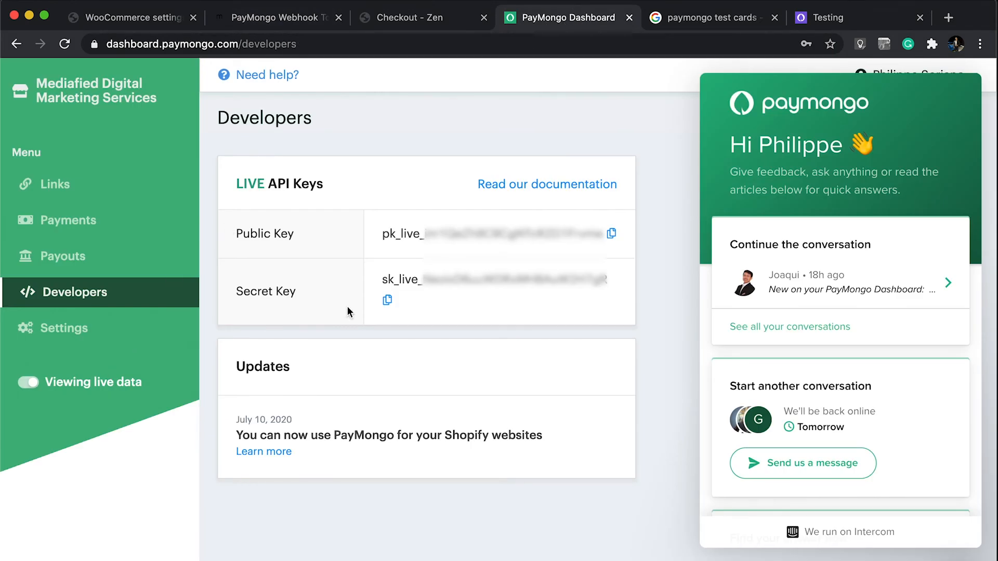
mouse_move(361, 216)
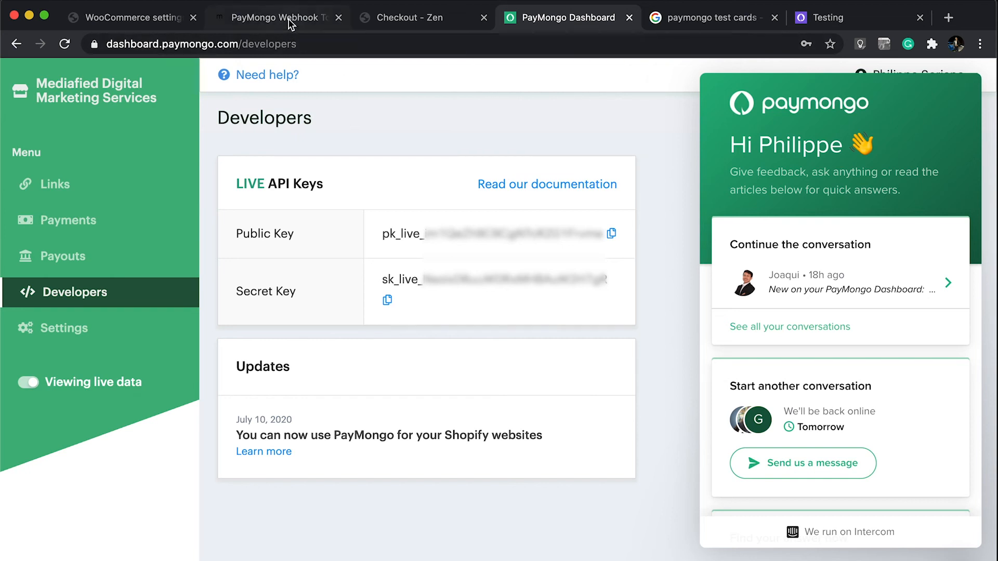
left_click(274, 17)
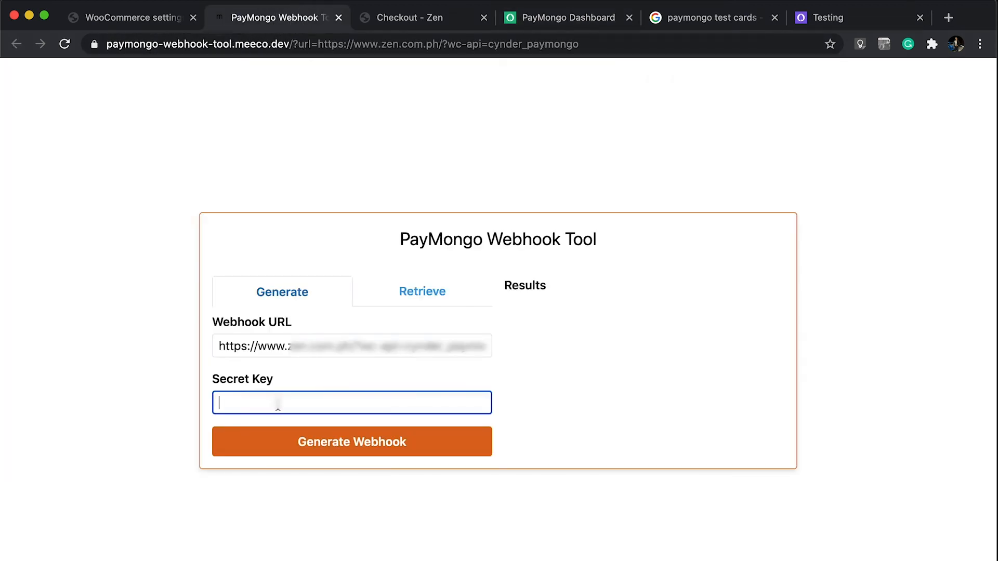
left_click(567, 17)
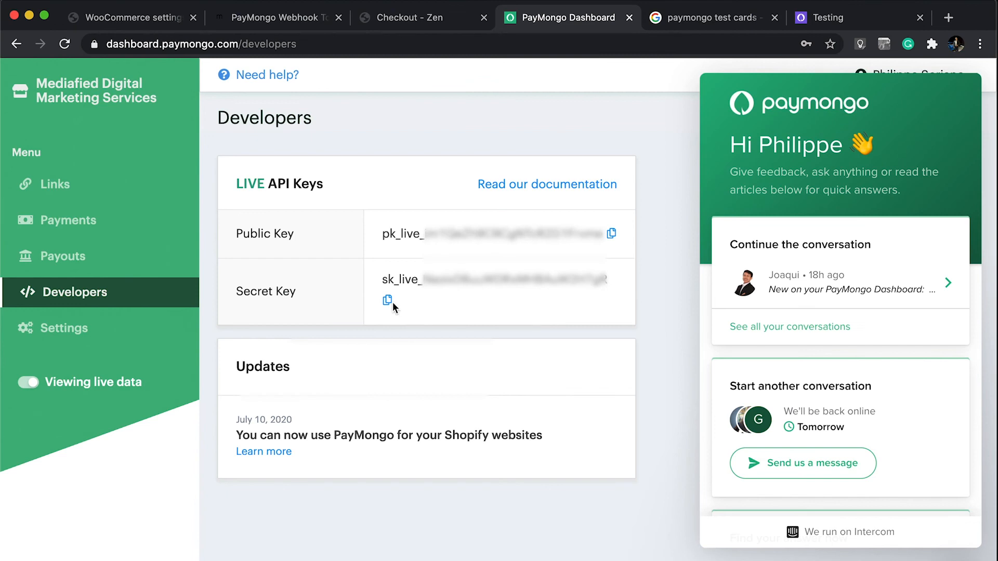
left_click(275, 18)
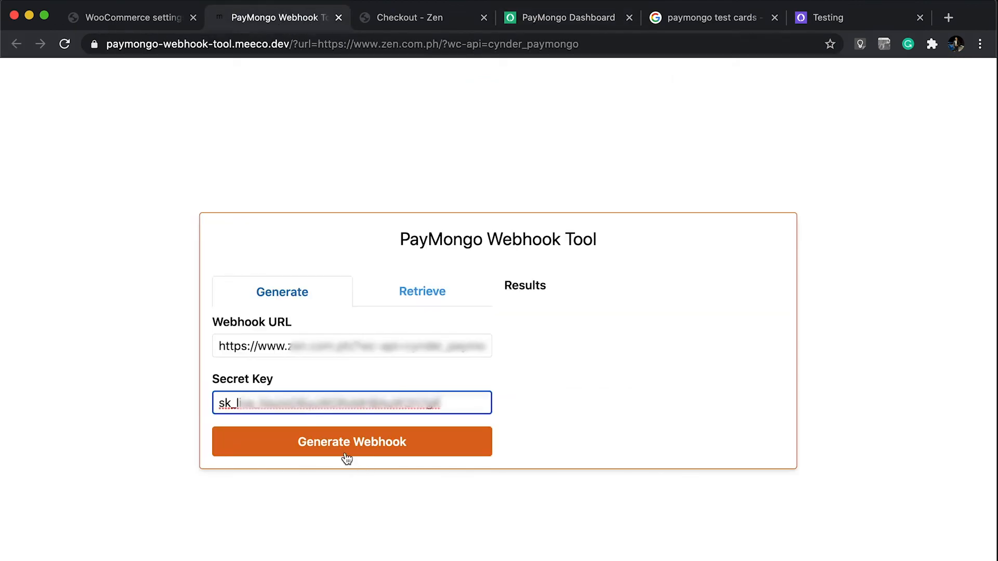
mouse_move(349, 384)
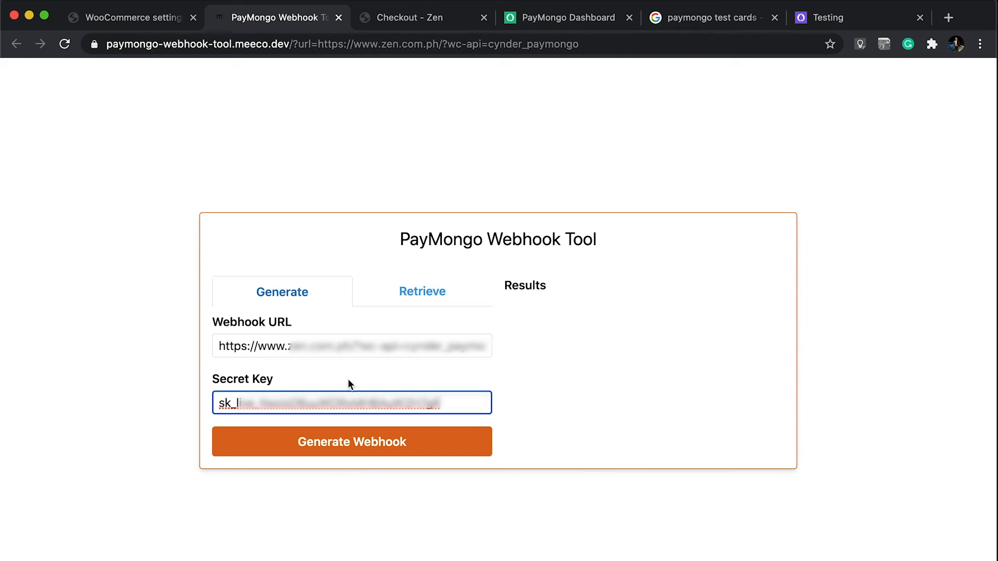
mouse_move(361, 424)
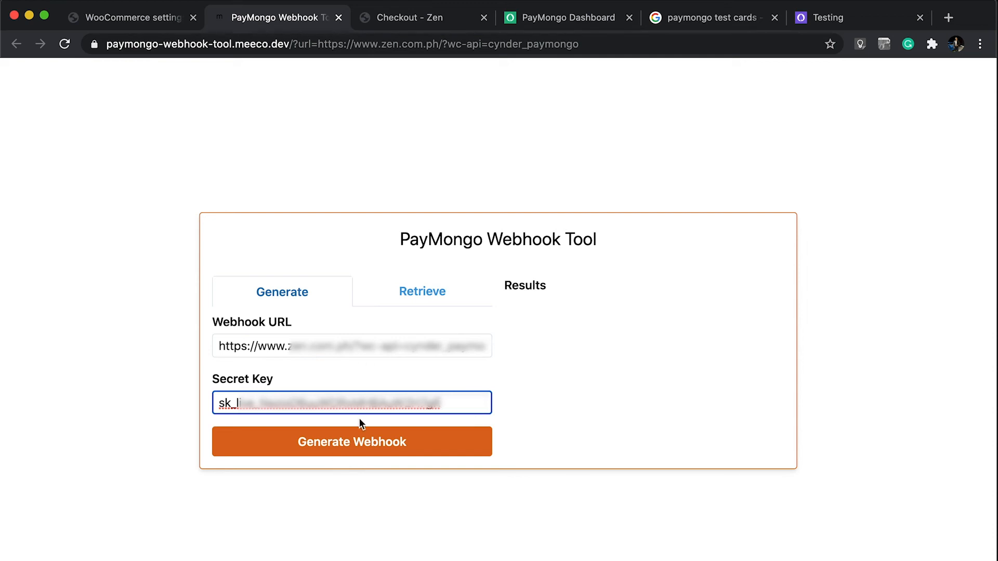
mouse_move(422, 291)
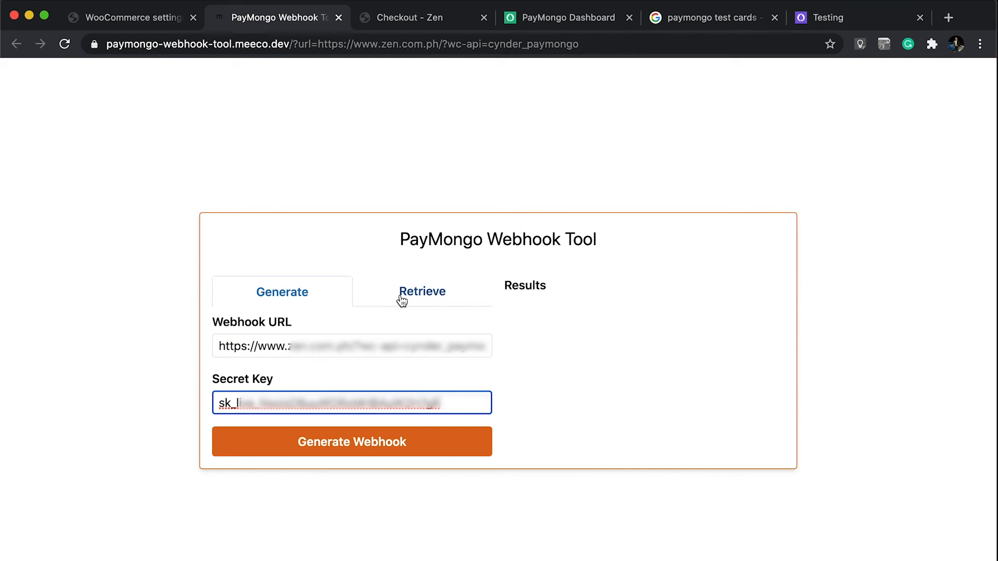
Retrieve the webhooks registered for the live key and bring the enabled webhook's secret back to the GCash gateway settings.
left_click(421, 291)
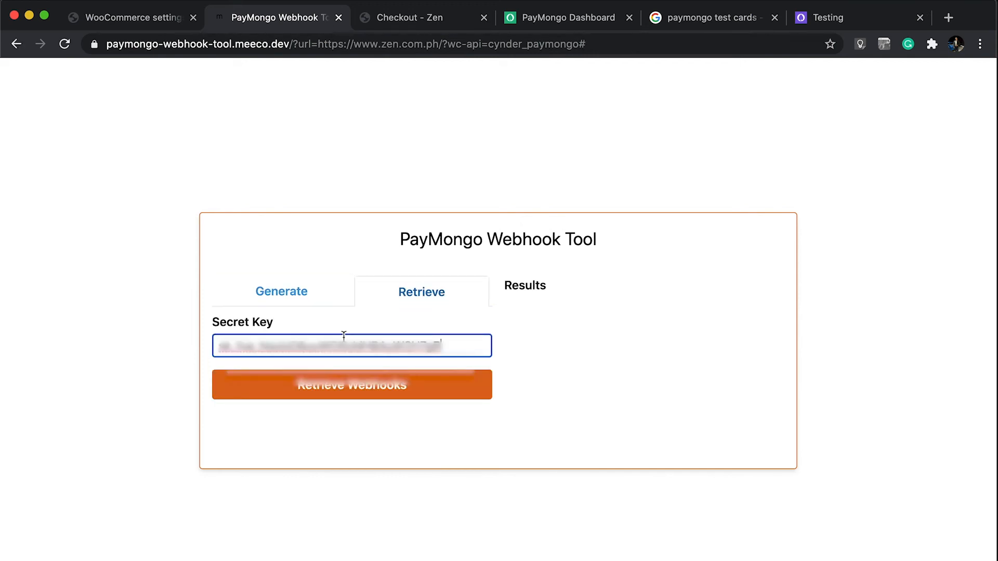
left_click(352, 385)
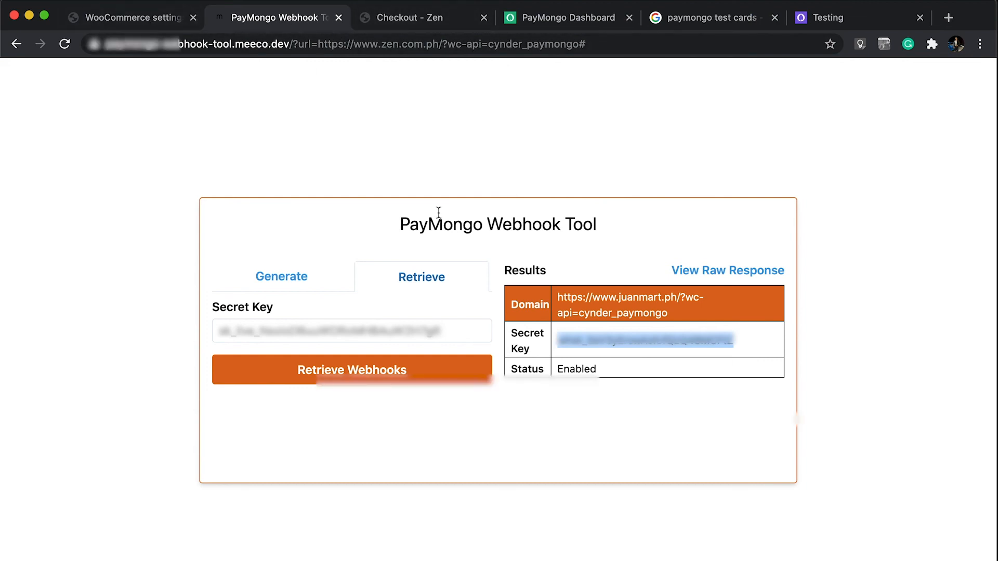
left_click(123, 18)
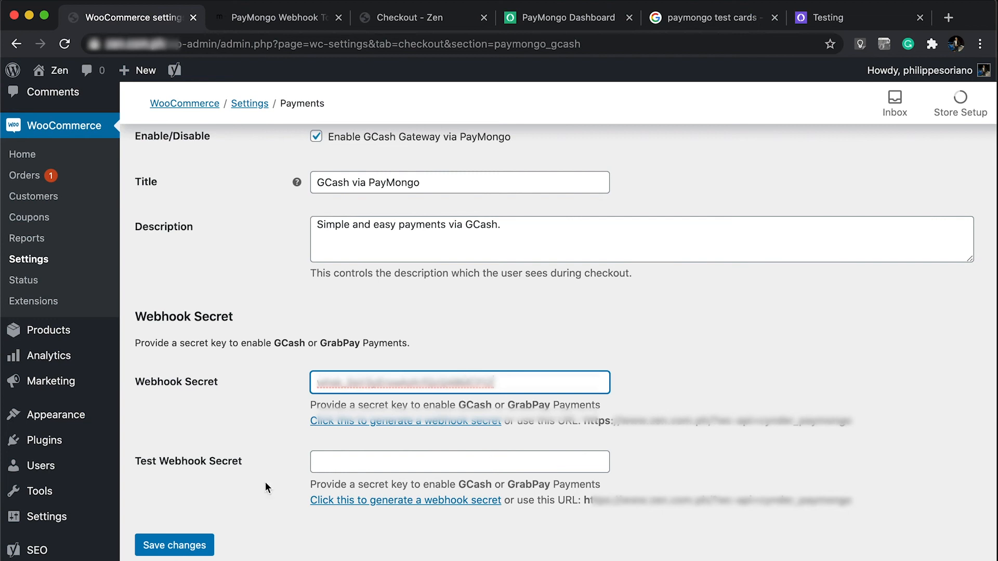
Save the GCash webhook secret, confirm card, GCash and GrabPay are enabled in Payments, and reopen order 1444's confirmation.
left_click(174, 545)
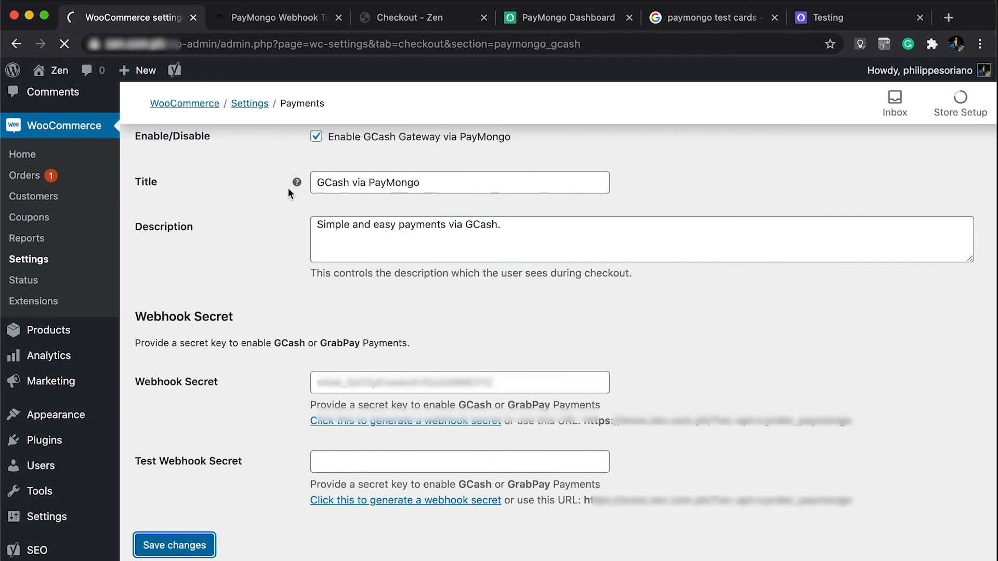
left_click(173, 544)
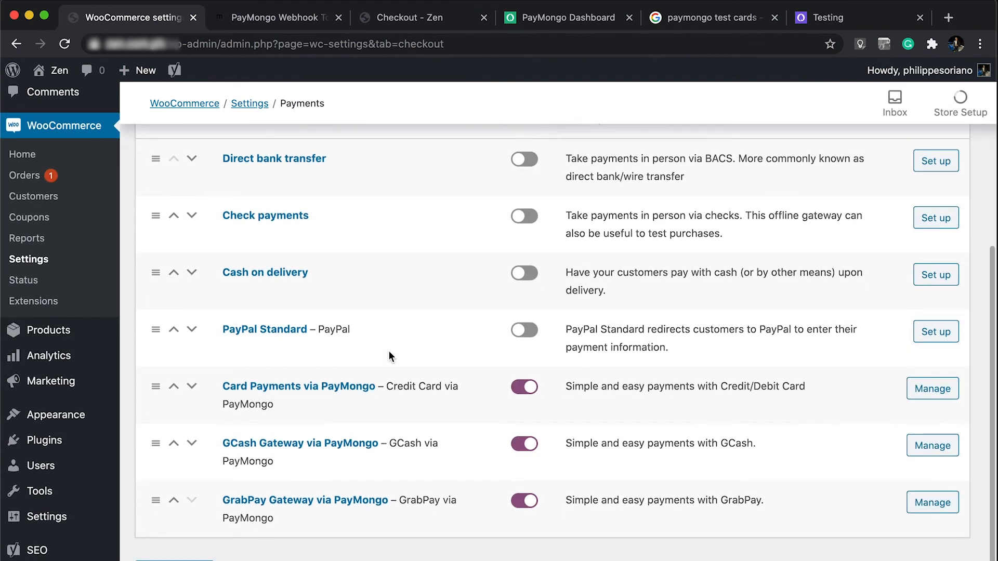
scroll("up", 3)
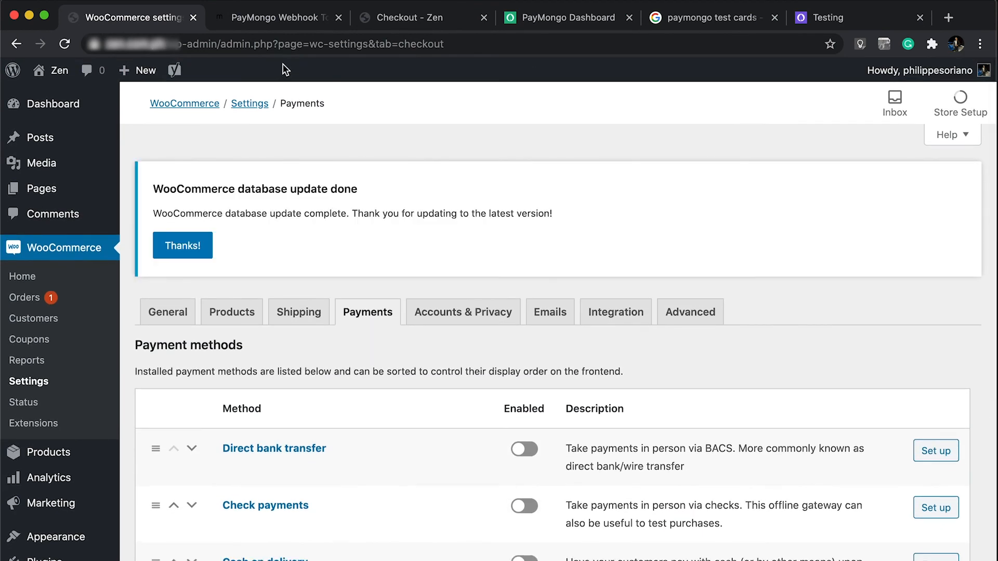
left_click(420, 18)
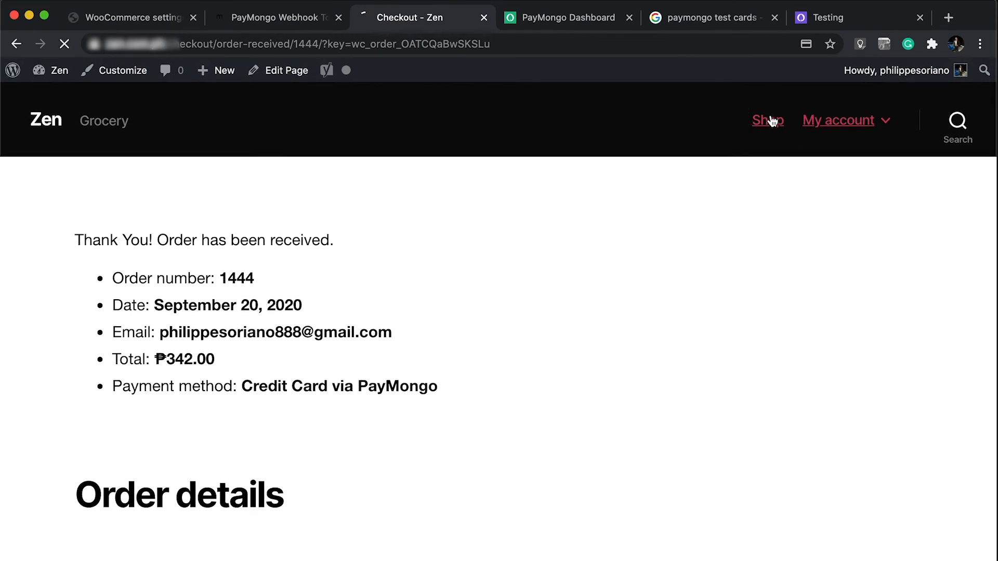
Go from Shop to Checkout and place the ₱1,144.00 order paying with GCash via PayMongo.
left_click(767, 121)
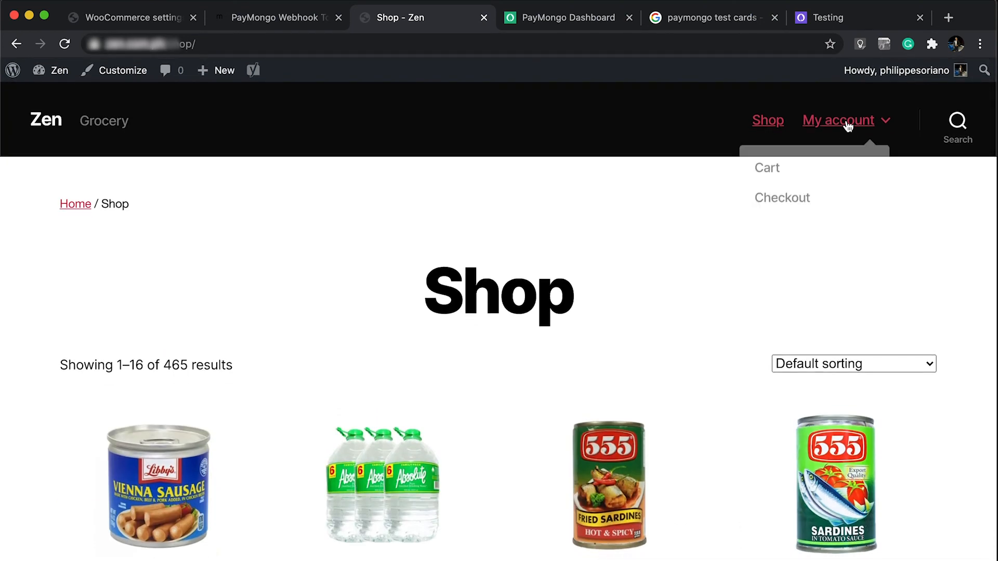
left_click(782, 196)
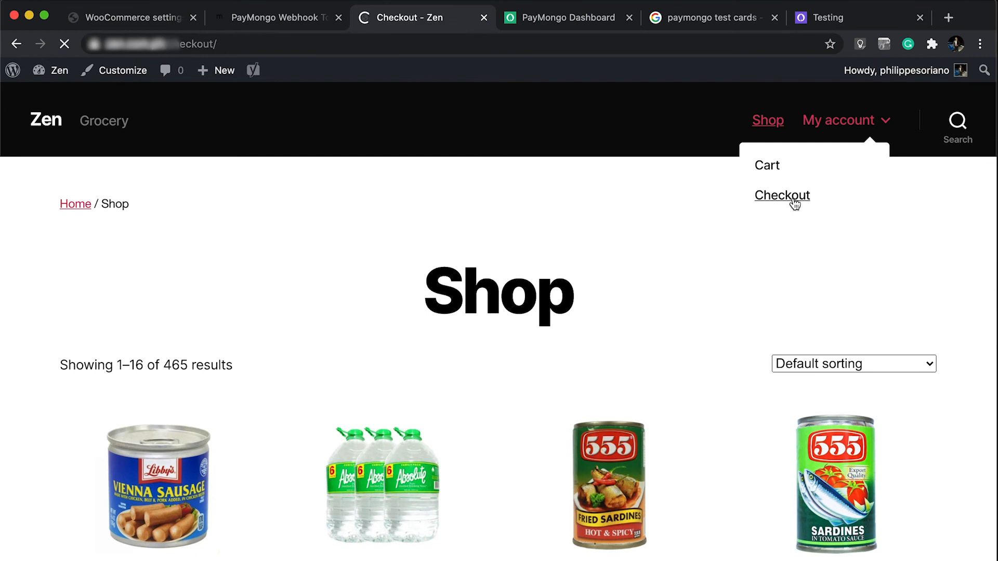
left_click(782, 196)
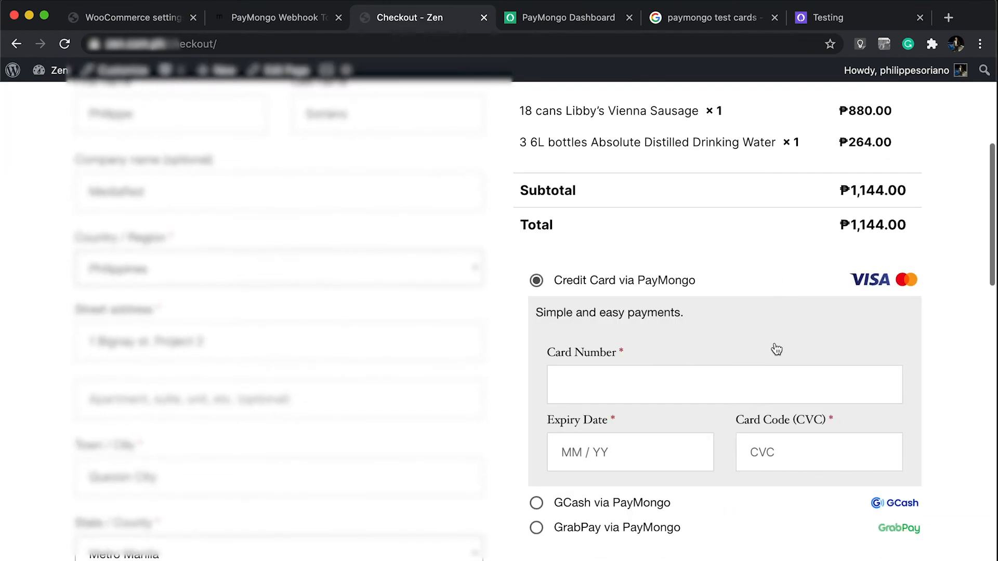
scroll("down", 3)
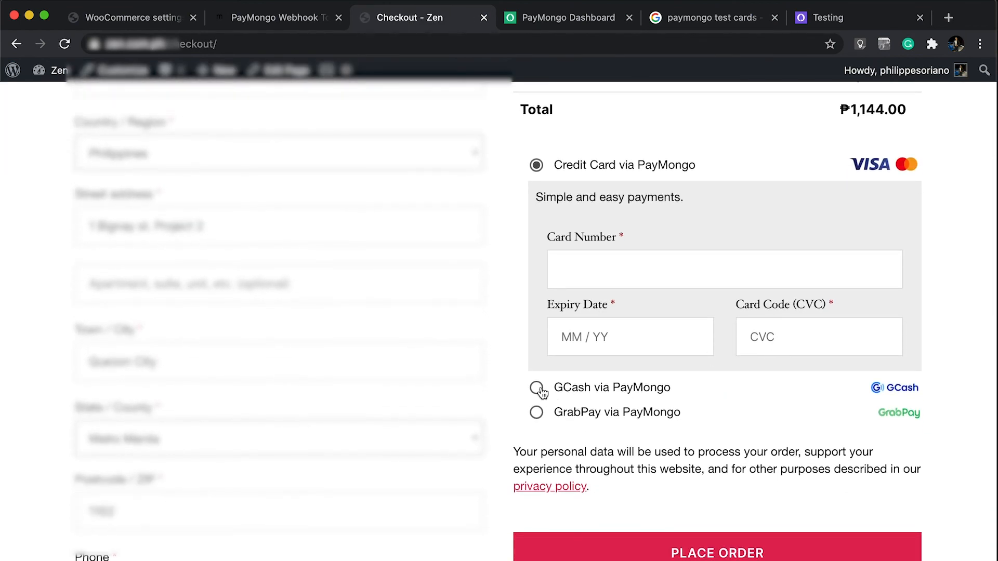
left_click(537, 388)
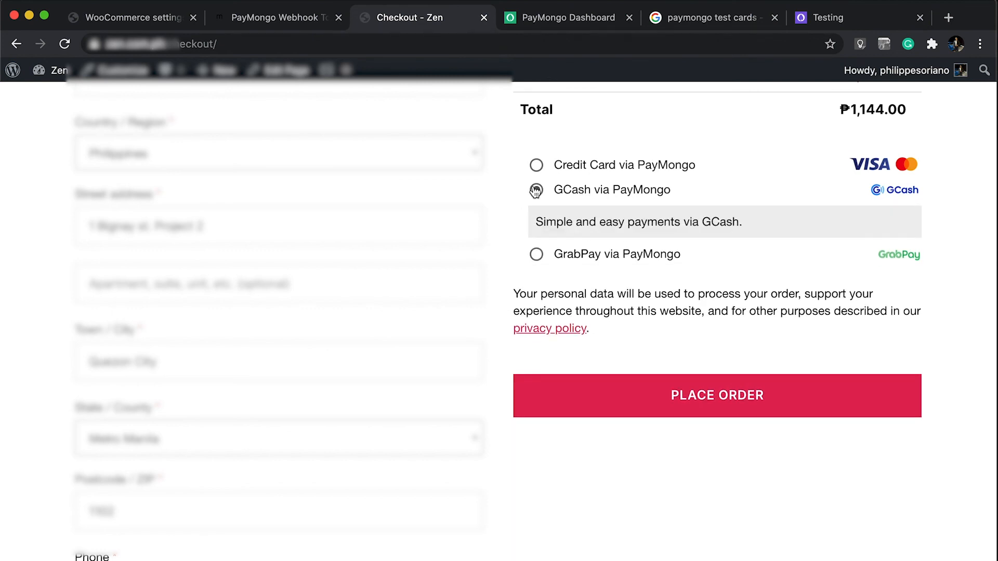
left_click(536, 189)
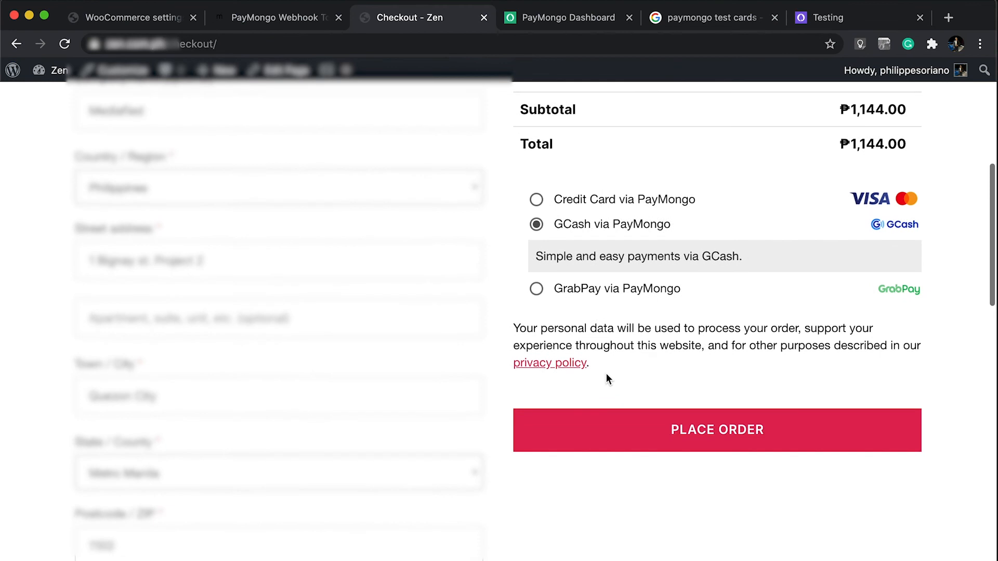
mouse_move(614, 436)
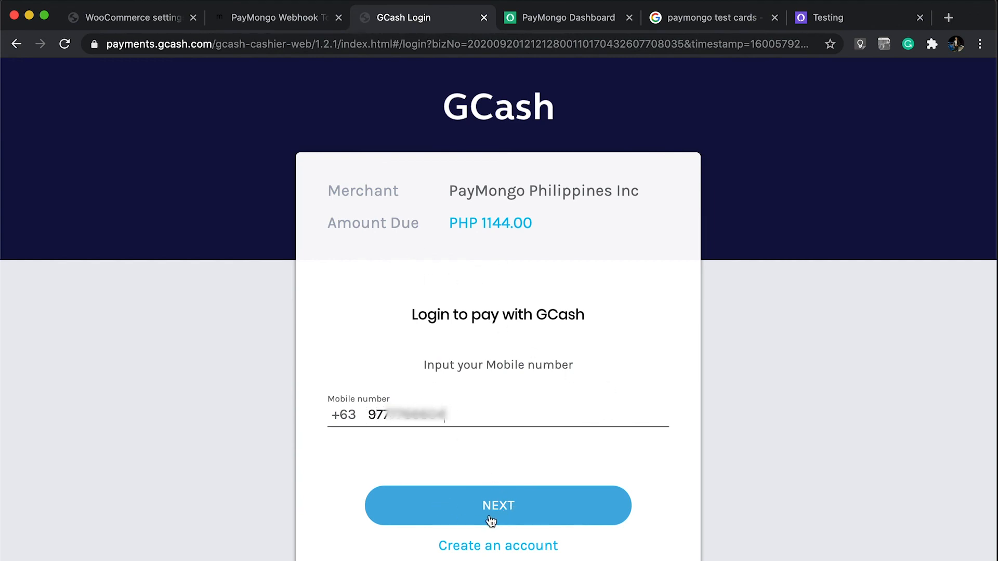
mouse_move(407, 434)
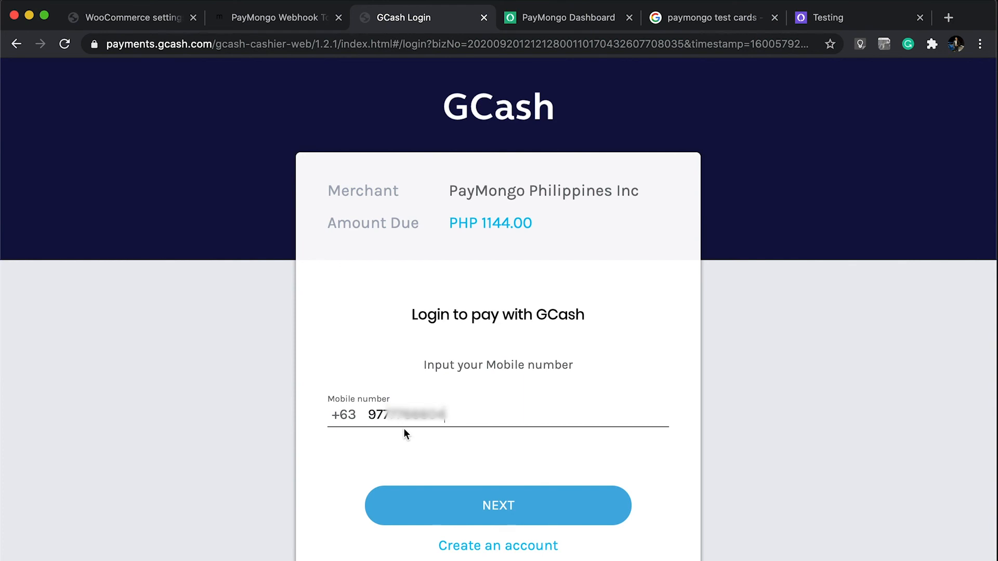
mouse_move(490, 377)
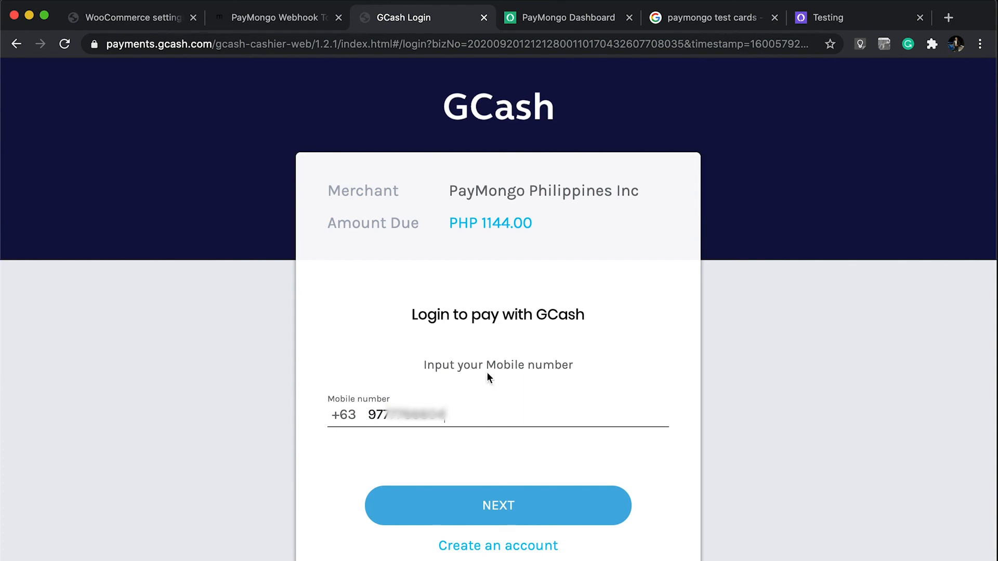
mouse_move(415, 118)
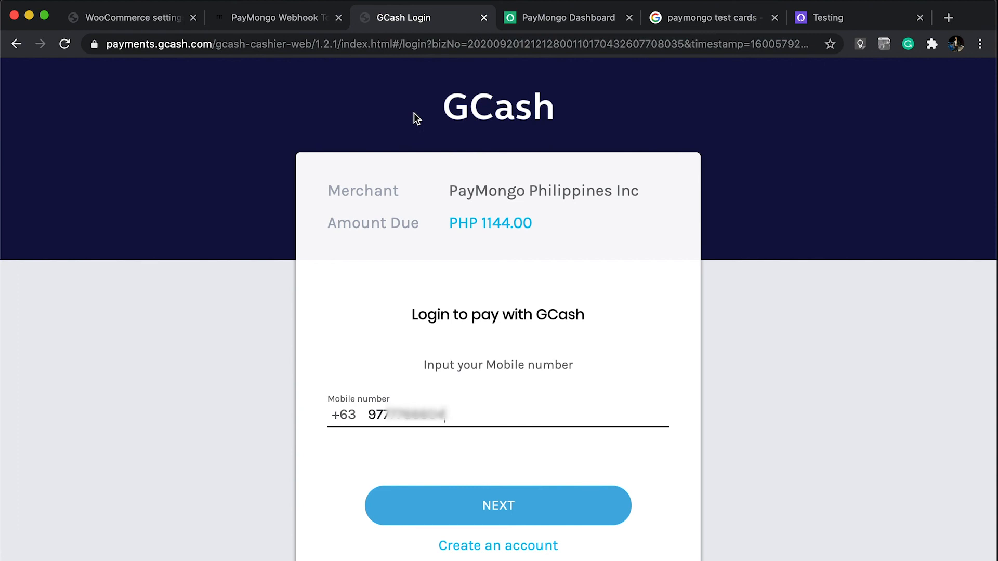
mouse_move(526, 302)
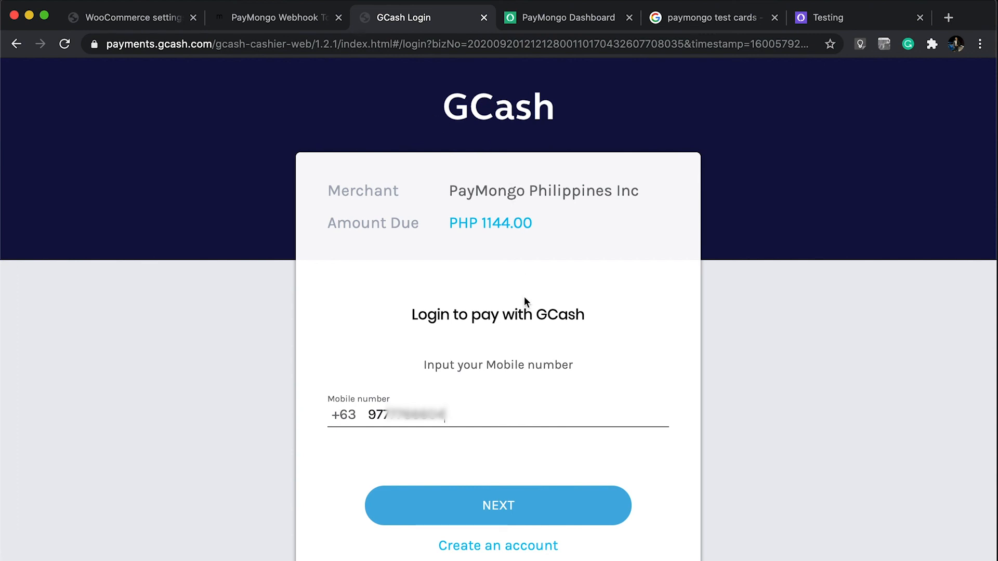